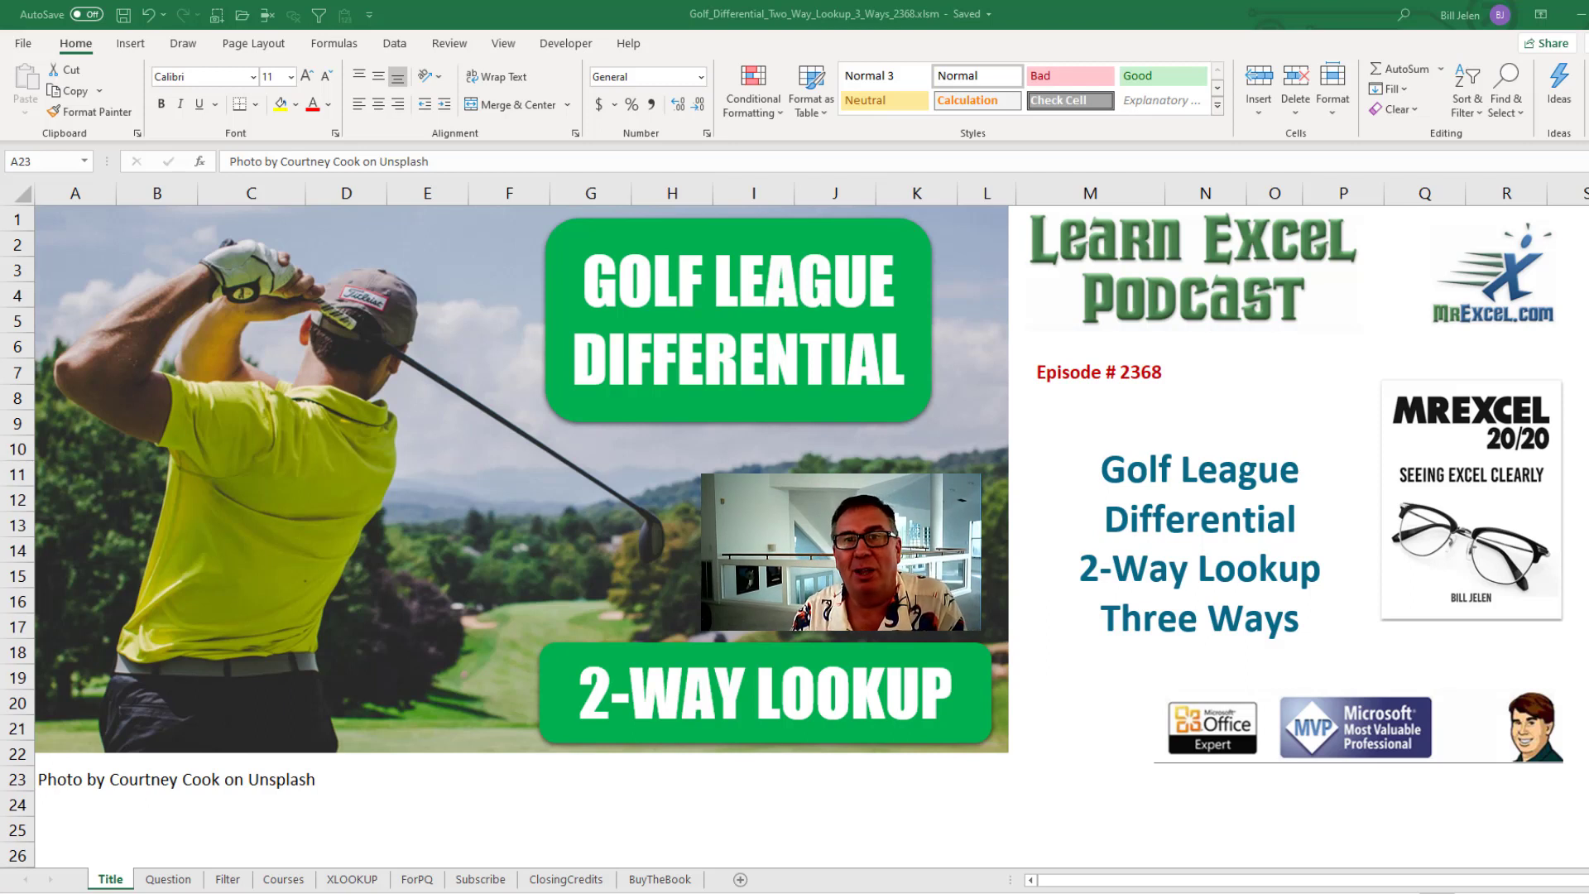
Switch to the Filter sheet showing the golf scores table with empty Rating and Slope.
left_click(167, 879)
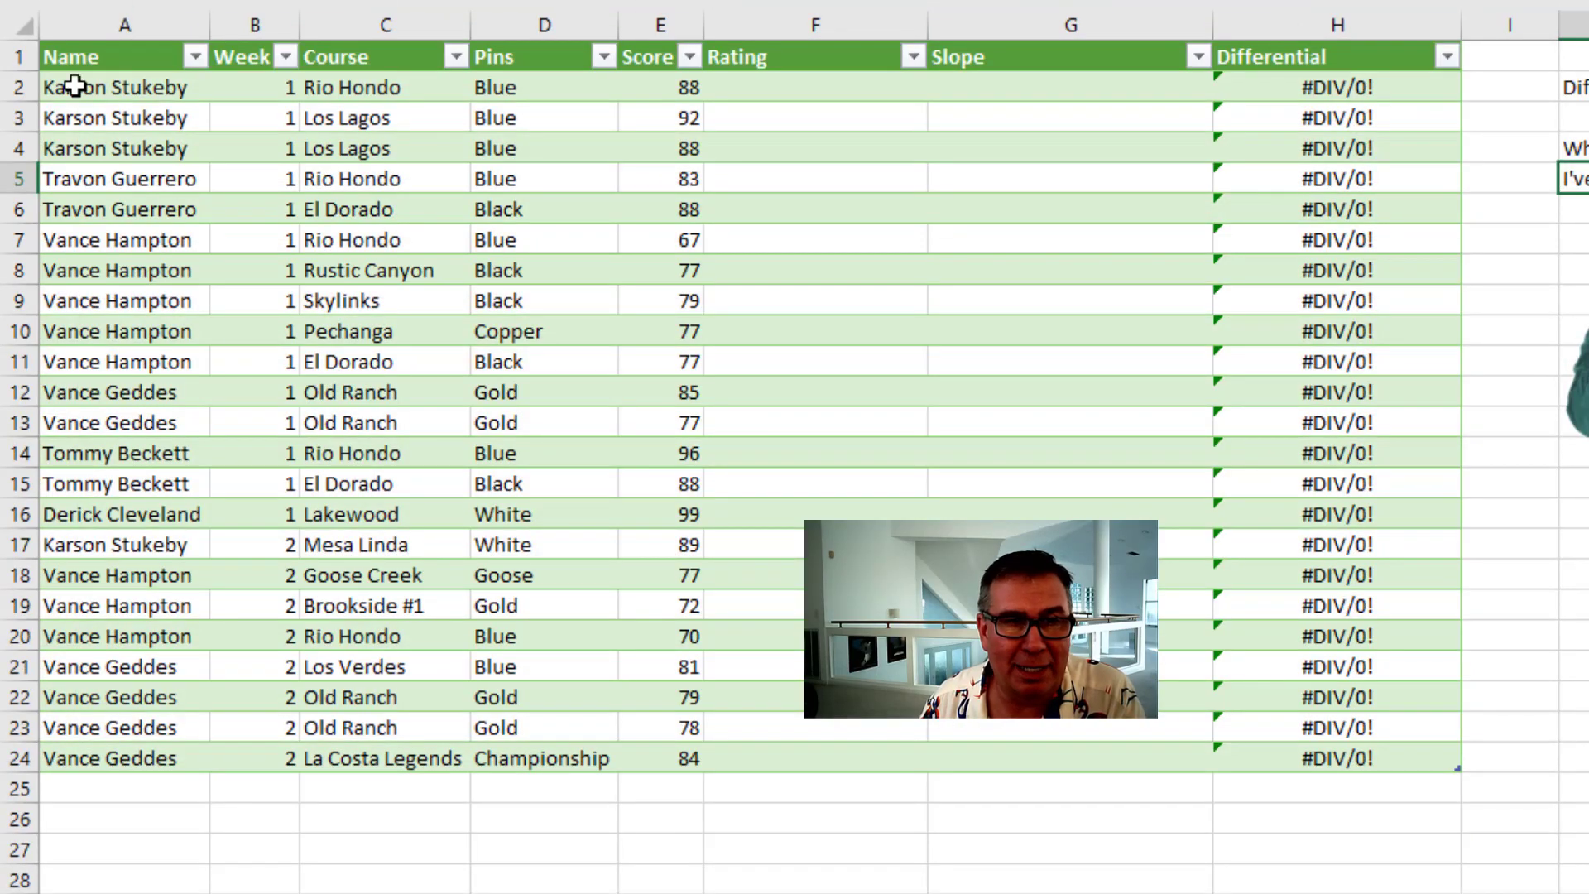
mouse_move(256, 86)
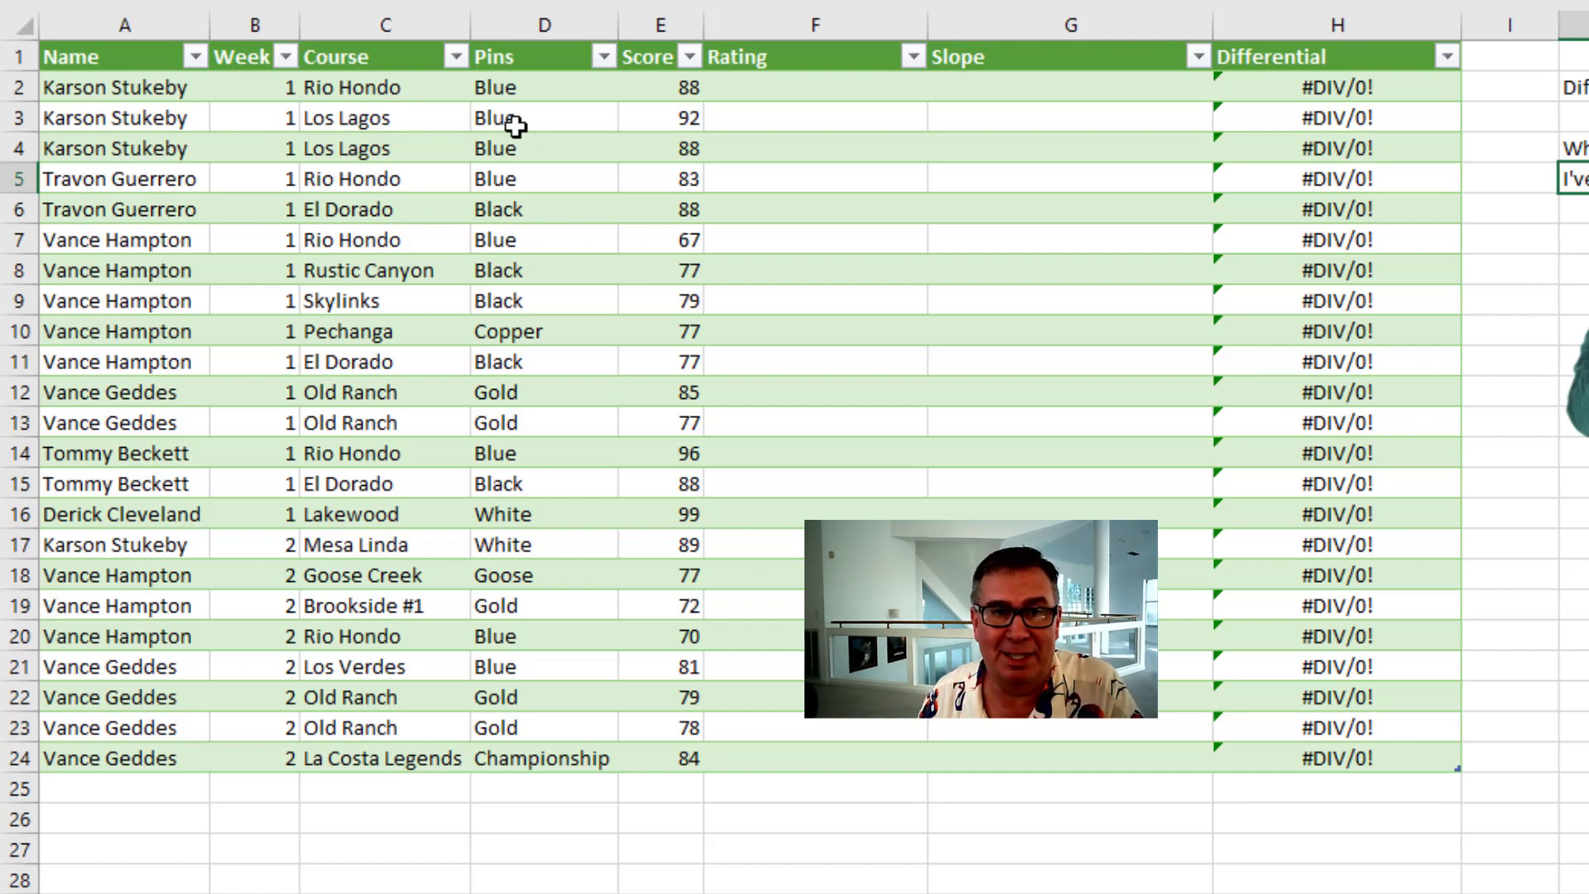
mouse_move(648, 88)
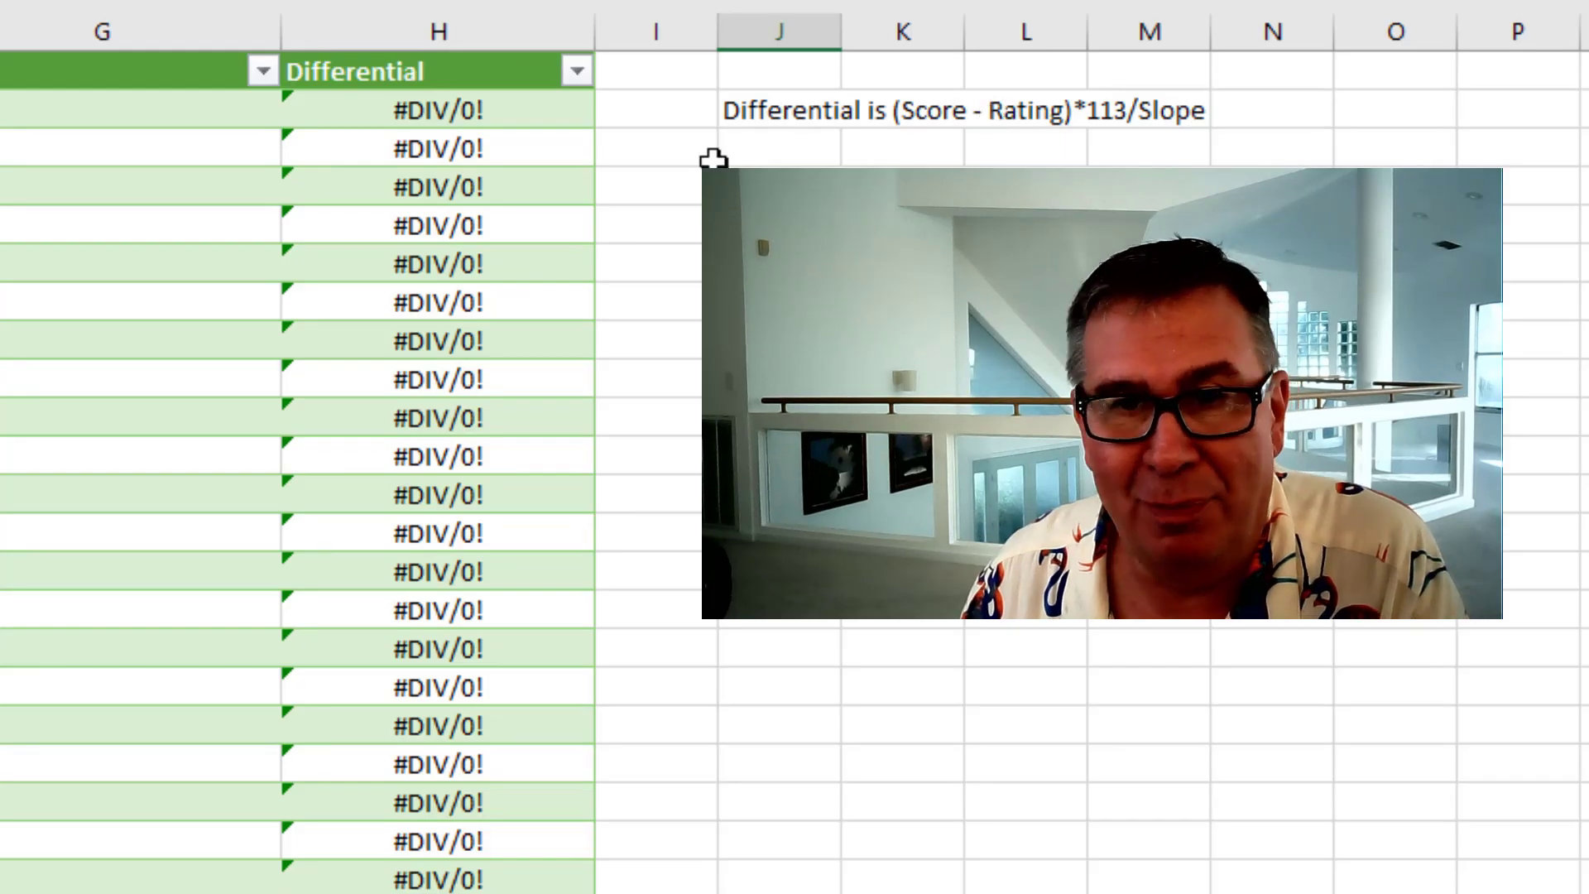
mouse_move(874, 149)
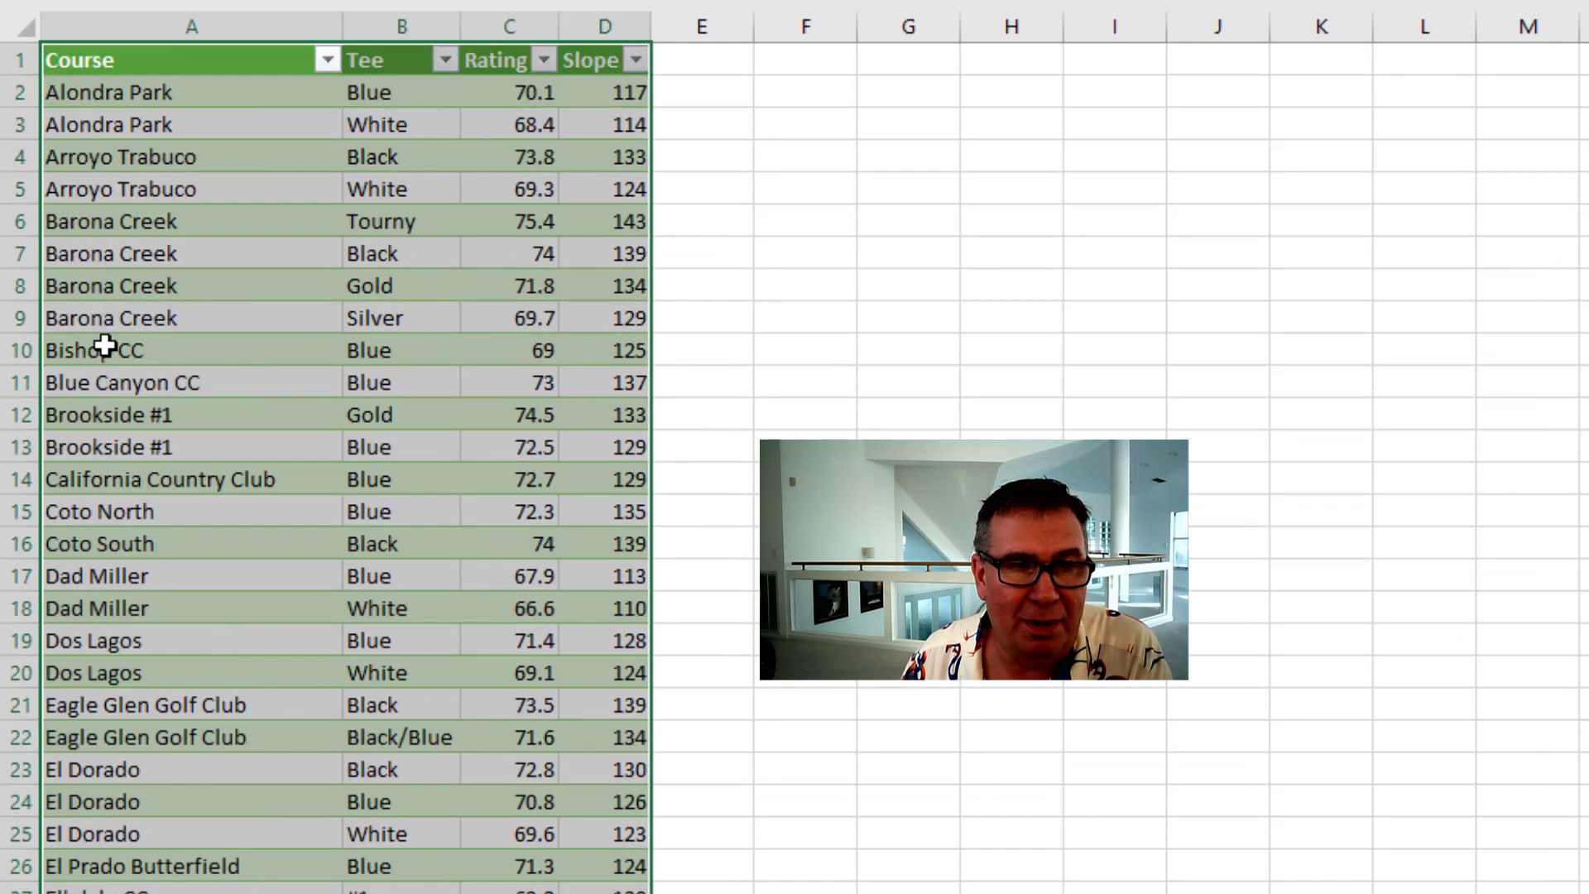
left_click(400, 156)
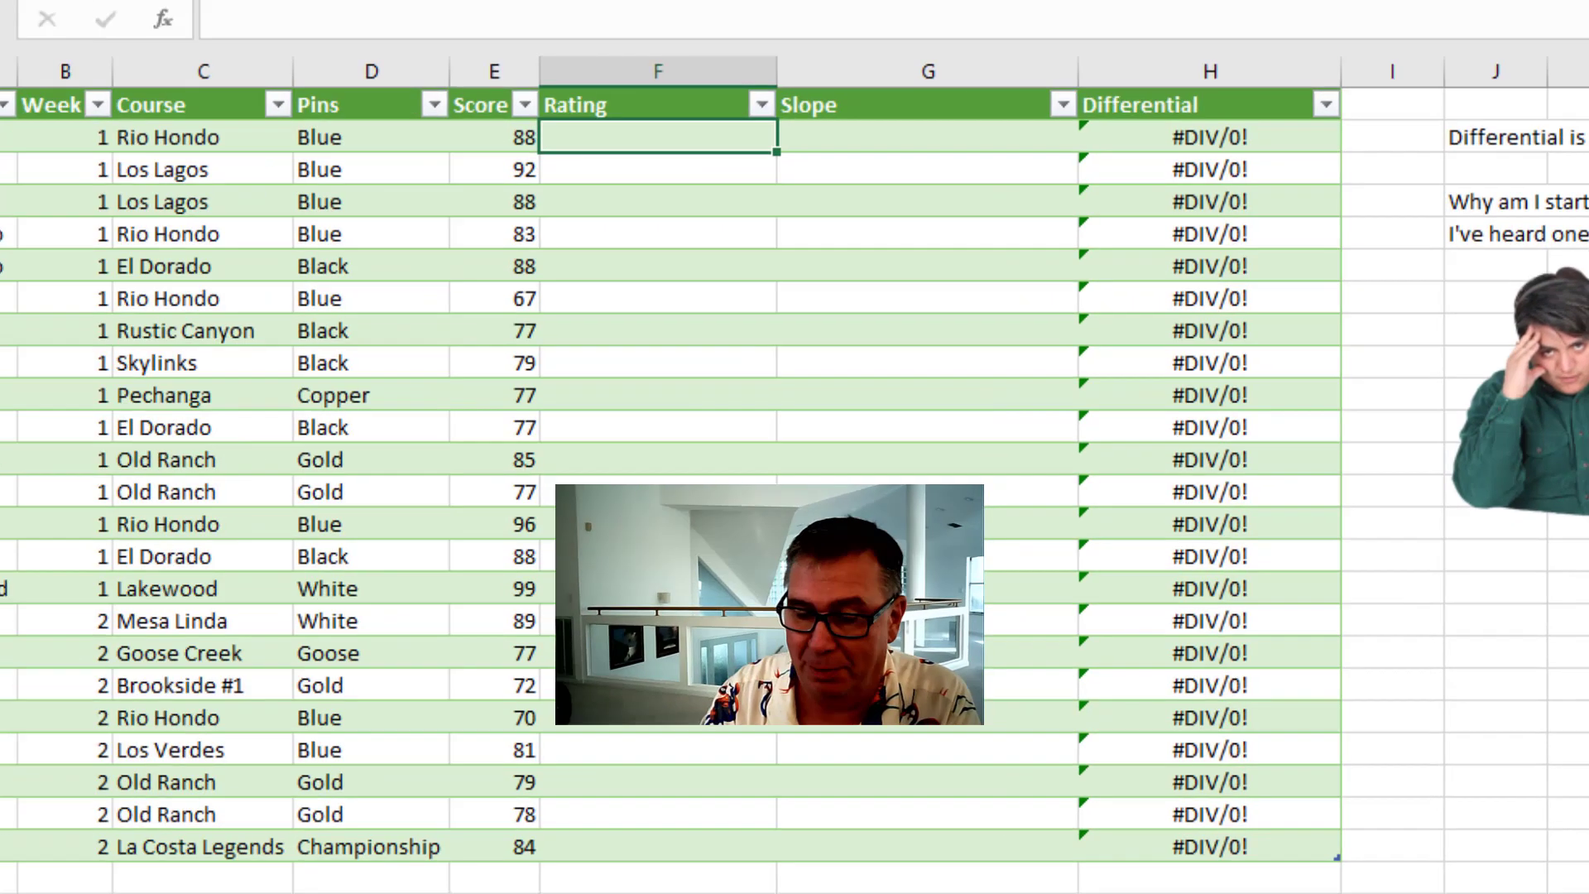
In F2, type =FILTER(Courses[Rating],Courses[Course]= and reference the row's Course cell.
type("=FILTER(Courses[Rating")
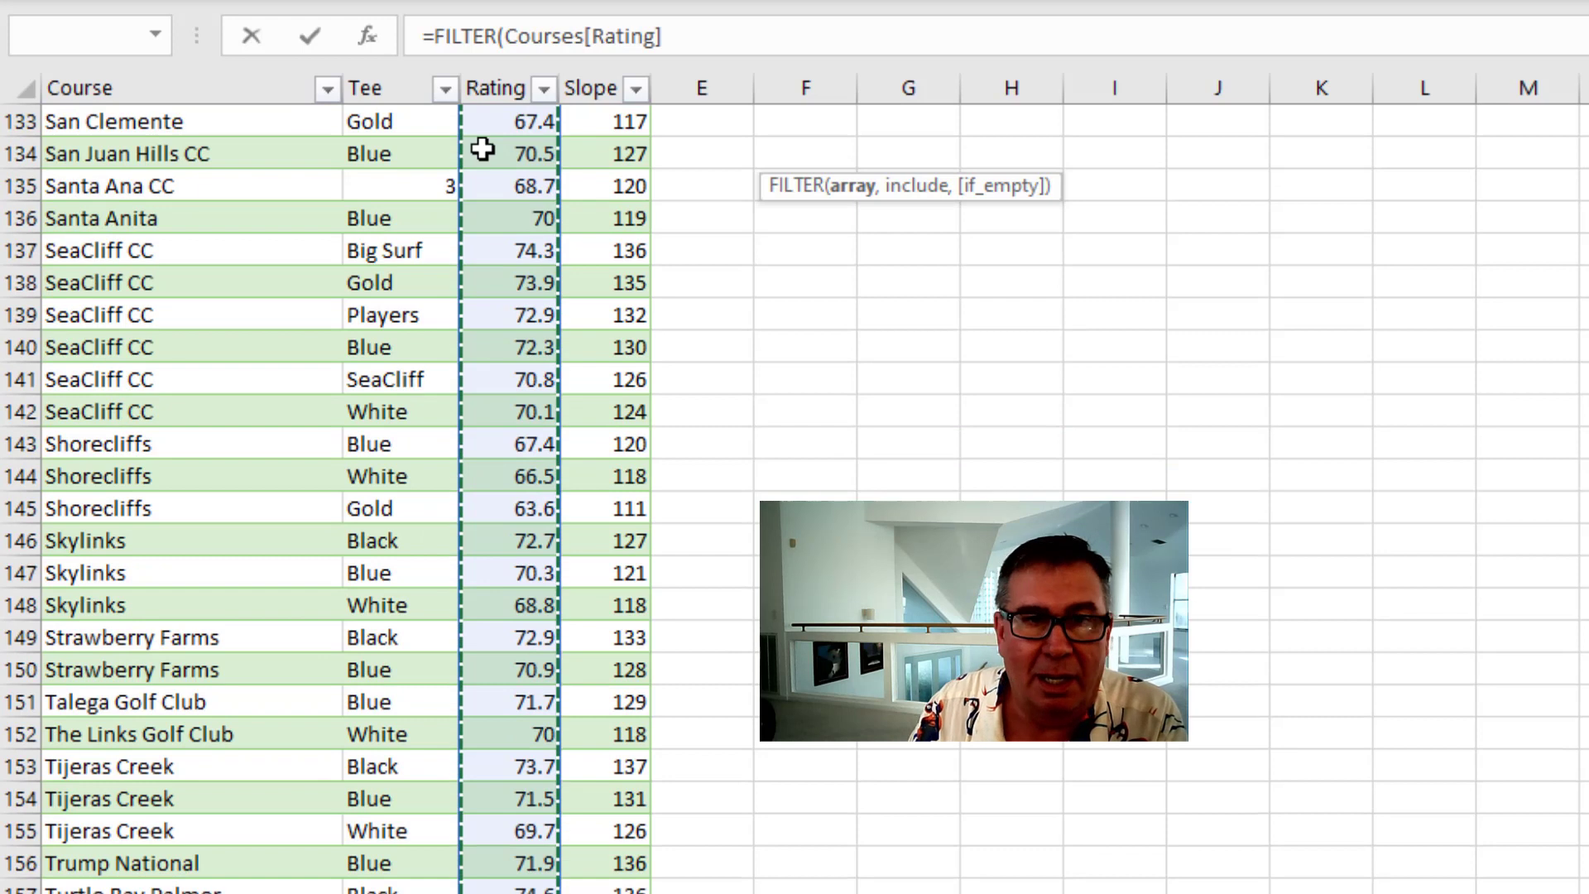
type(",Filter!")
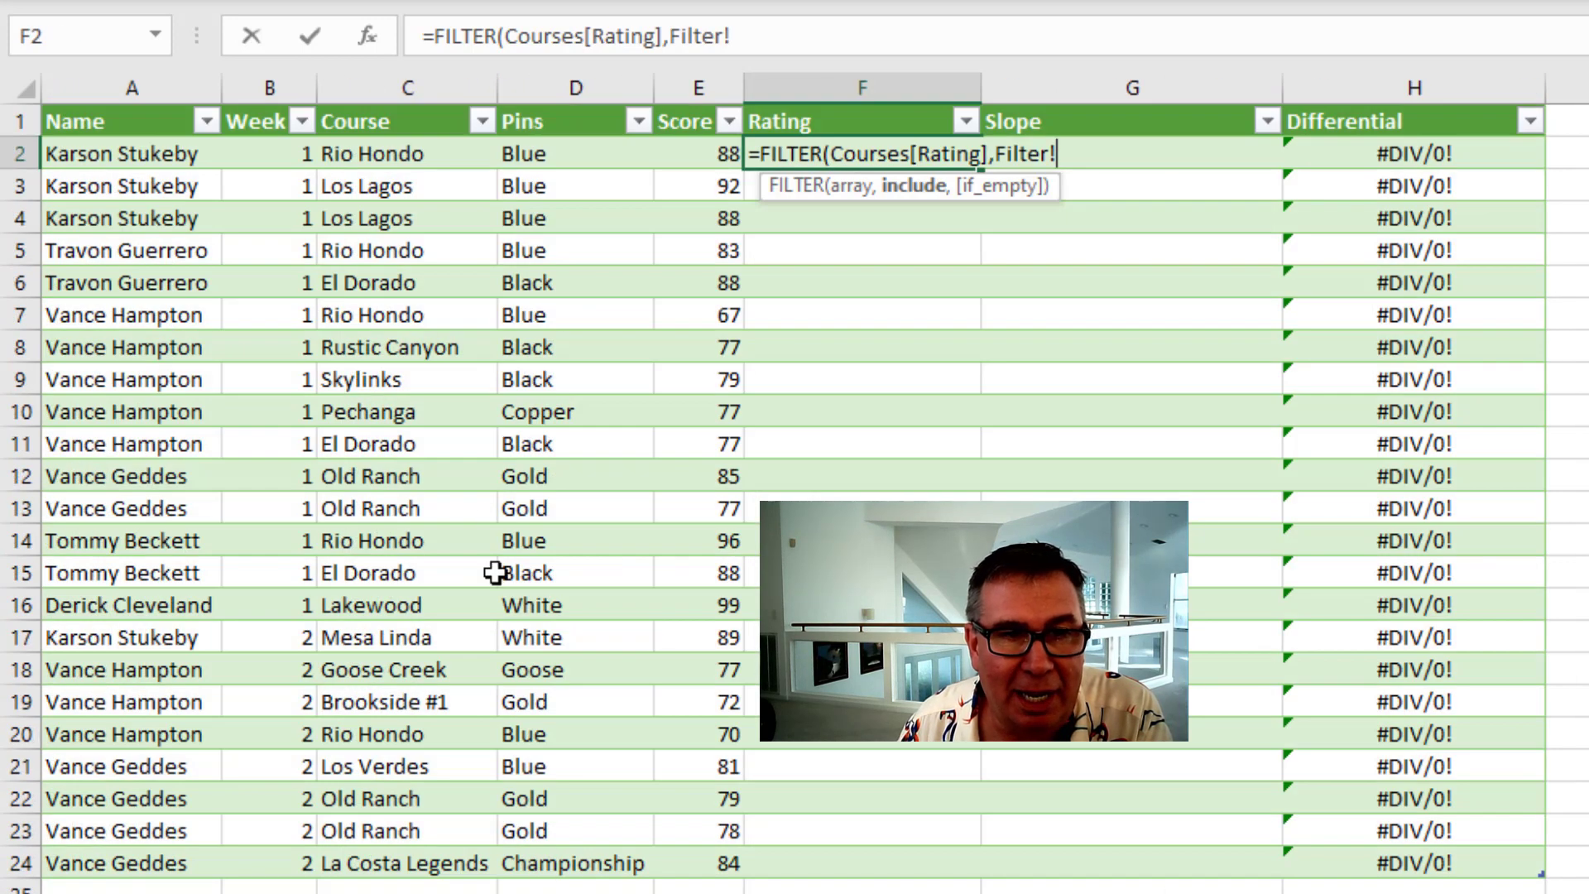
mouse_move(525, 153)
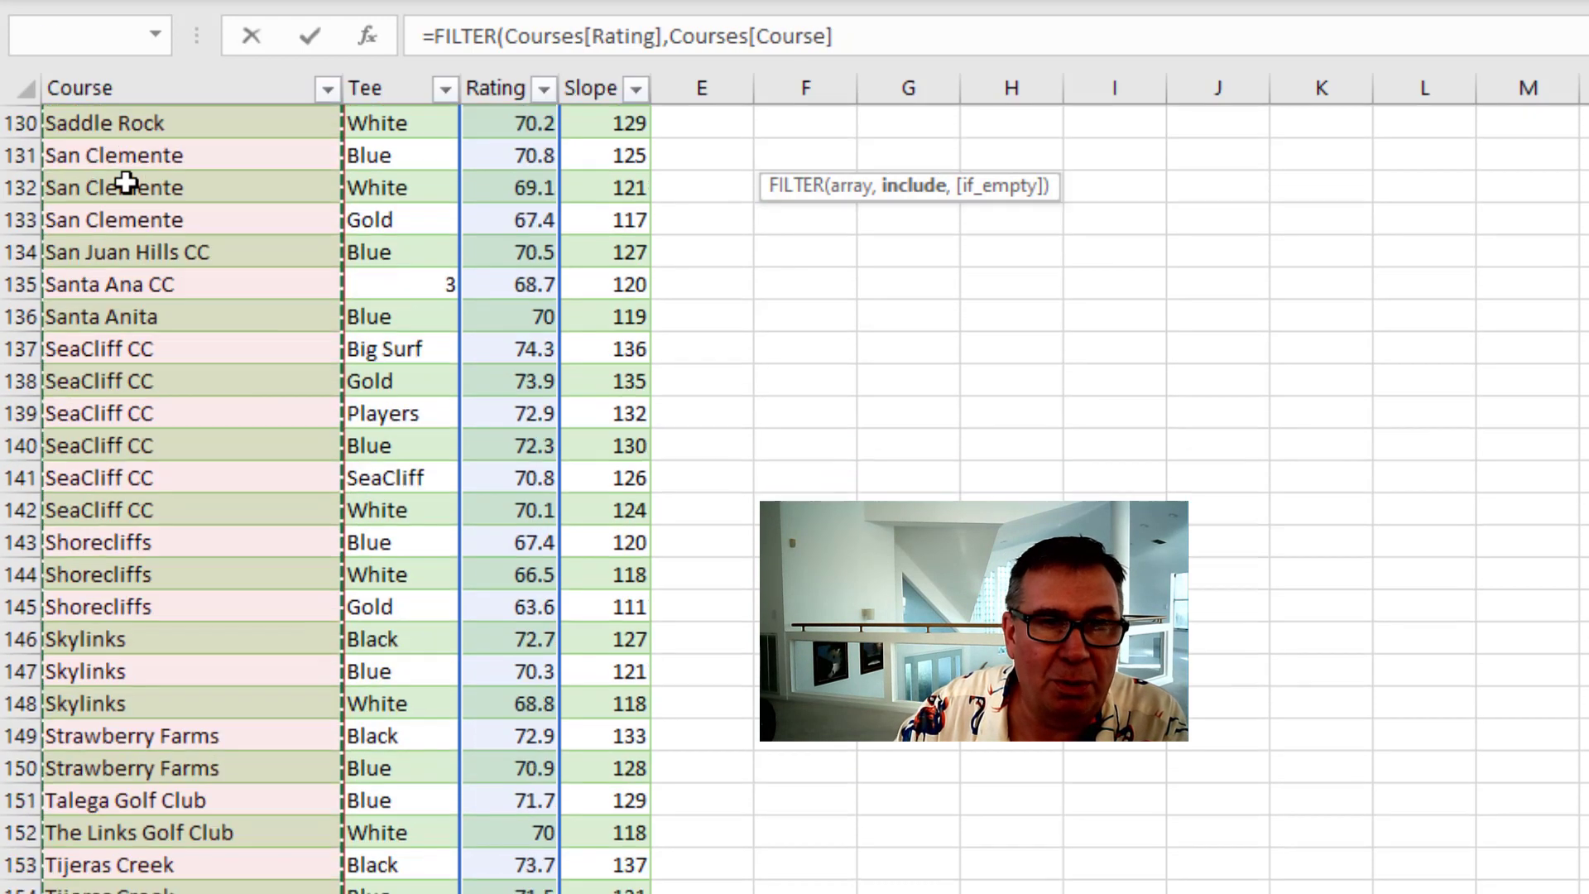
scroll("down", 3)
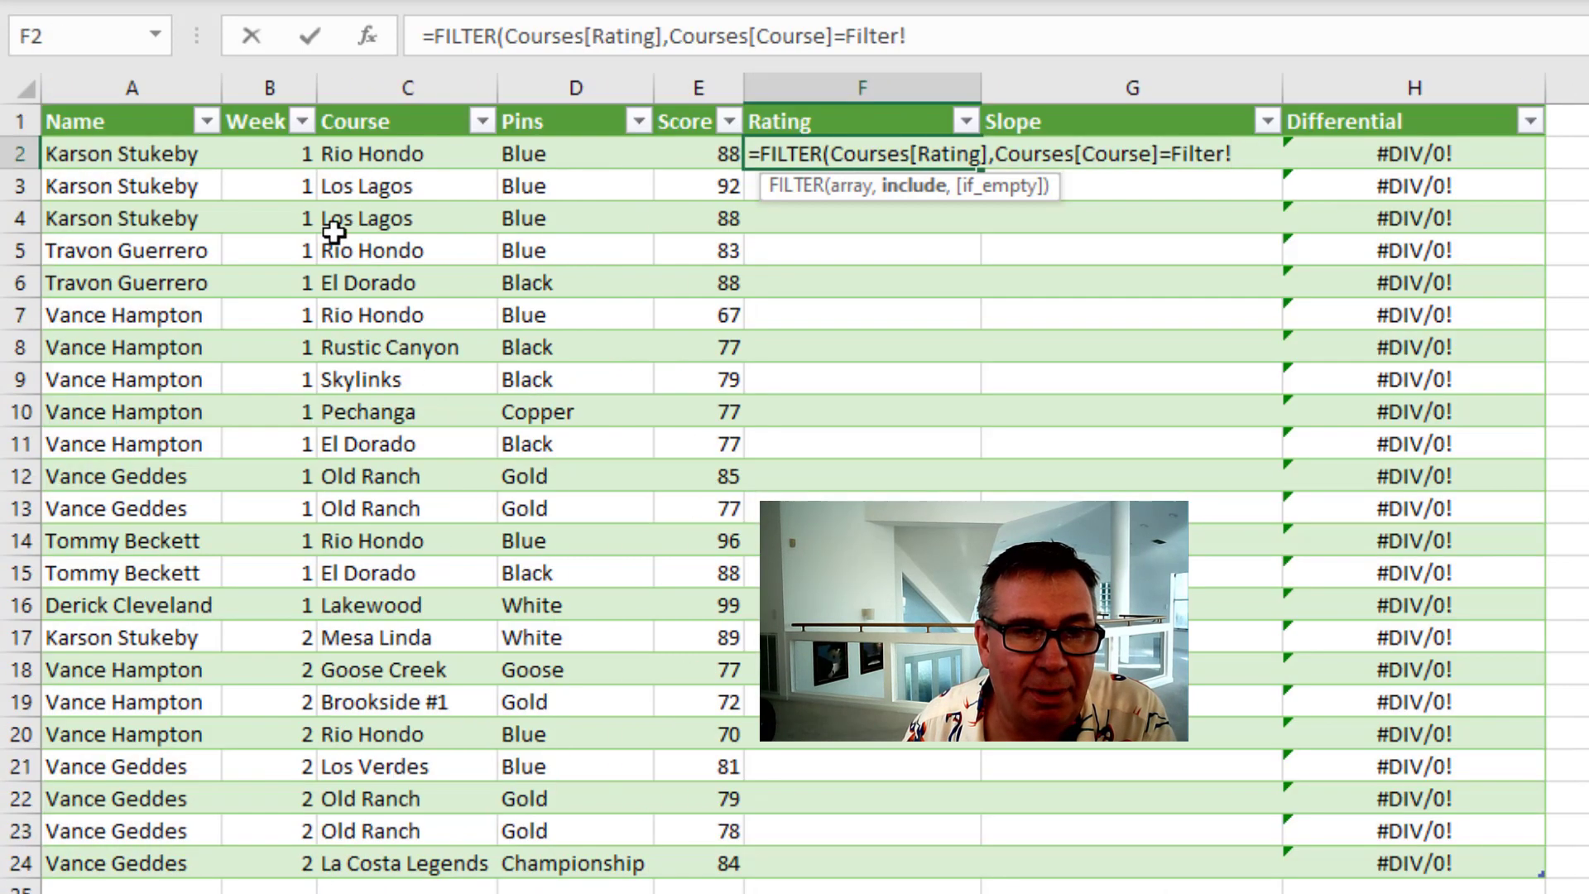
left_click(388, 153)
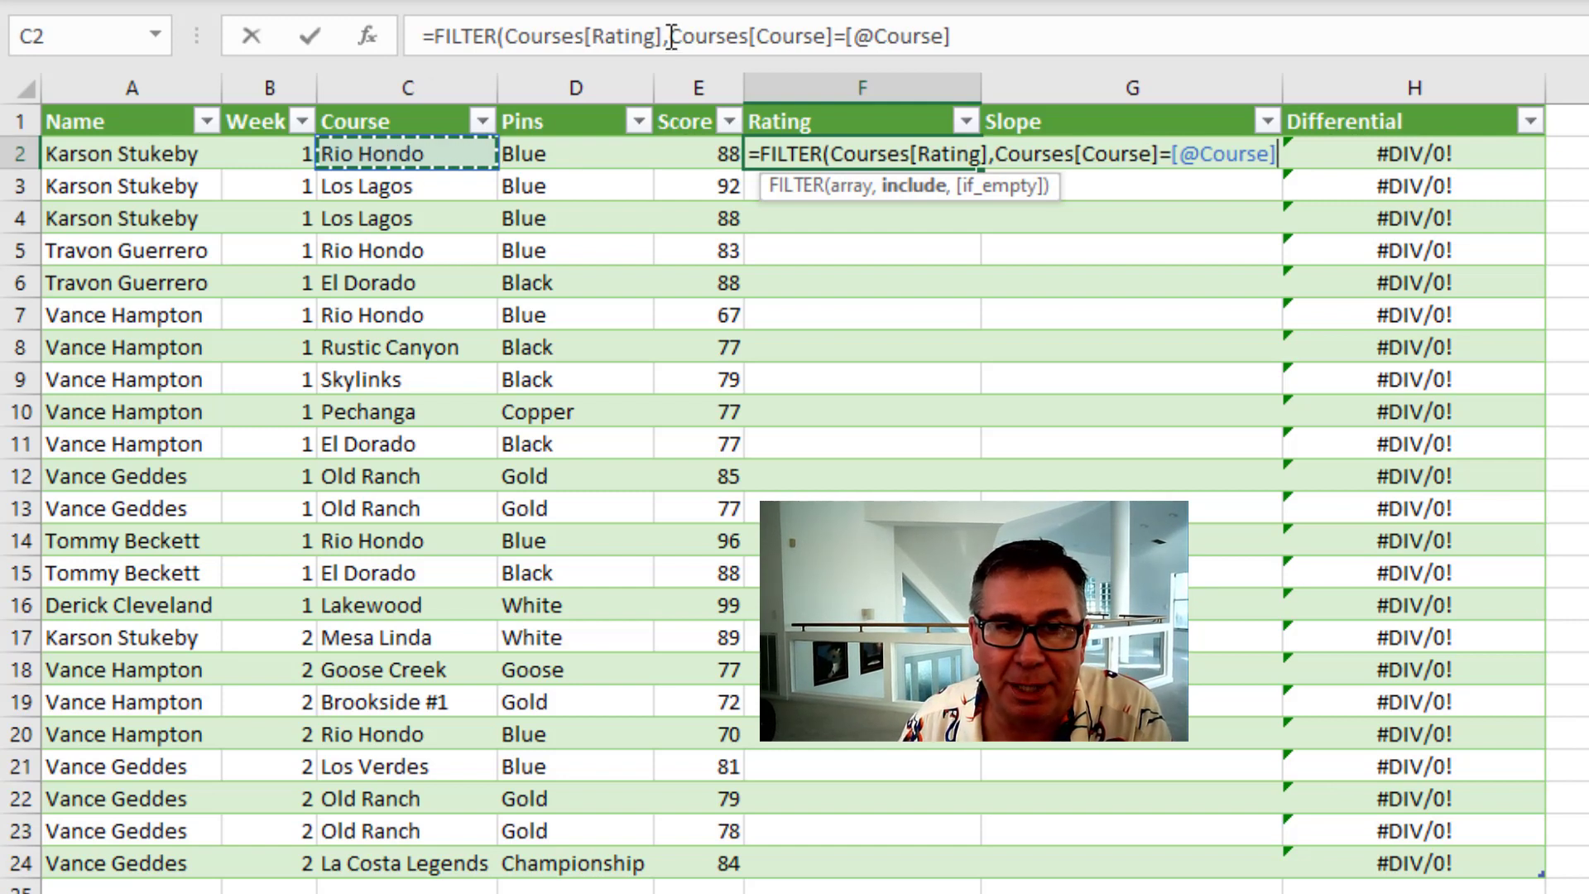
type("(")
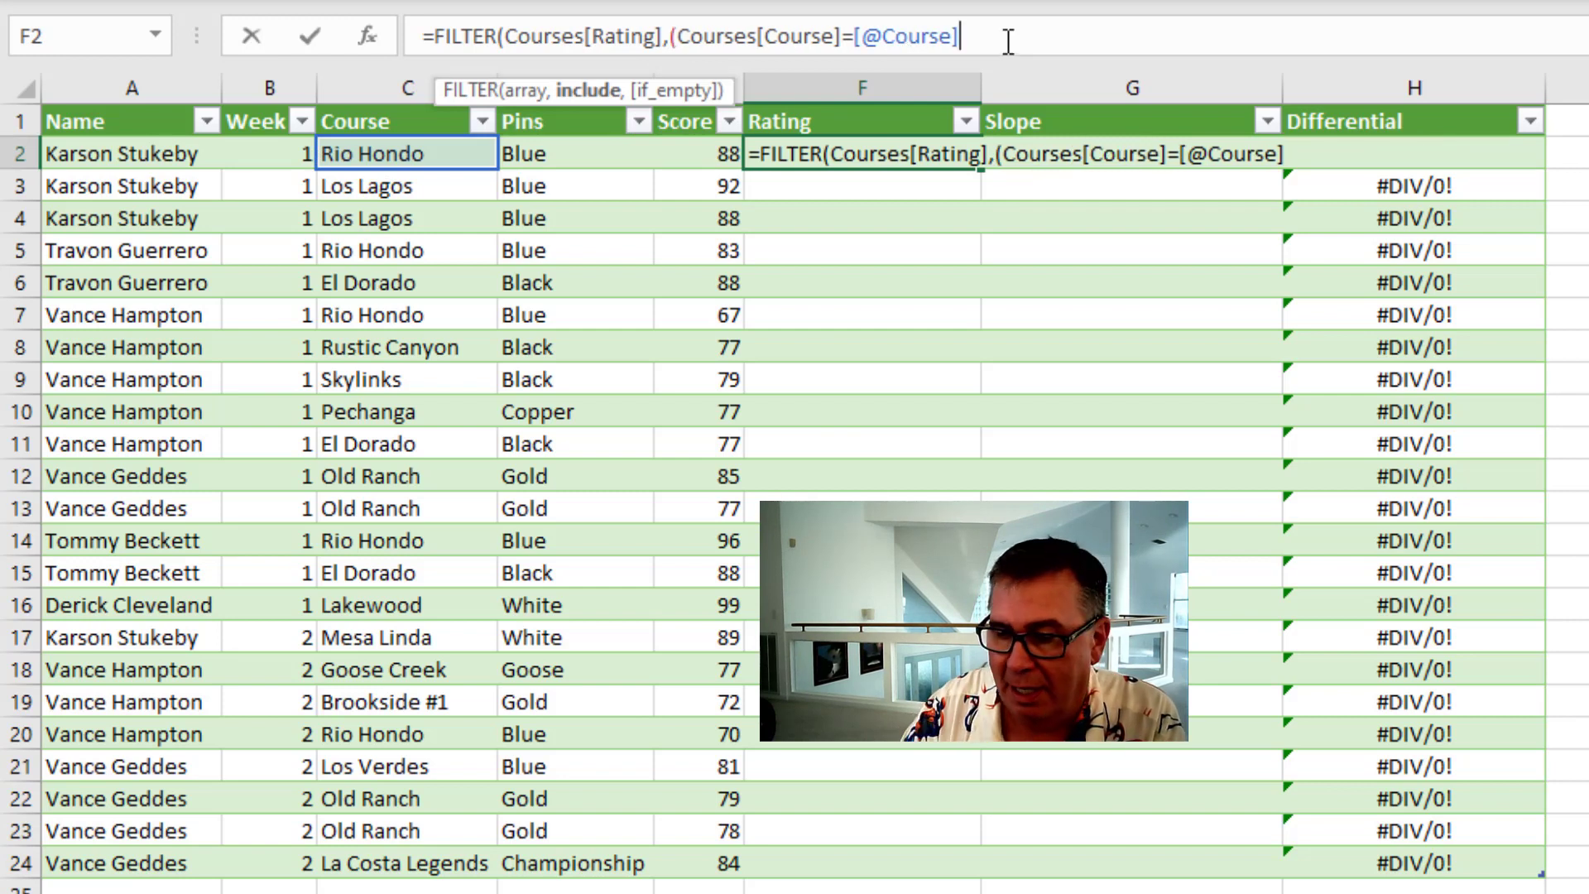
type(")")
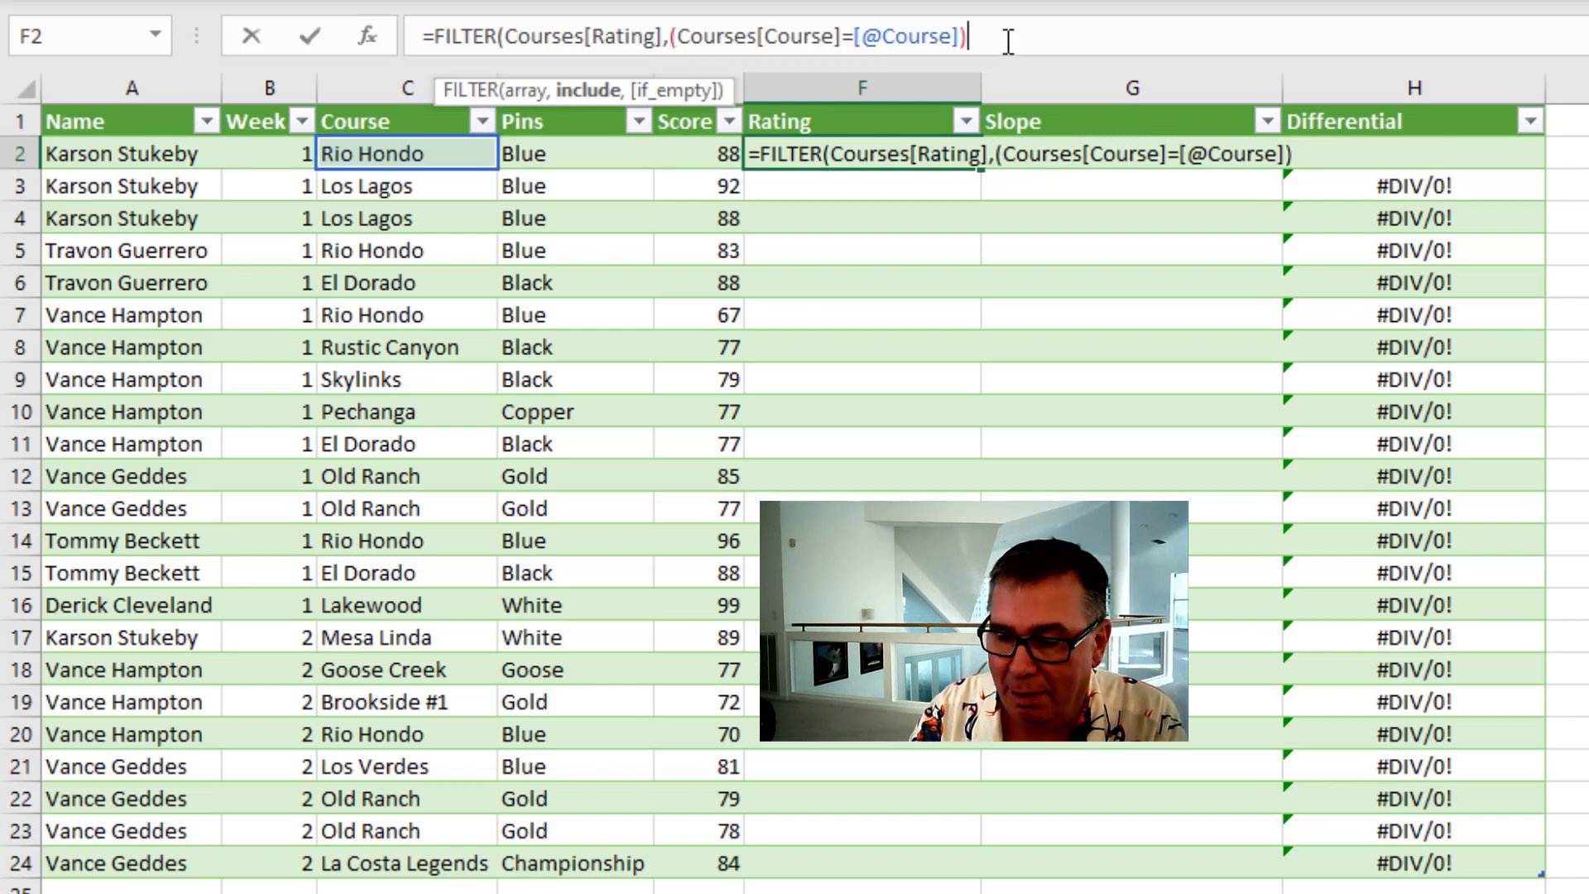
type("*")
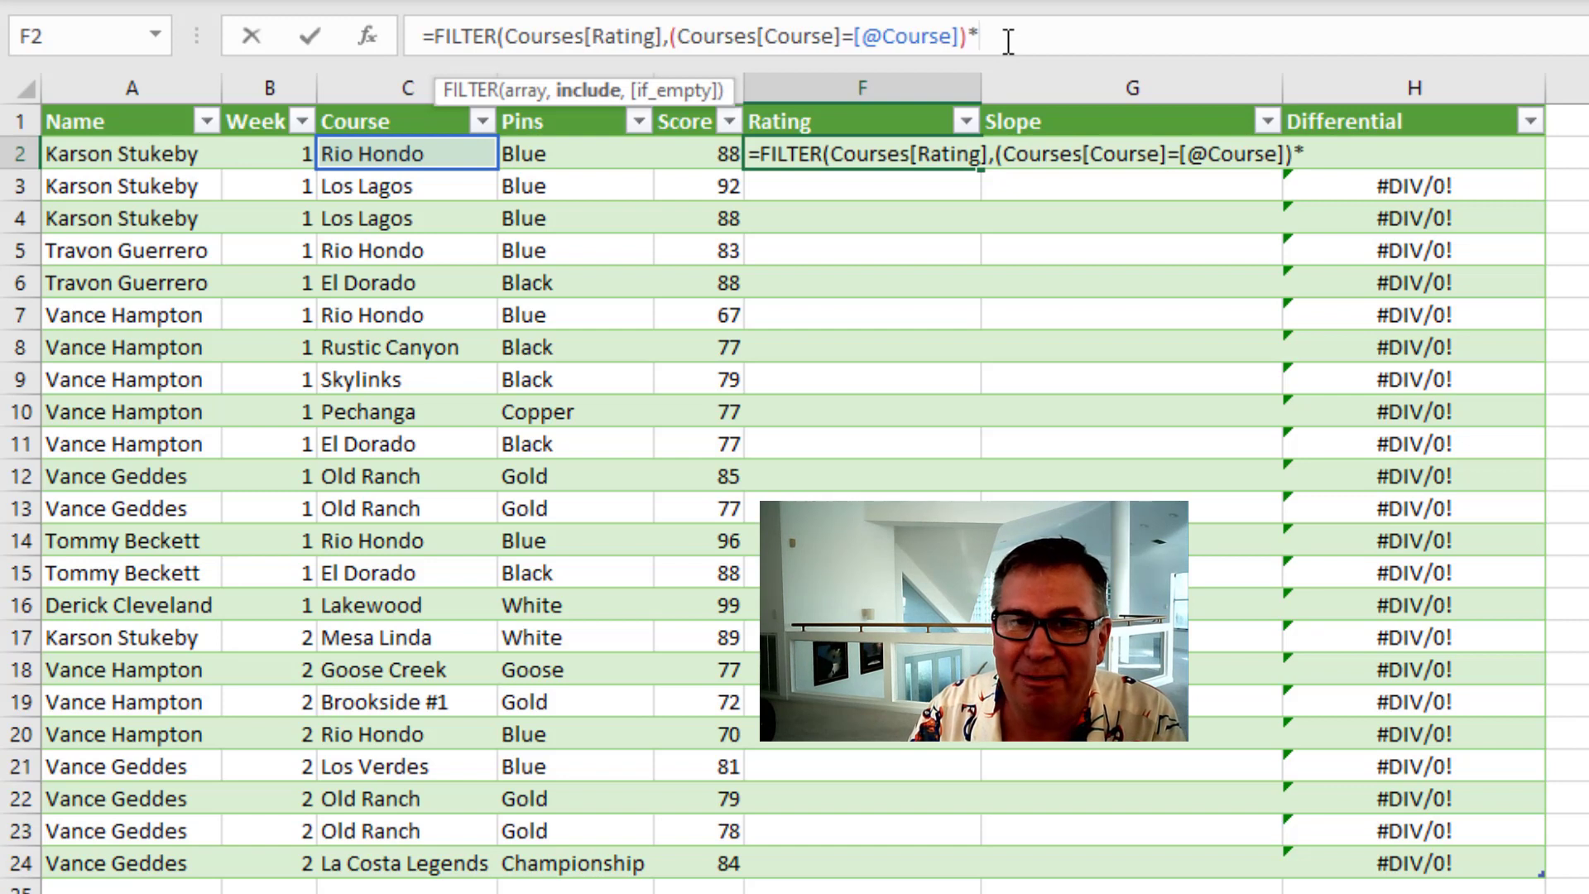
type("(Courses[Tee]=Filter!")
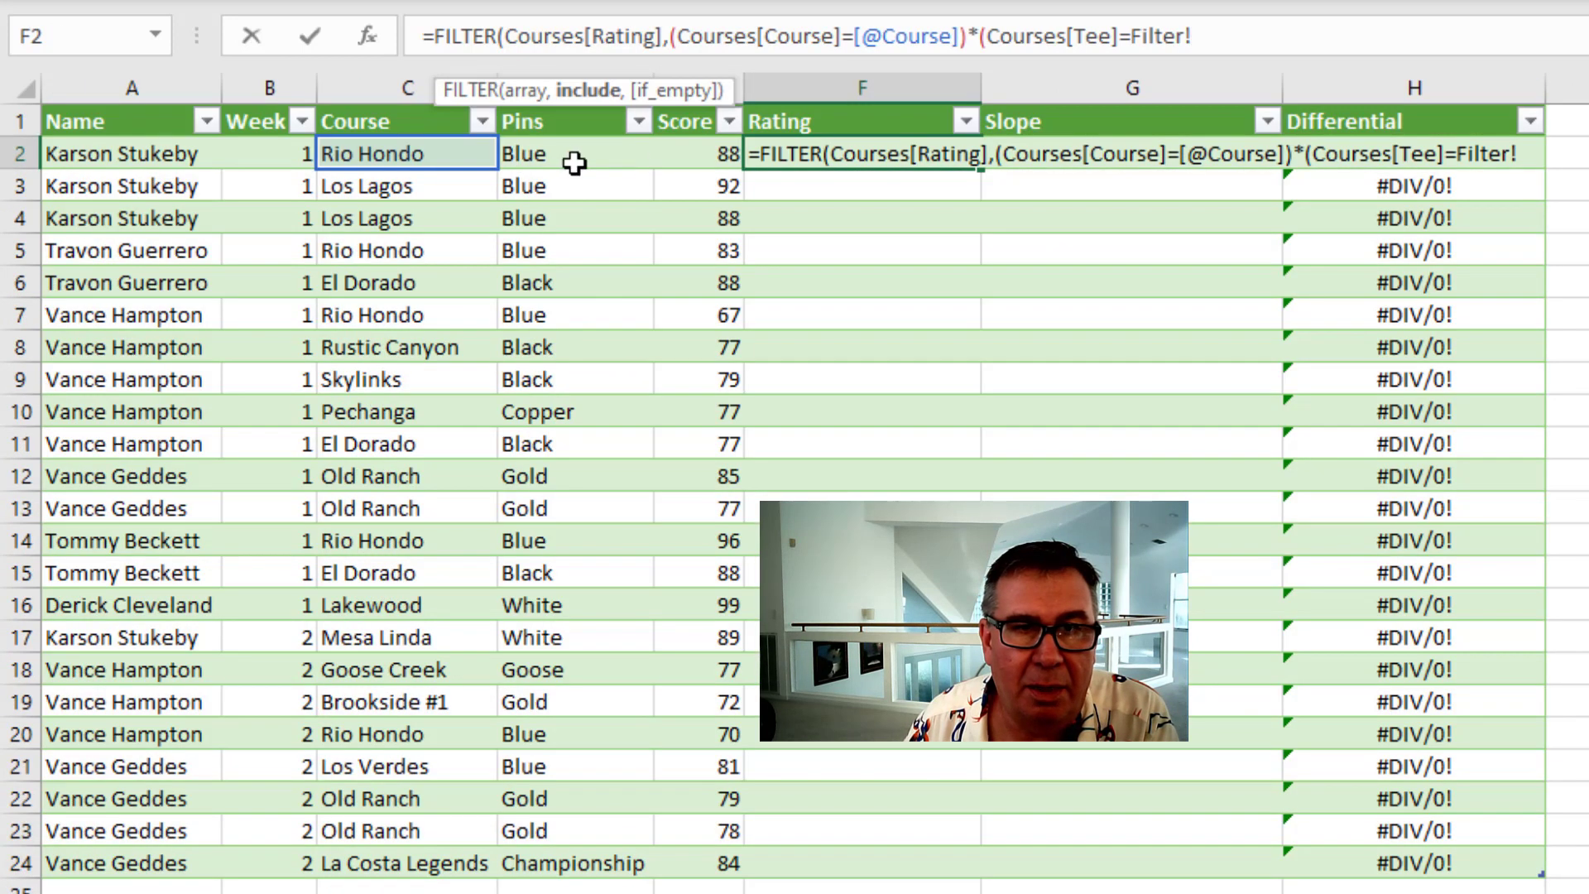
left_click(570, 153)
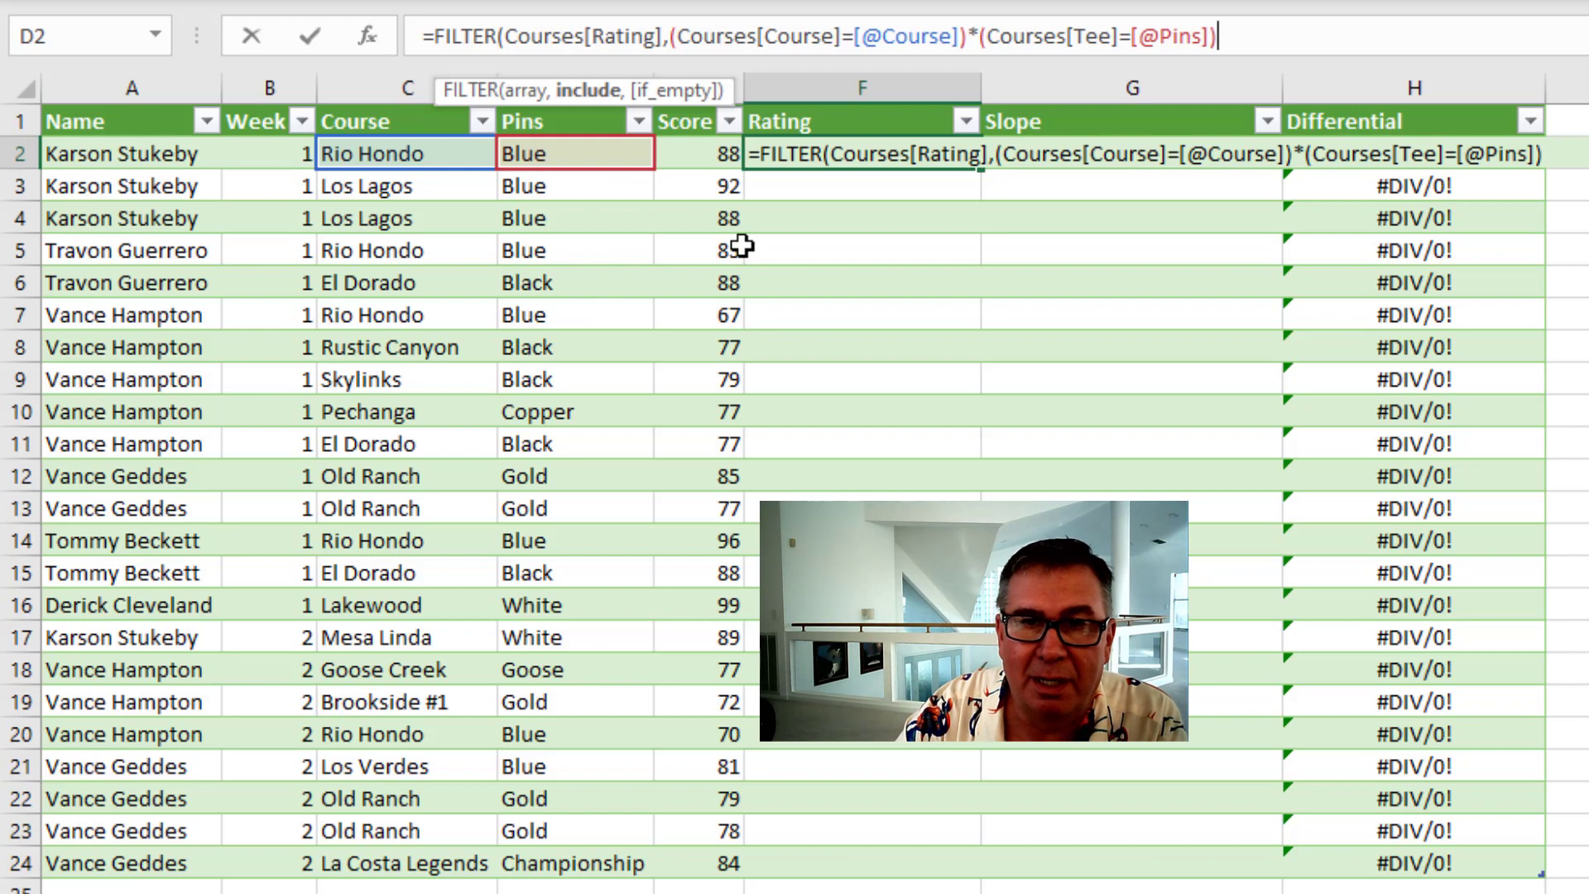
key("Enter")
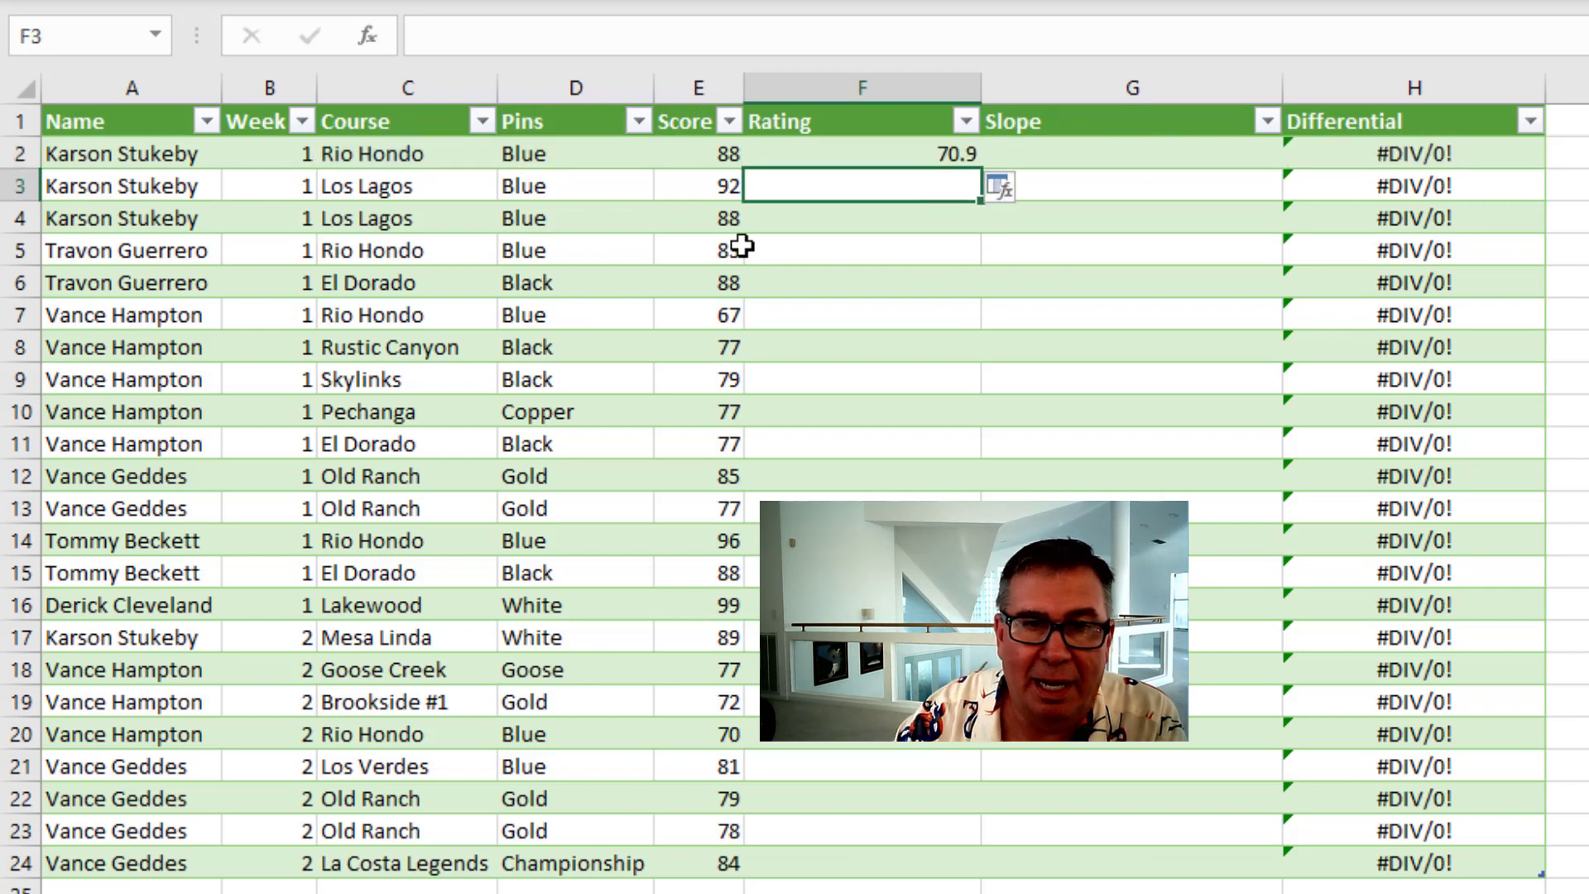
Copy the F2 Rating formula down the column, revealing #CALC! errors on two rows.
left_click(862, 151)
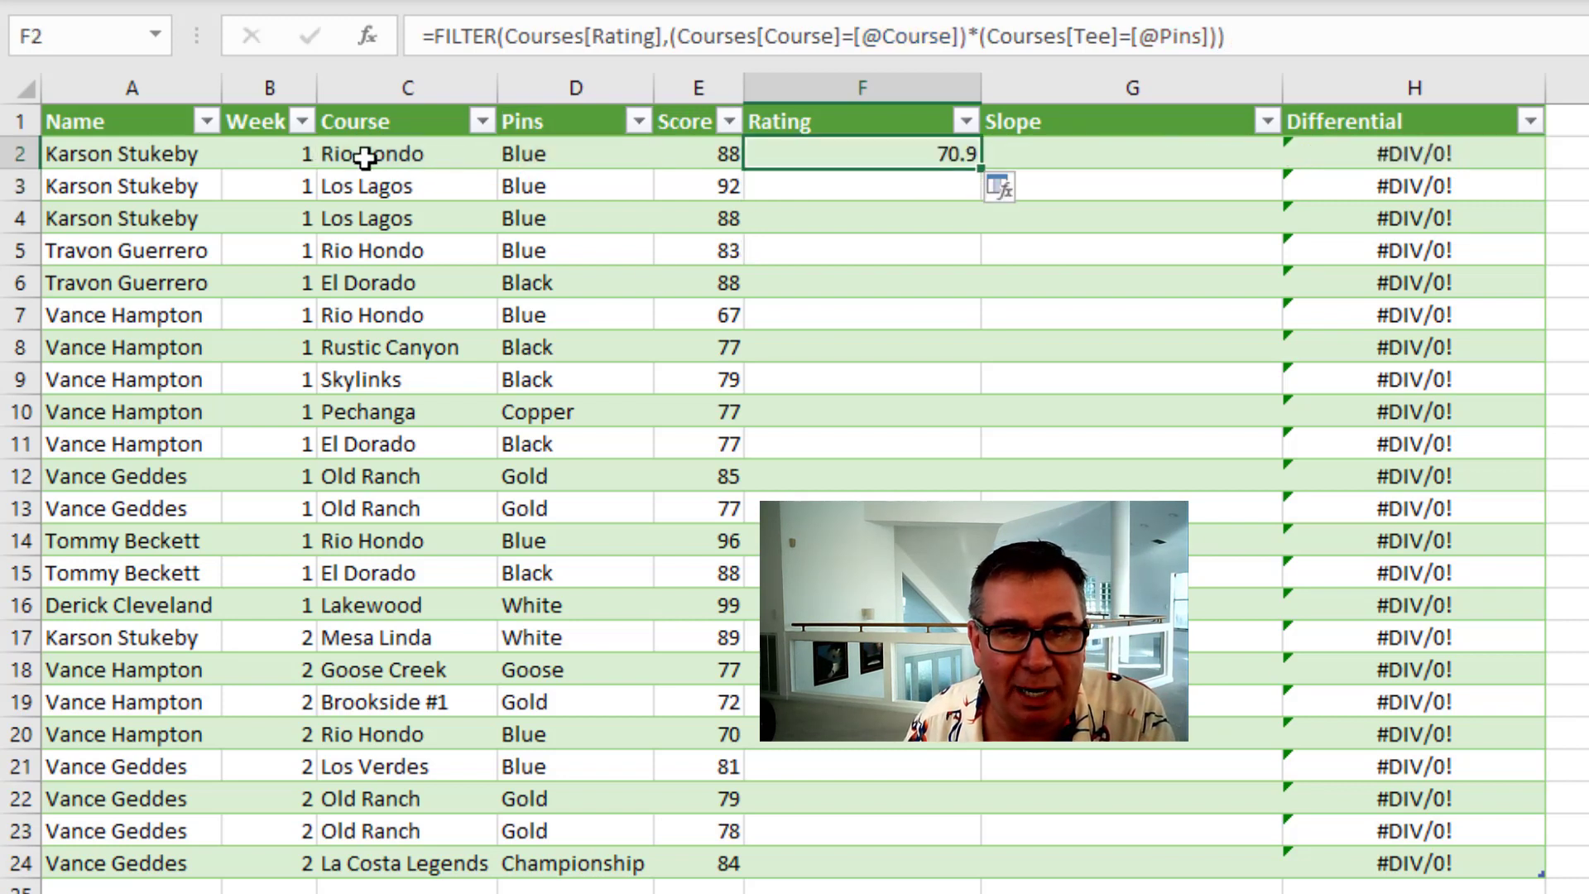
mouse_move(927, 179)
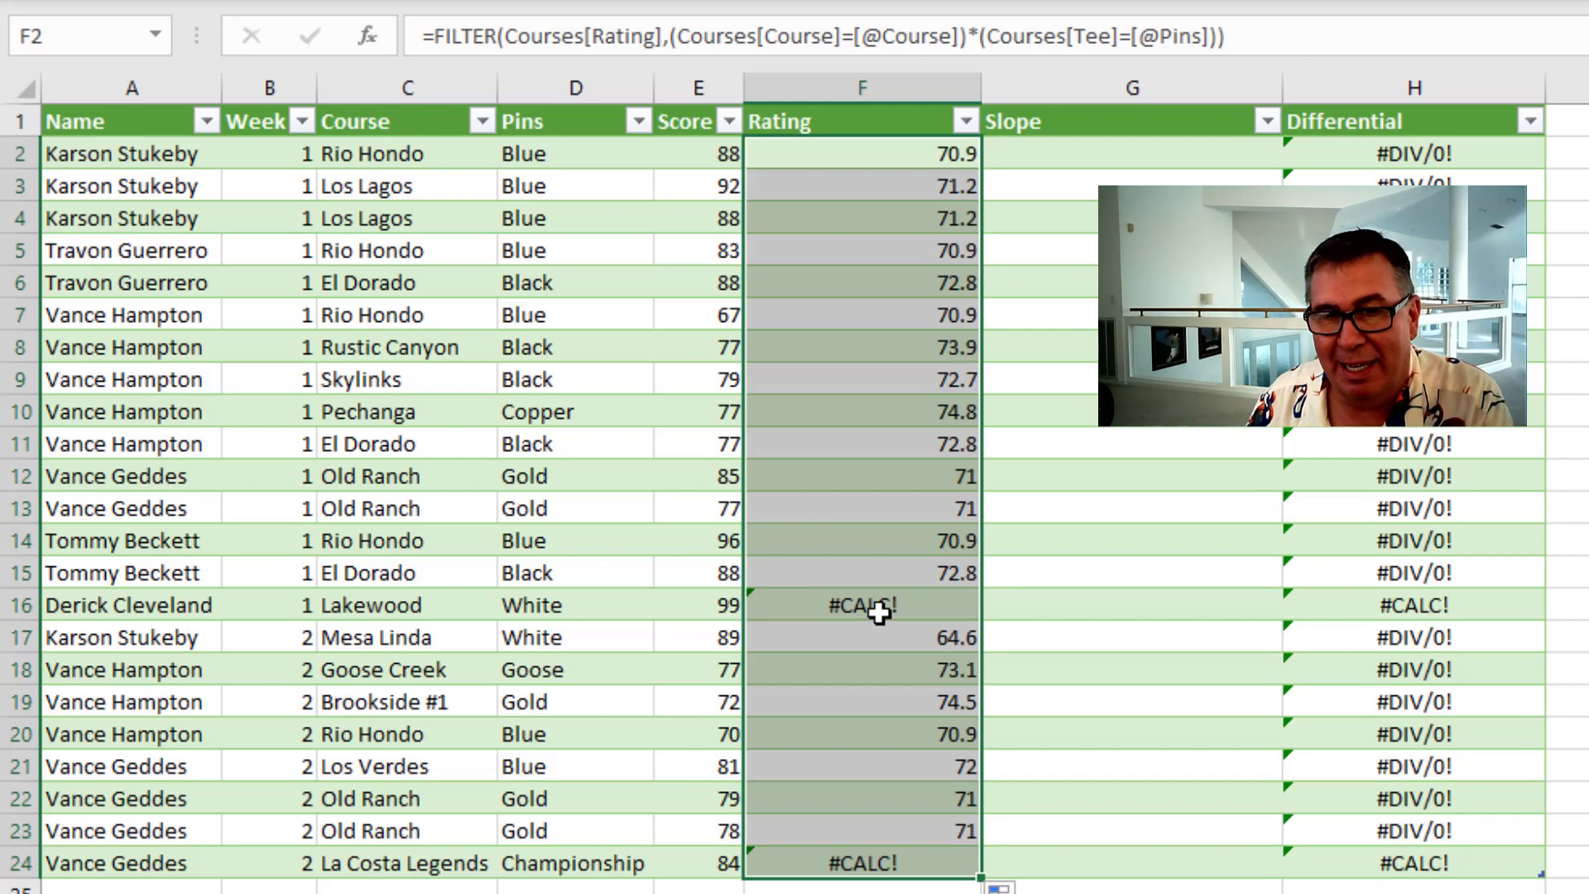
left_click(870, 607)
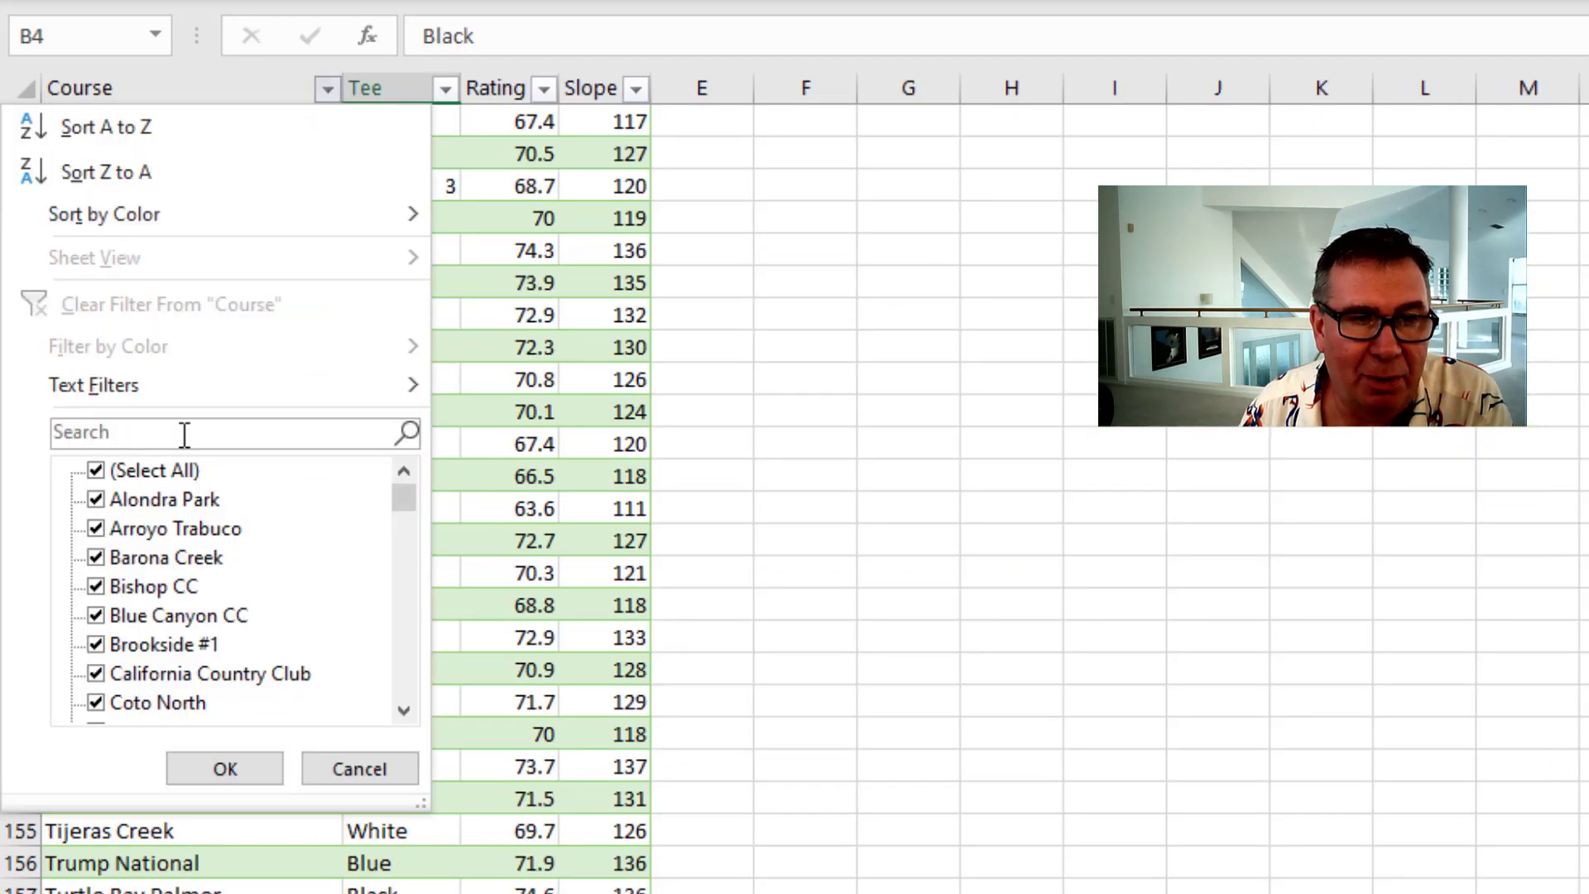
Filter Courses for 'Lake', rename the Lakewood Country Club rows to Lakewood, then show La Costa Legends.
type("Lake")
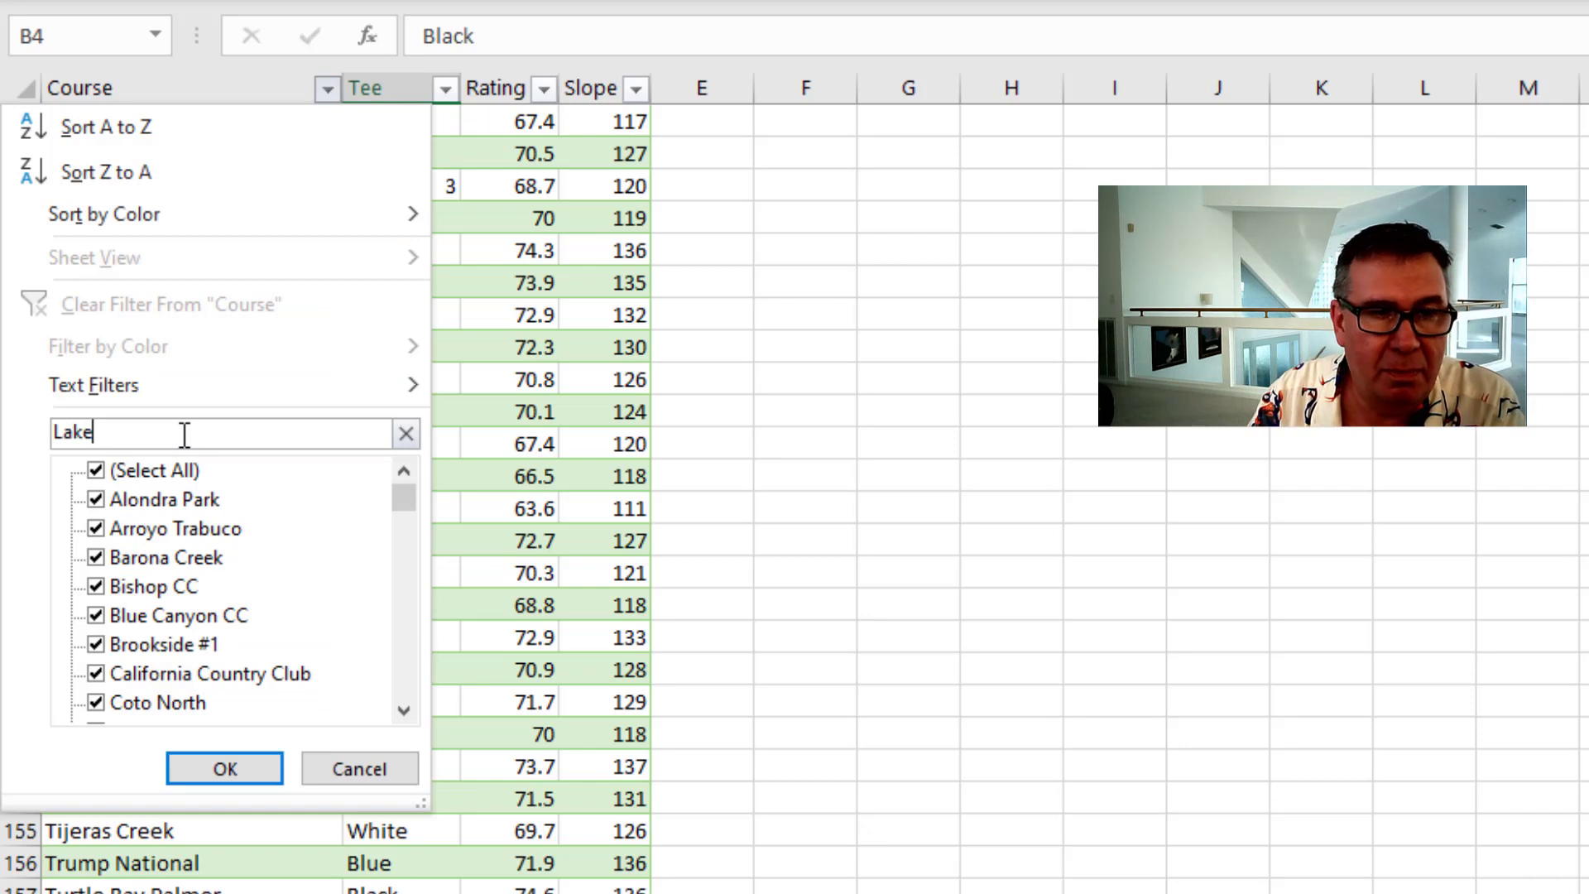
left_click(223, 768)
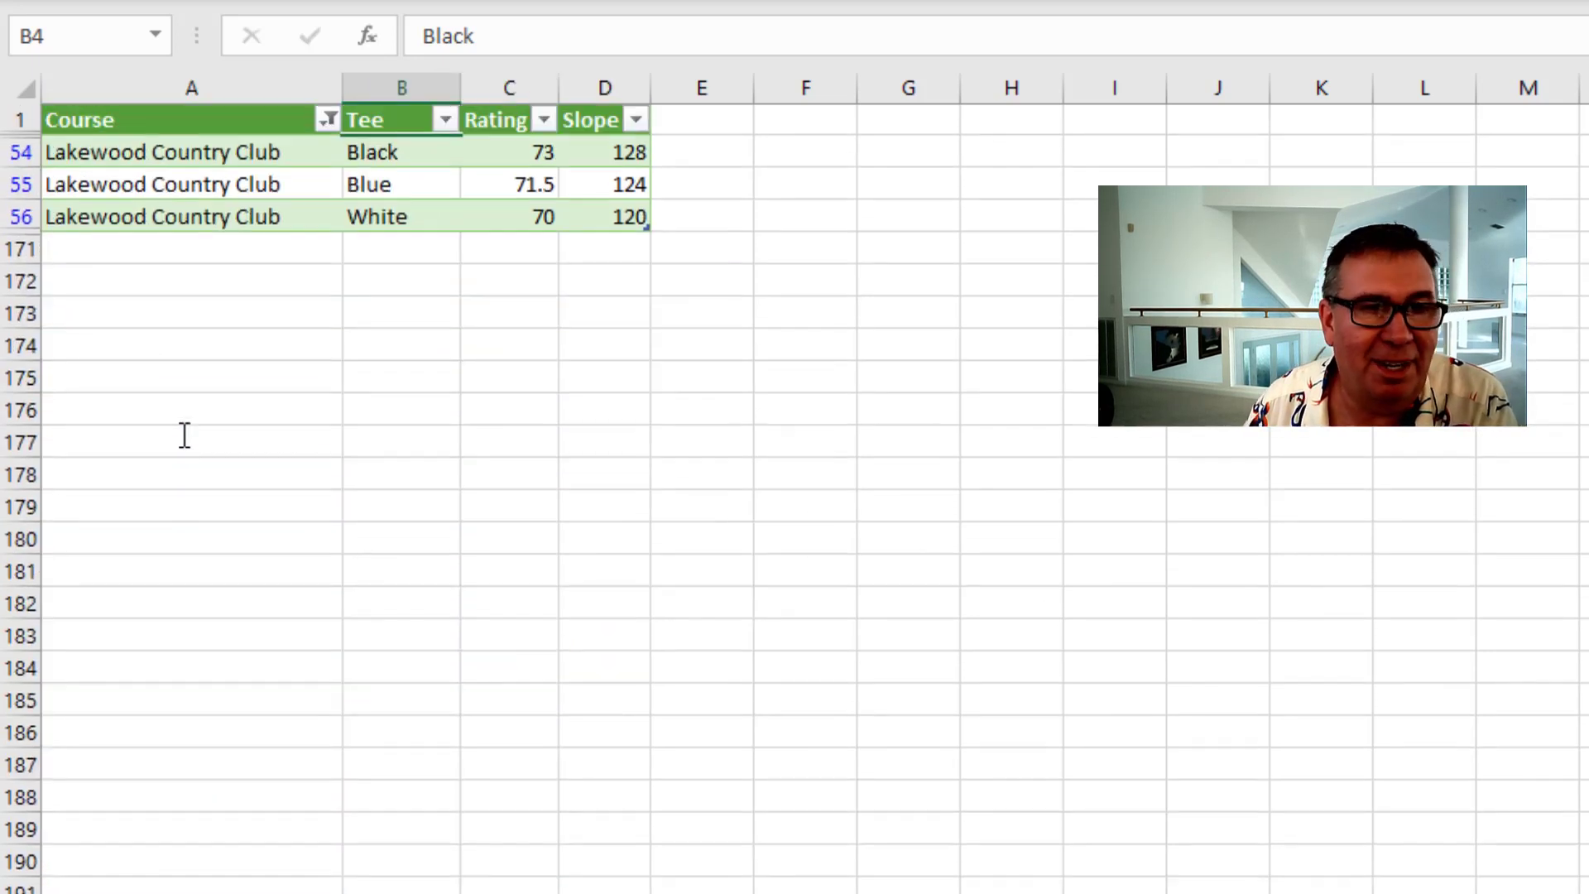
left_click(197, 155)
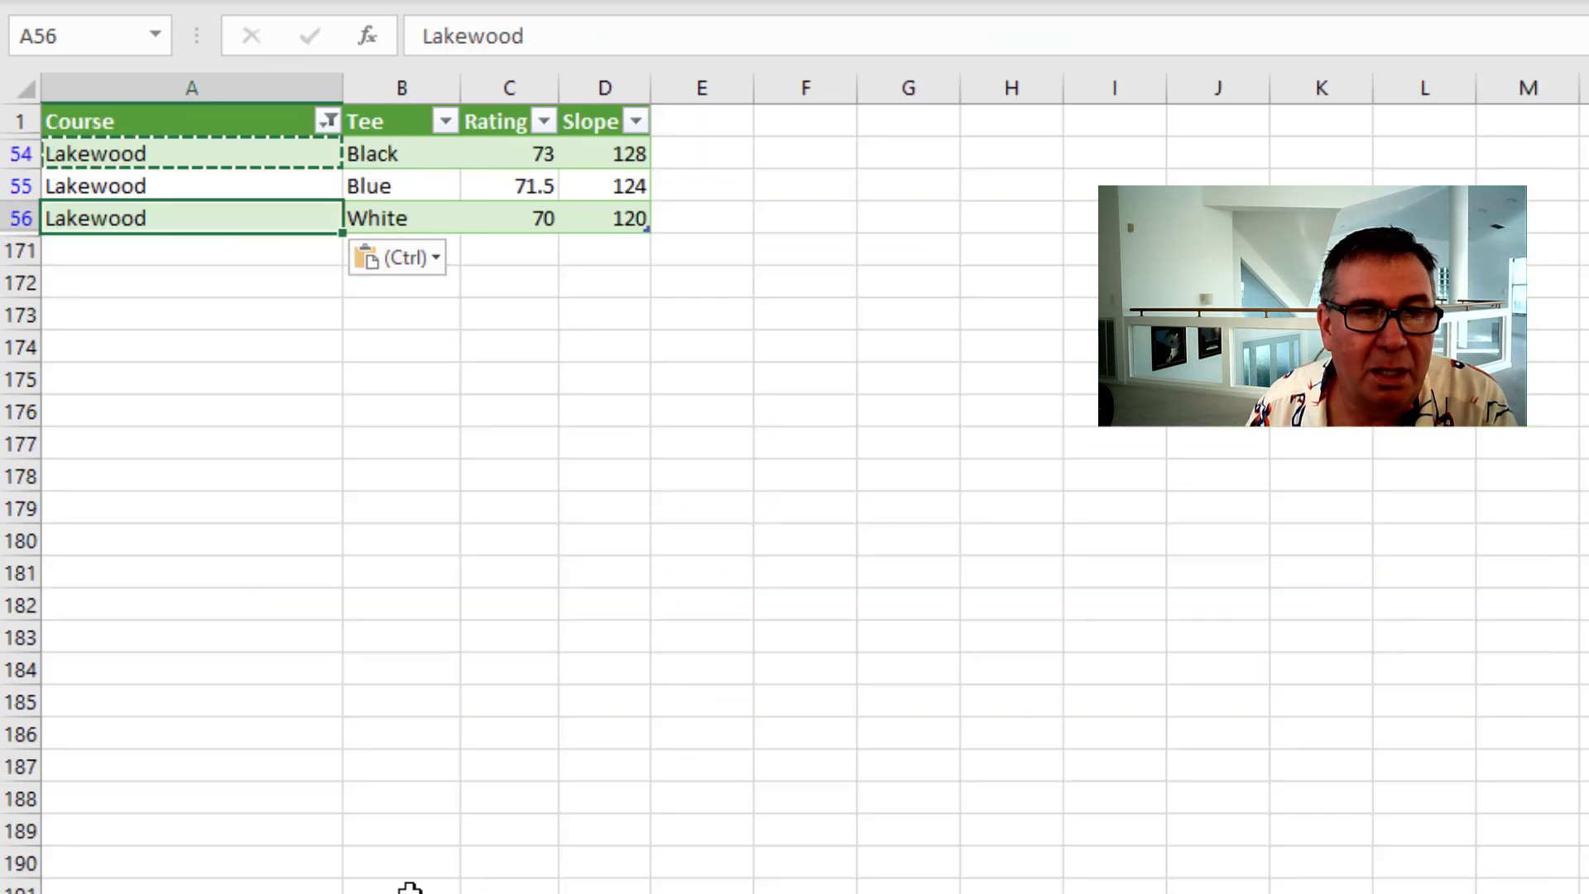
left_click(326, 120)
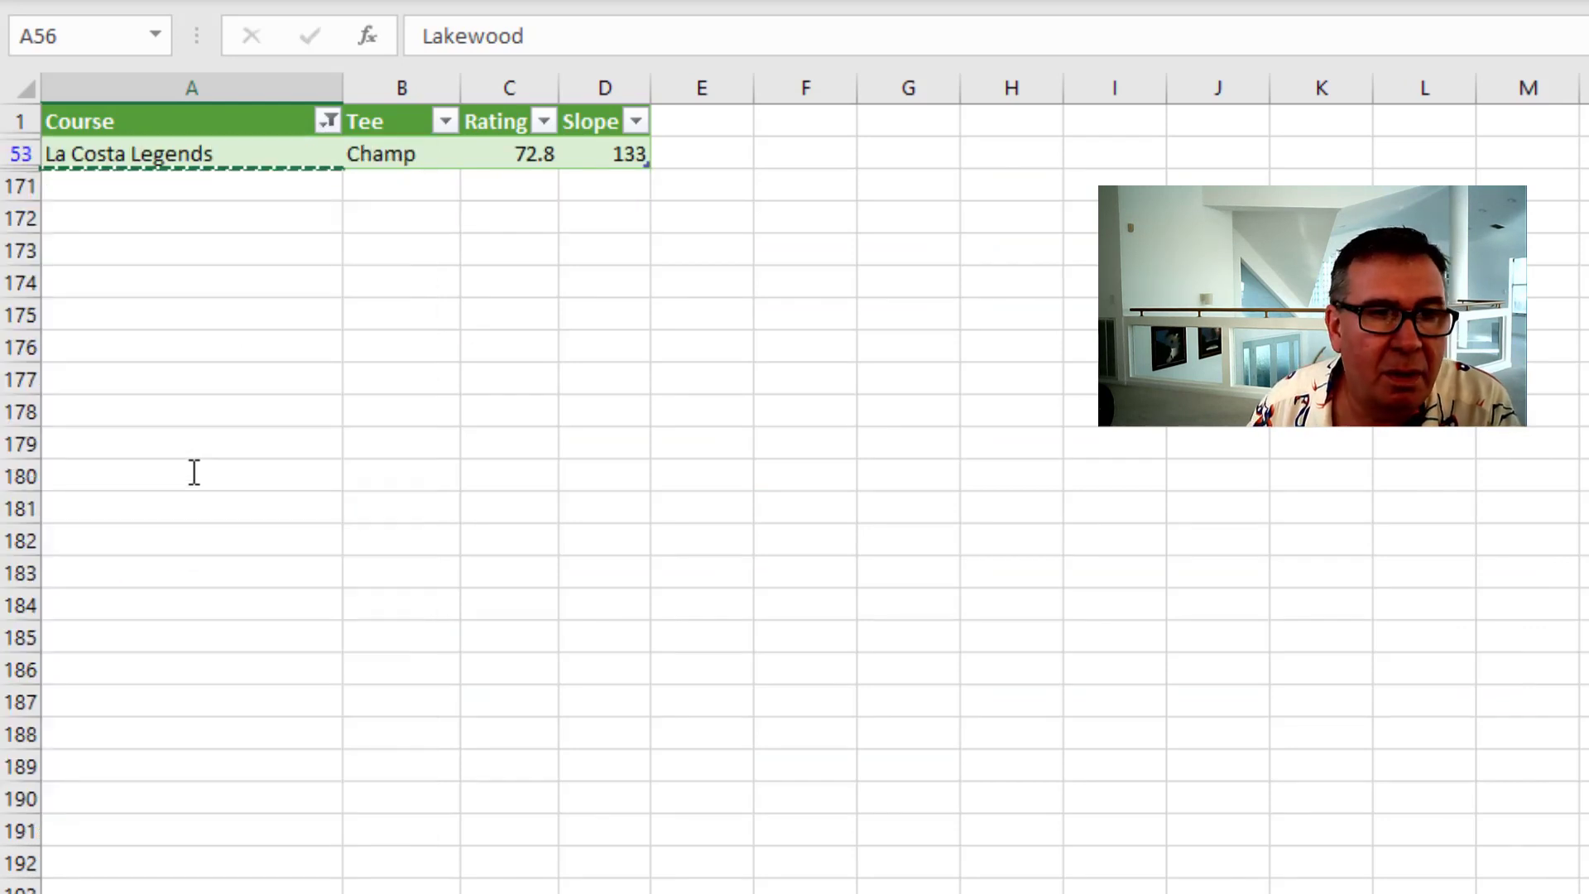
left_click(400, 154)
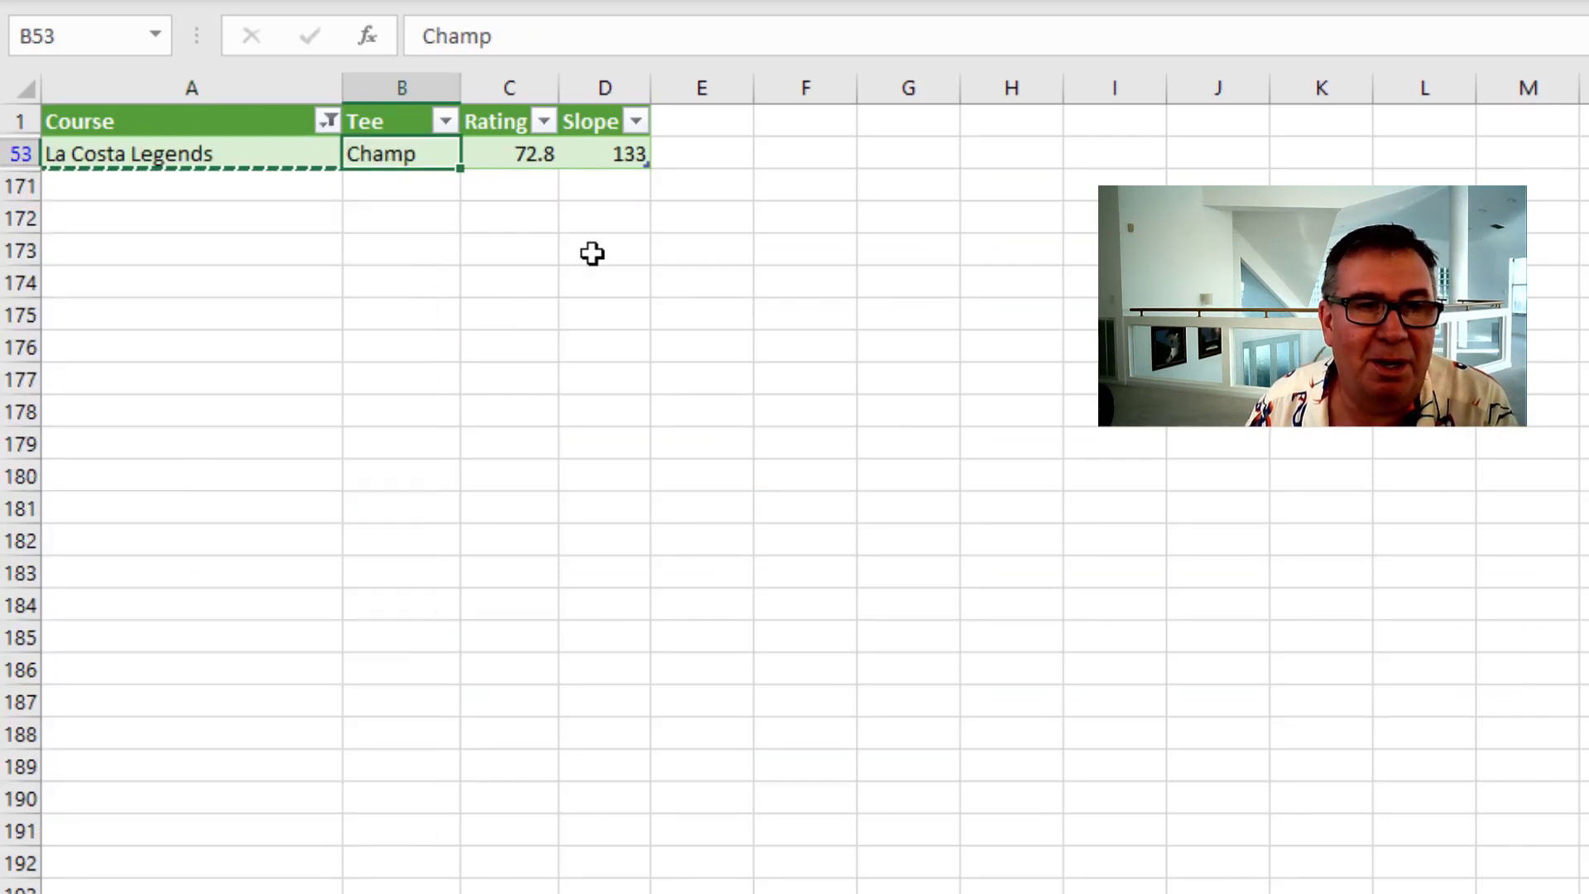
mouse_move(873, 380)
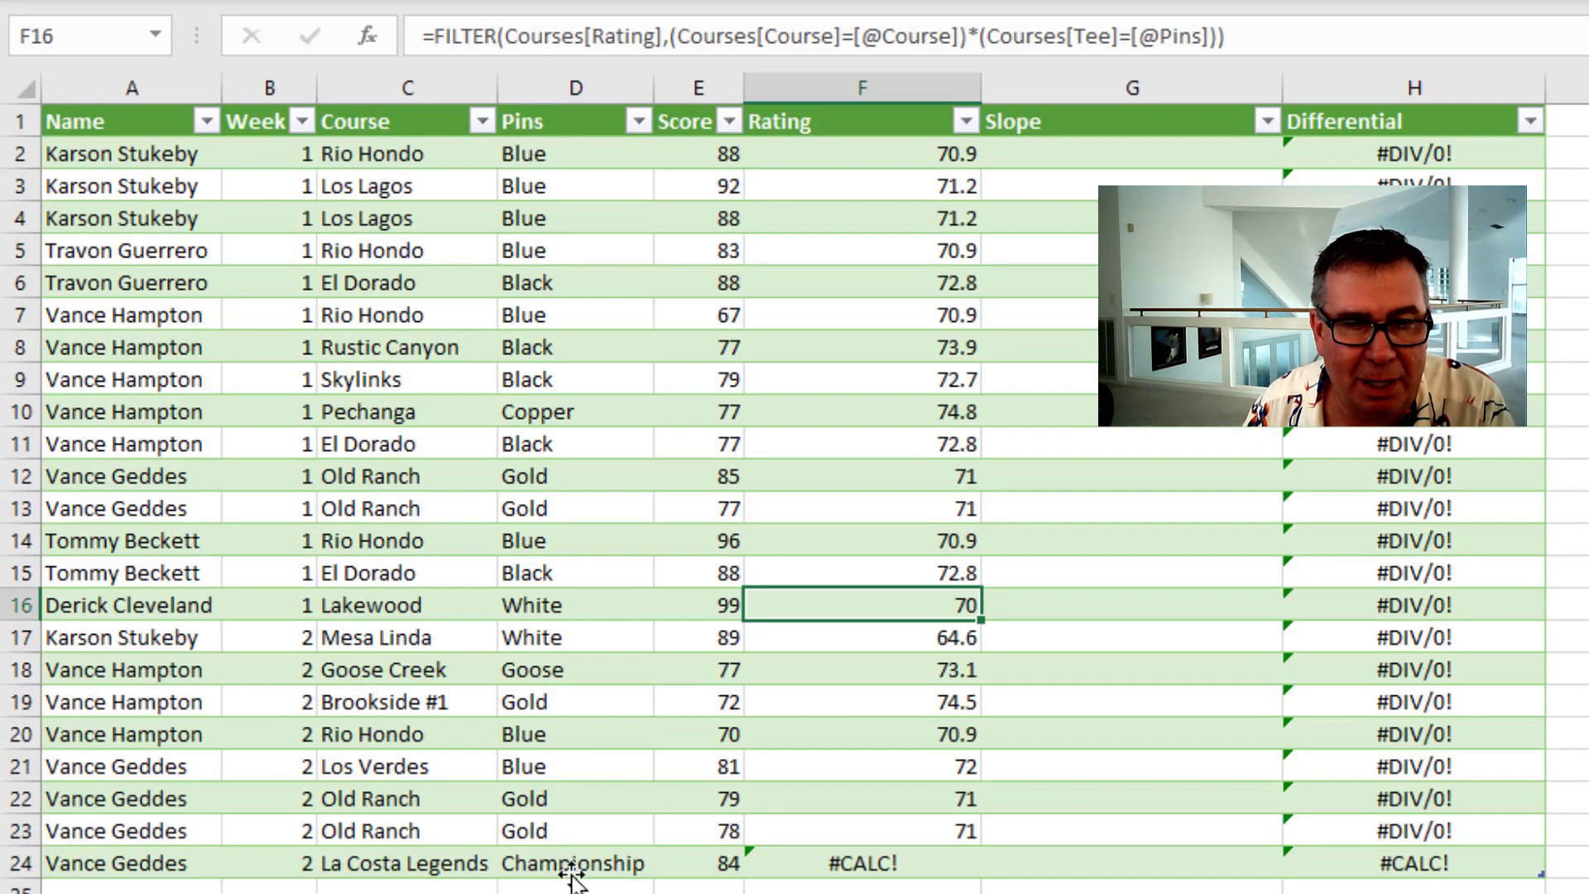
Return to the scores sheet and review F2's FILTER Rating formula without changing it.
left_click(560, 865)
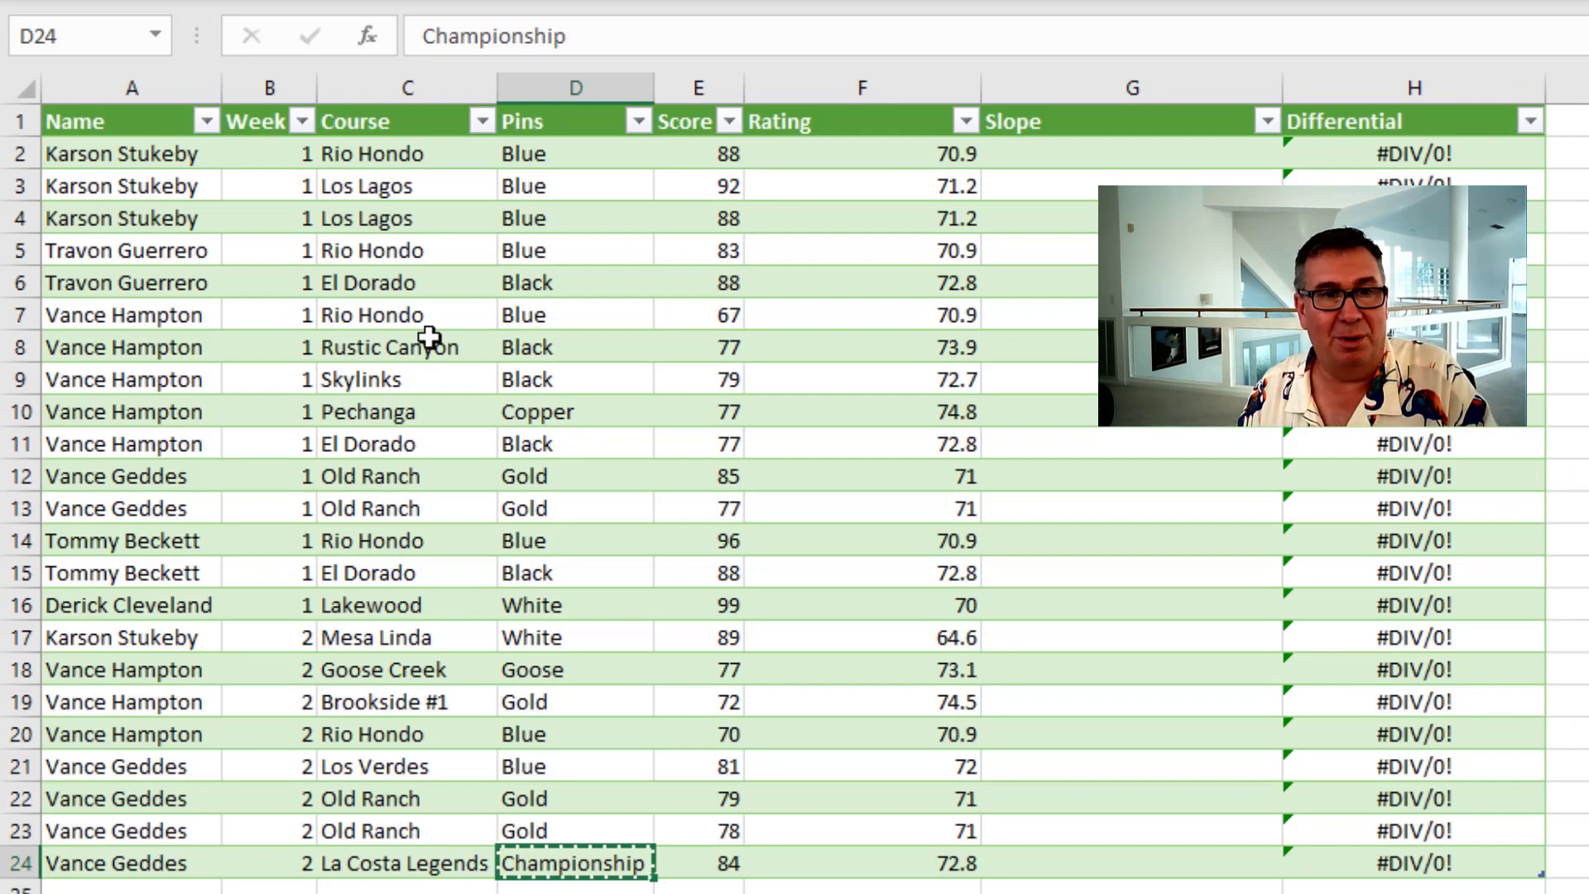
mouse_move(563, 486)
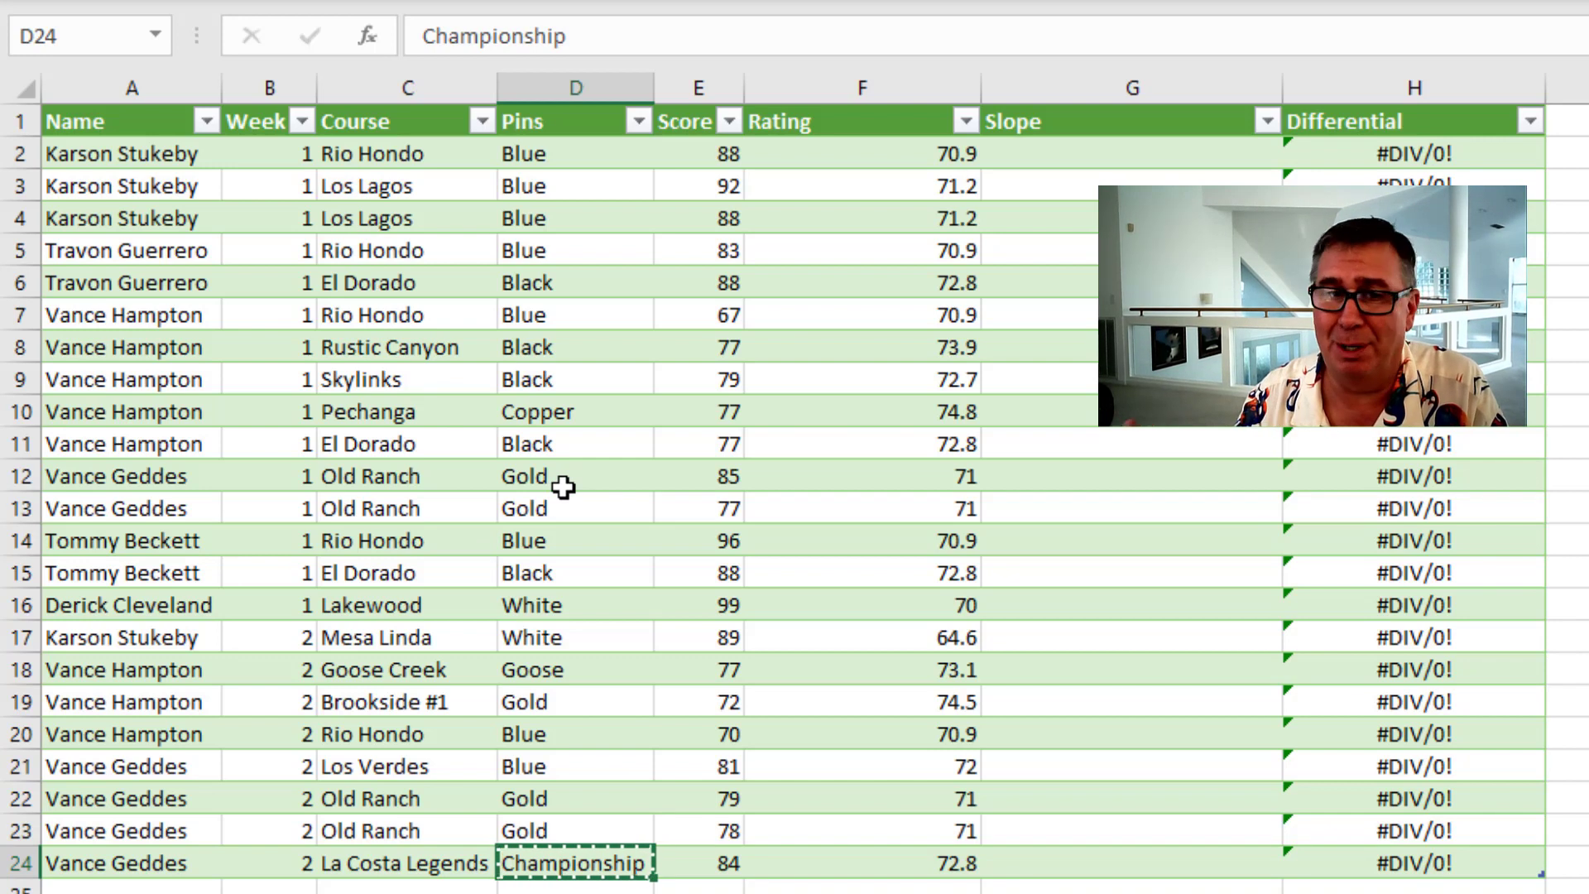
mouse_move(768, 271)
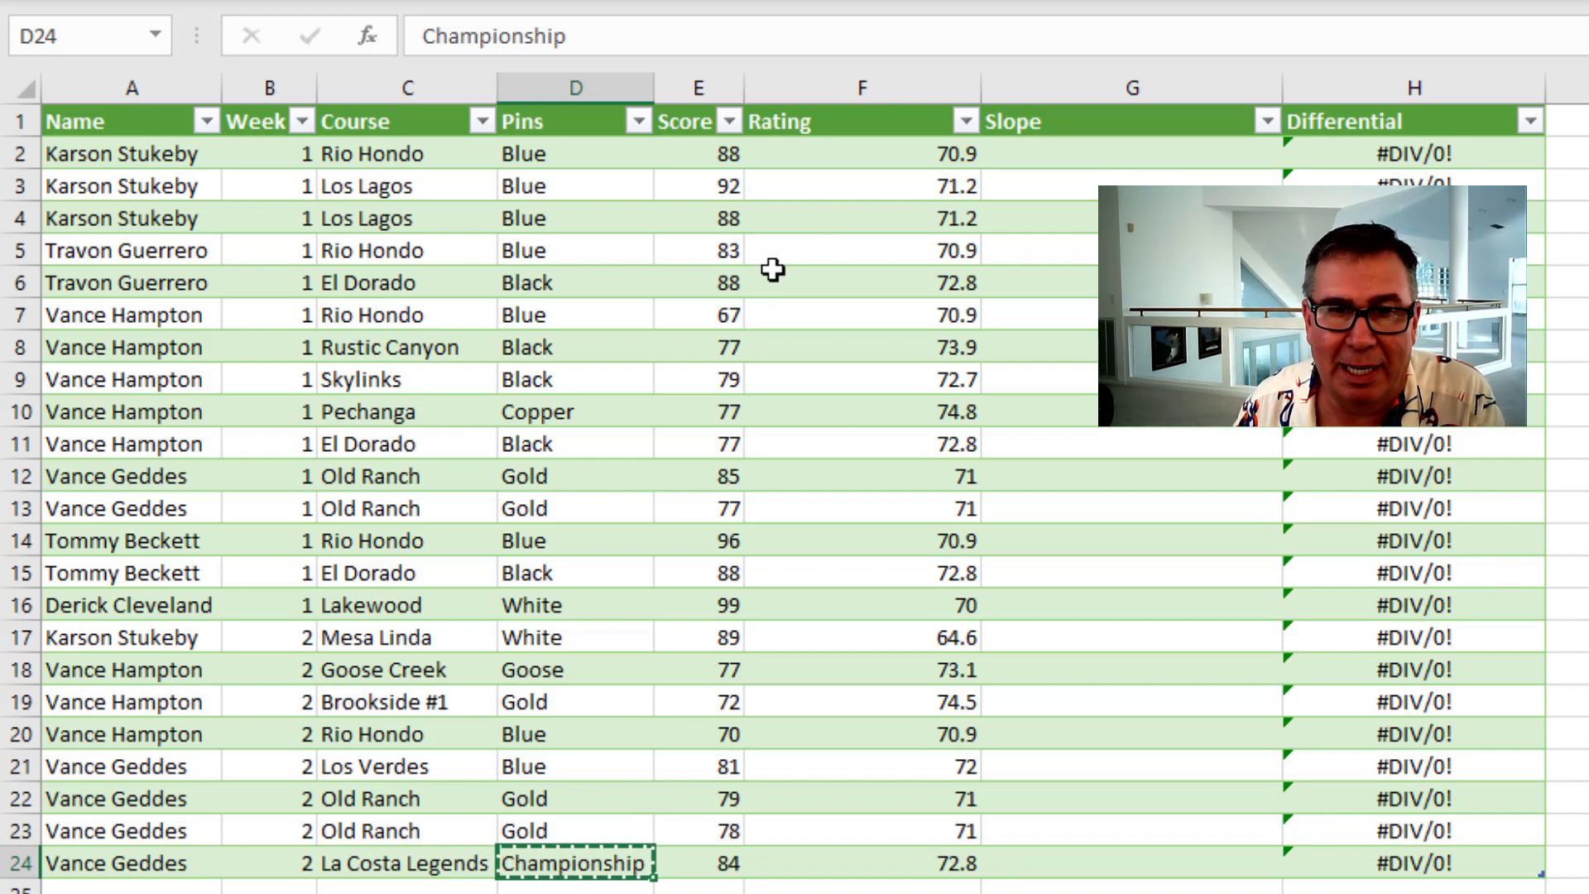
left_click(863, 153)
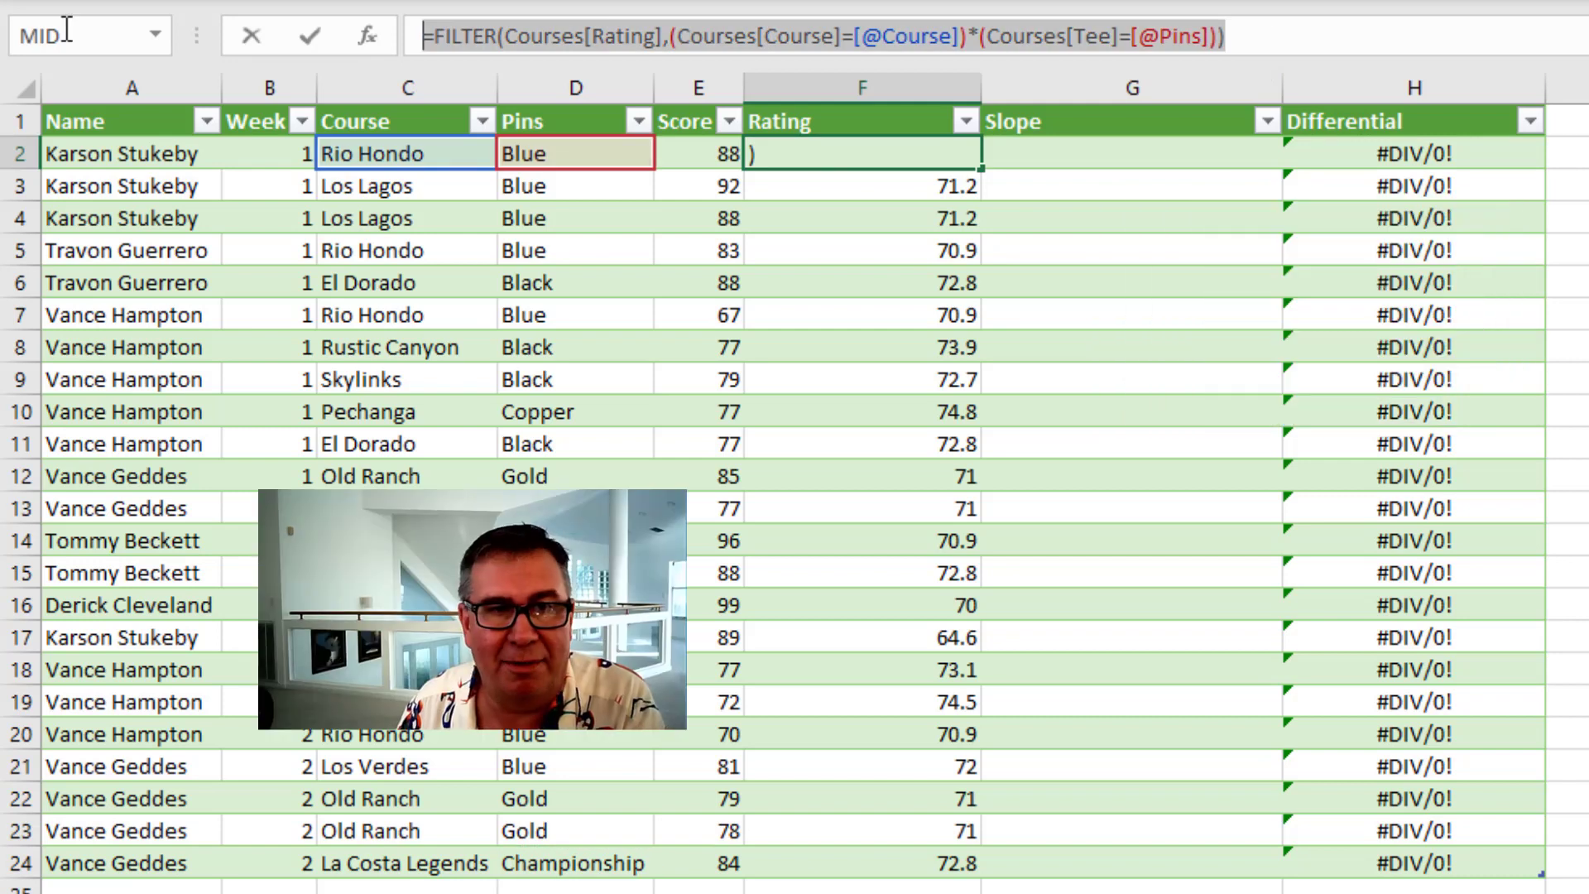
key("Enter")
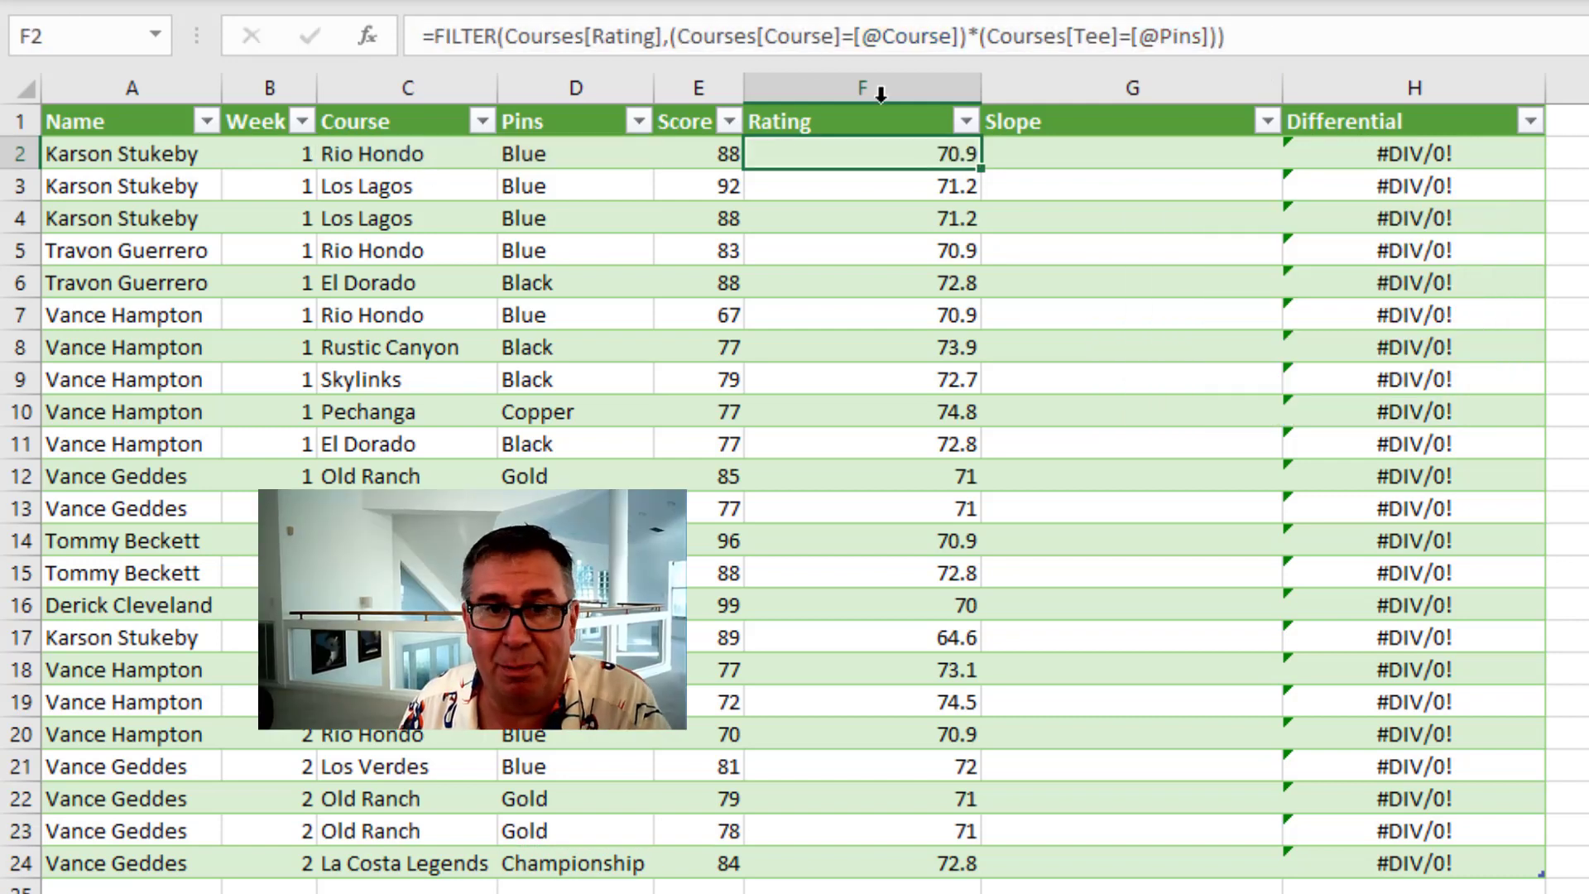
Enter the FILTER lookup matching course and pins in G2 for Slope.
left_click(1022, 152)
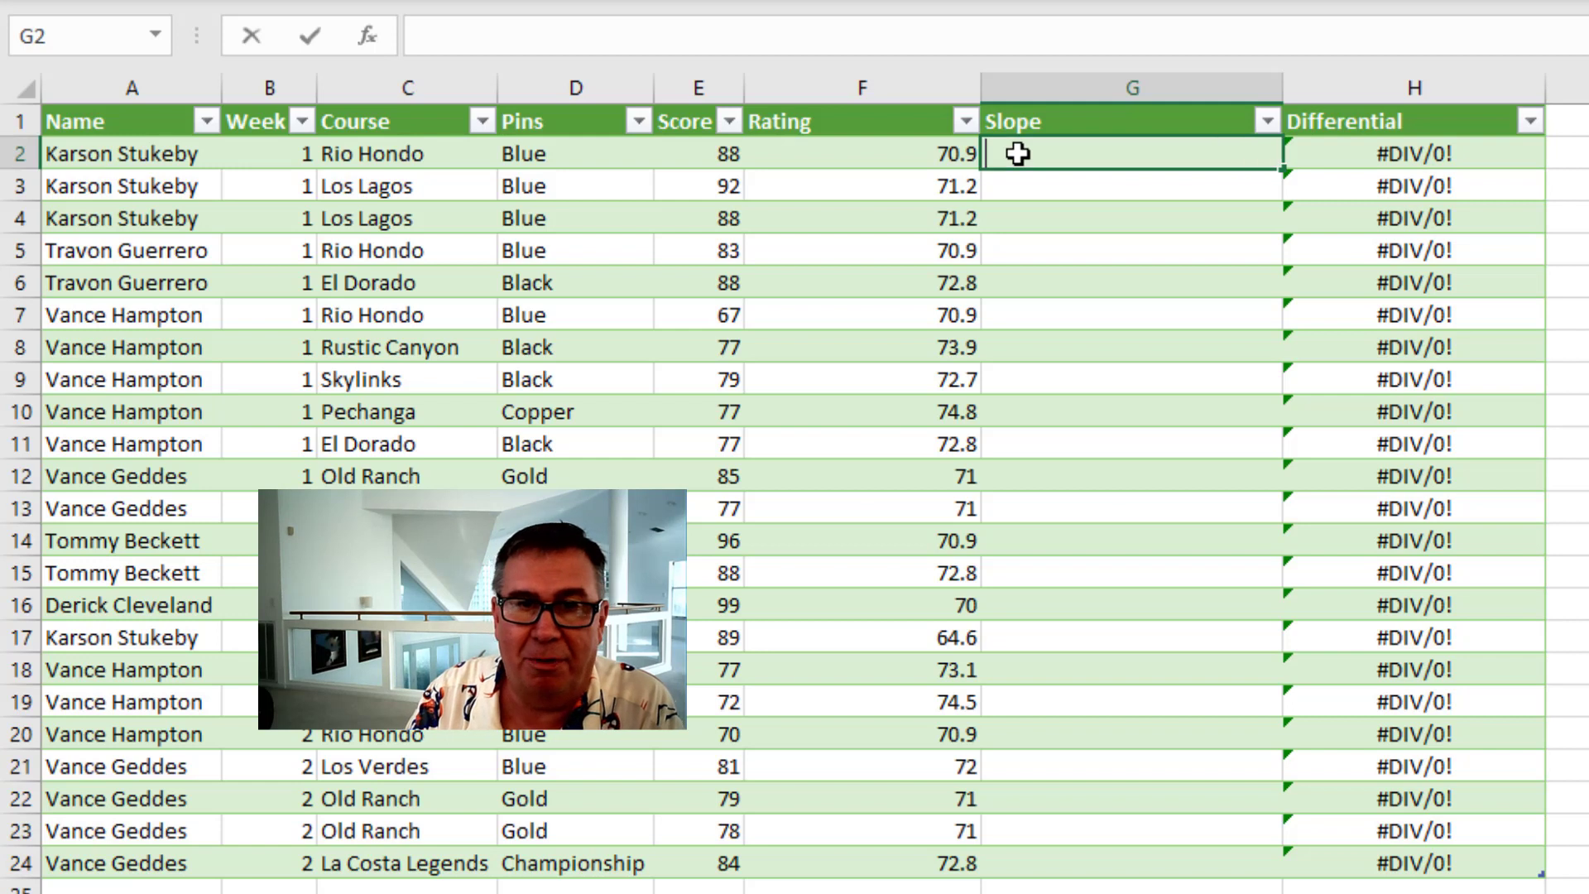
type("=FILTER(Courses[Rating],(Courses[Course]=[@Course])*(Courses[Tee]=[@Pins]))")
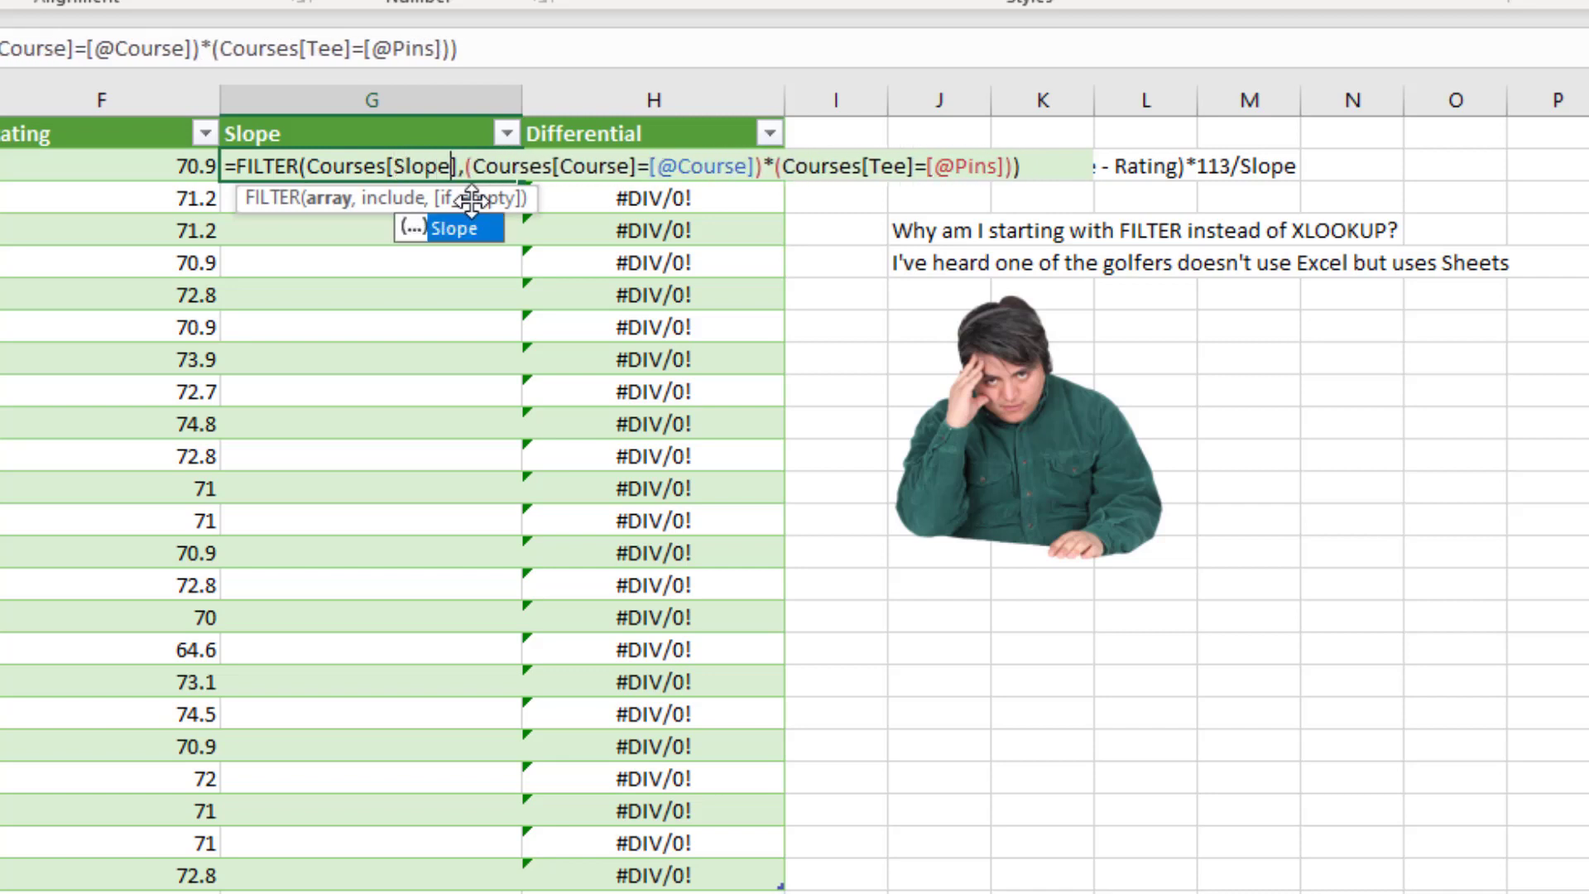
key("Enter")
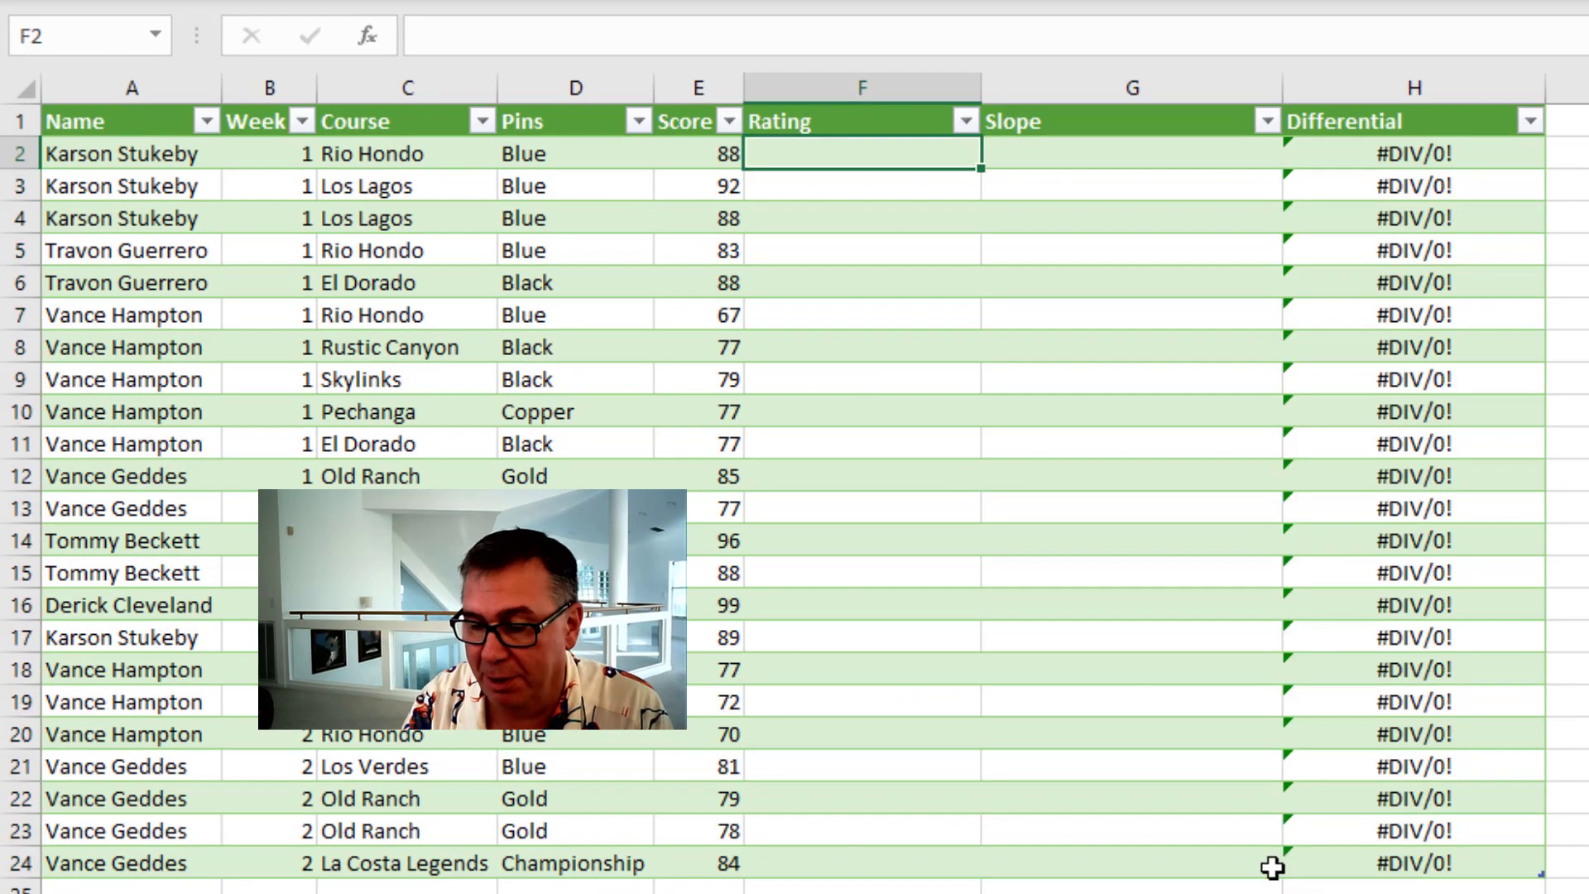
type("=XL")
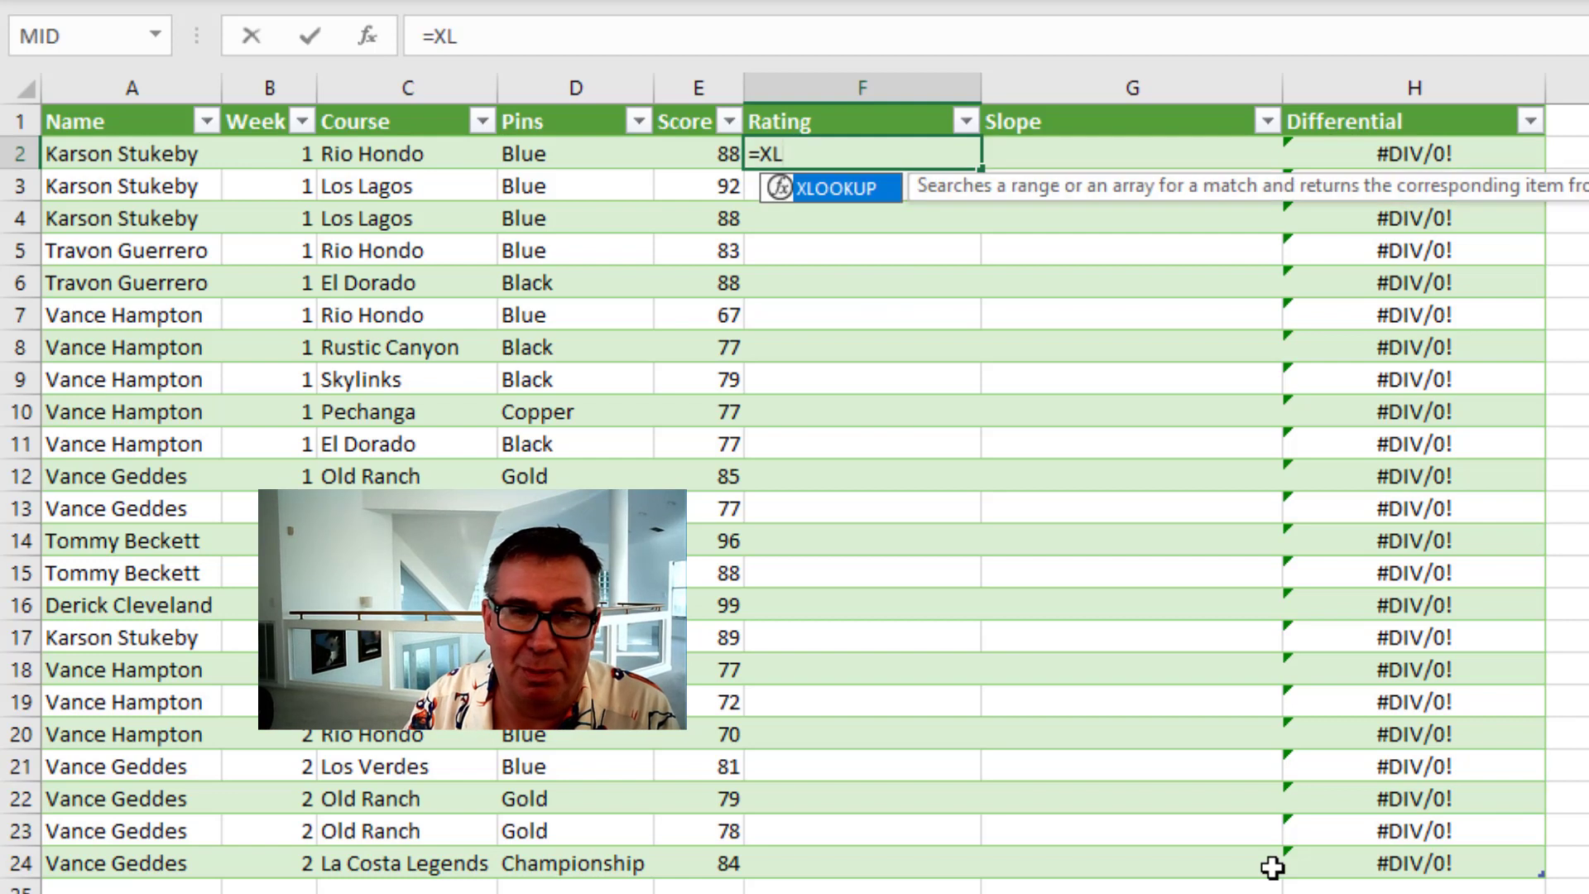
type("LOOKUP(")
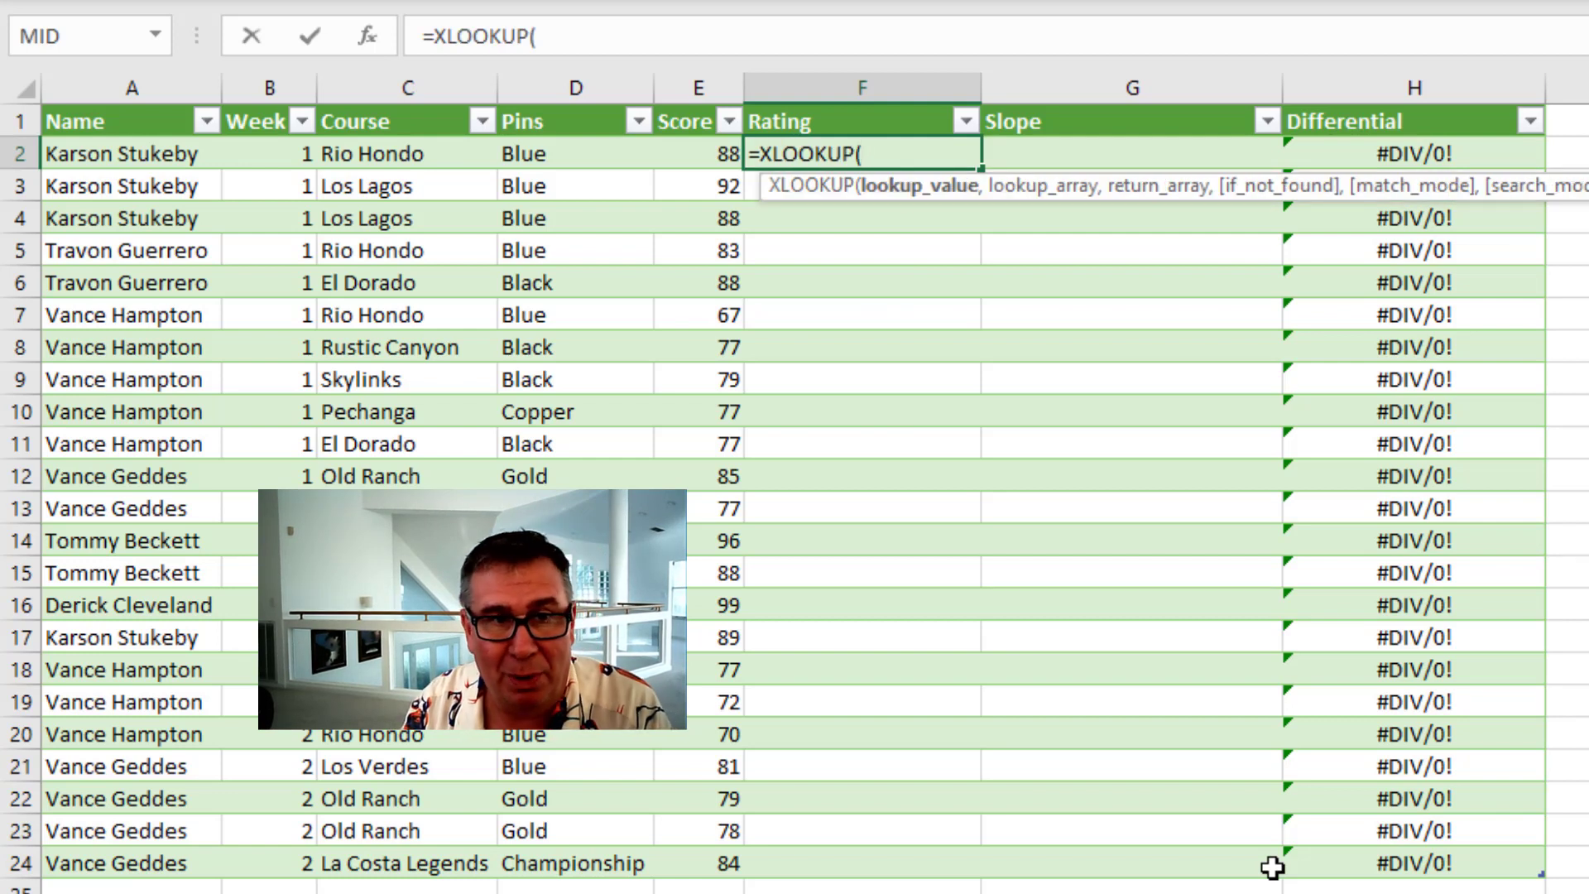
left_click(388, 154)
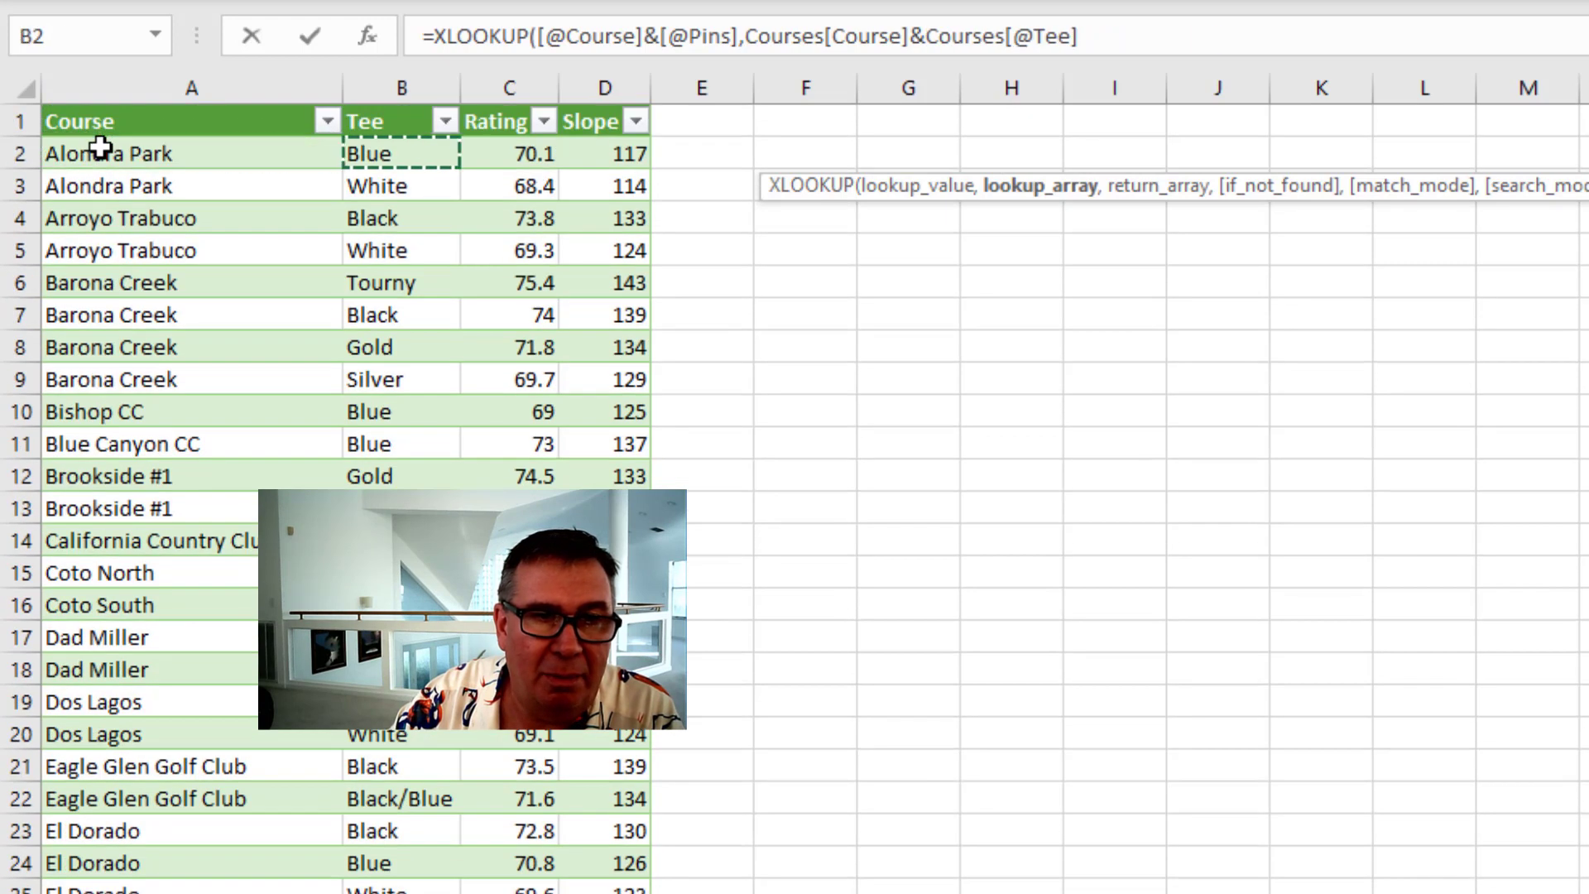
scroll("down", 3)
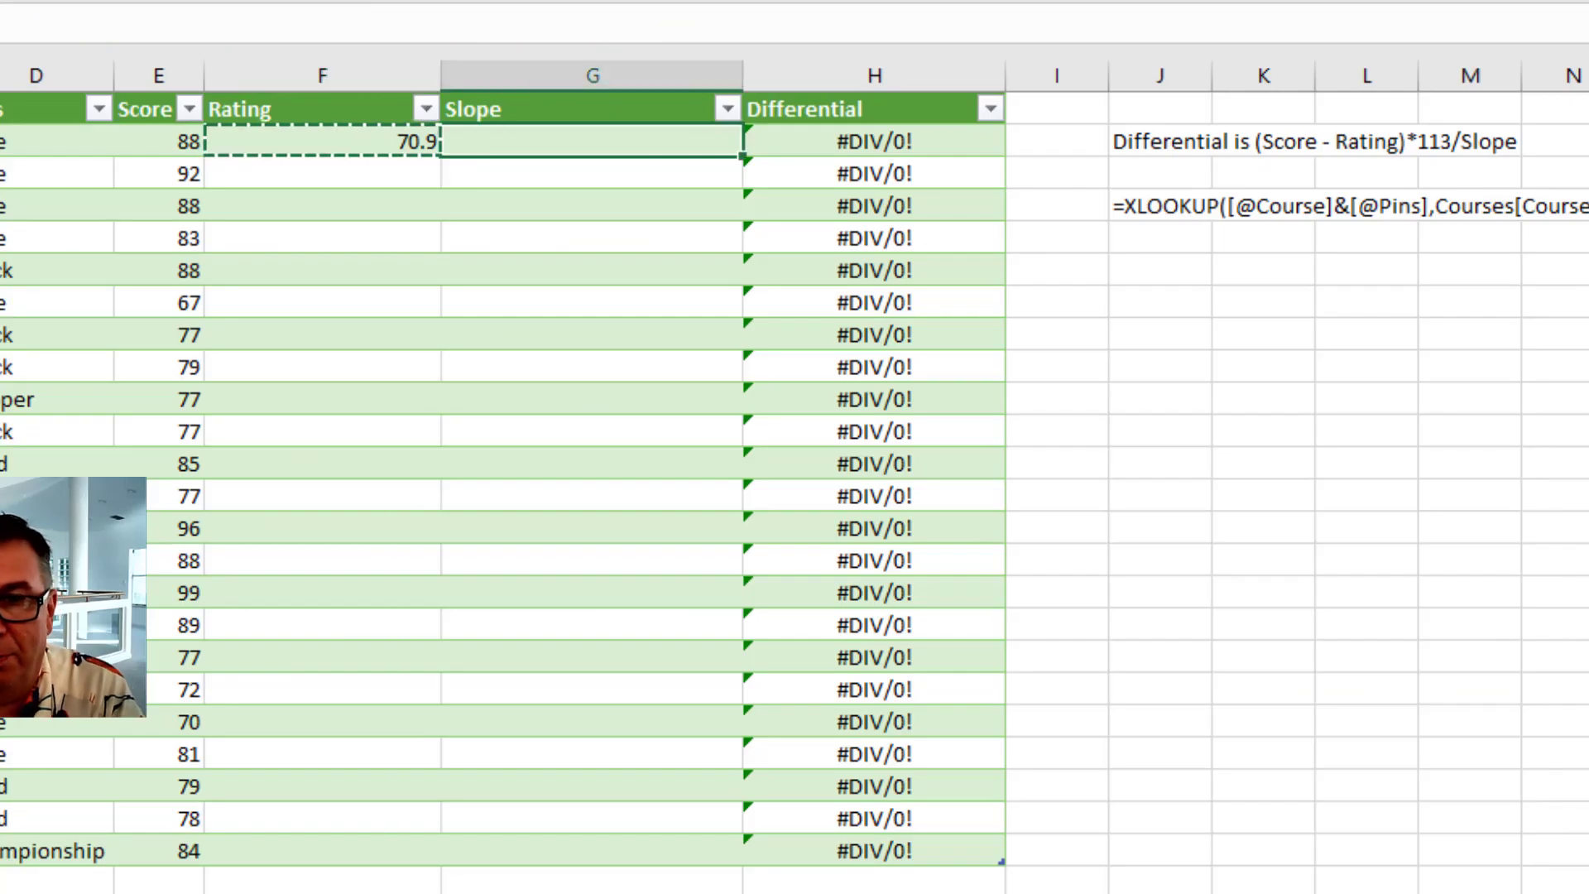
type("=XLOOKUP([@Course]&[@Pins],Courses[Course]&Courses[Tee],Courses[Rating])")
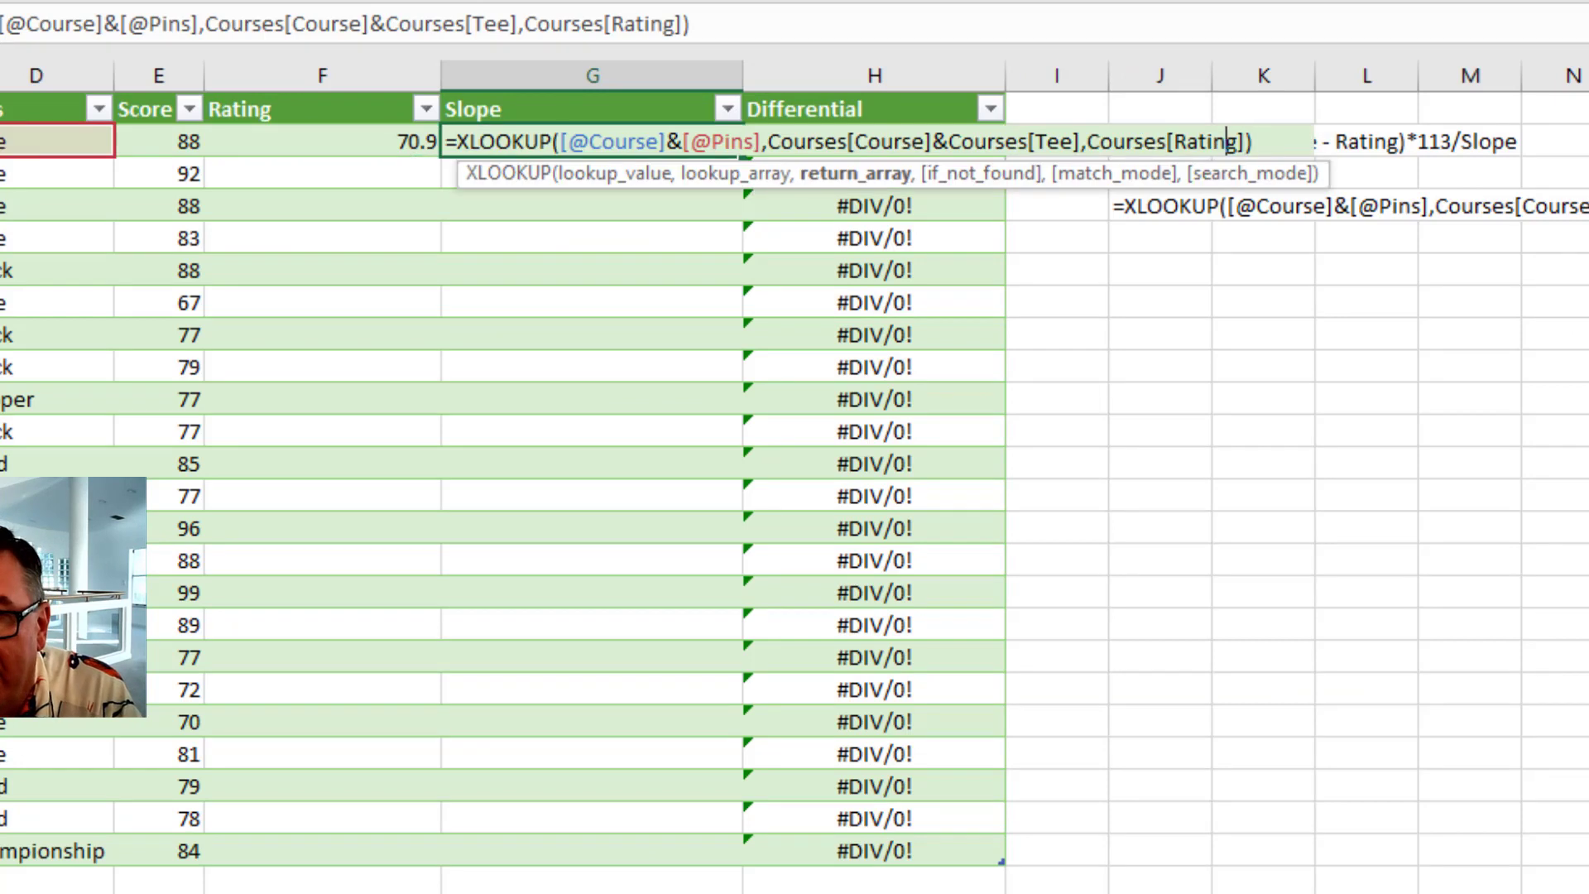
Make the same XLOOKUP return Courses[Slope] for the Slope cell, giving 125.
key("Backspace")
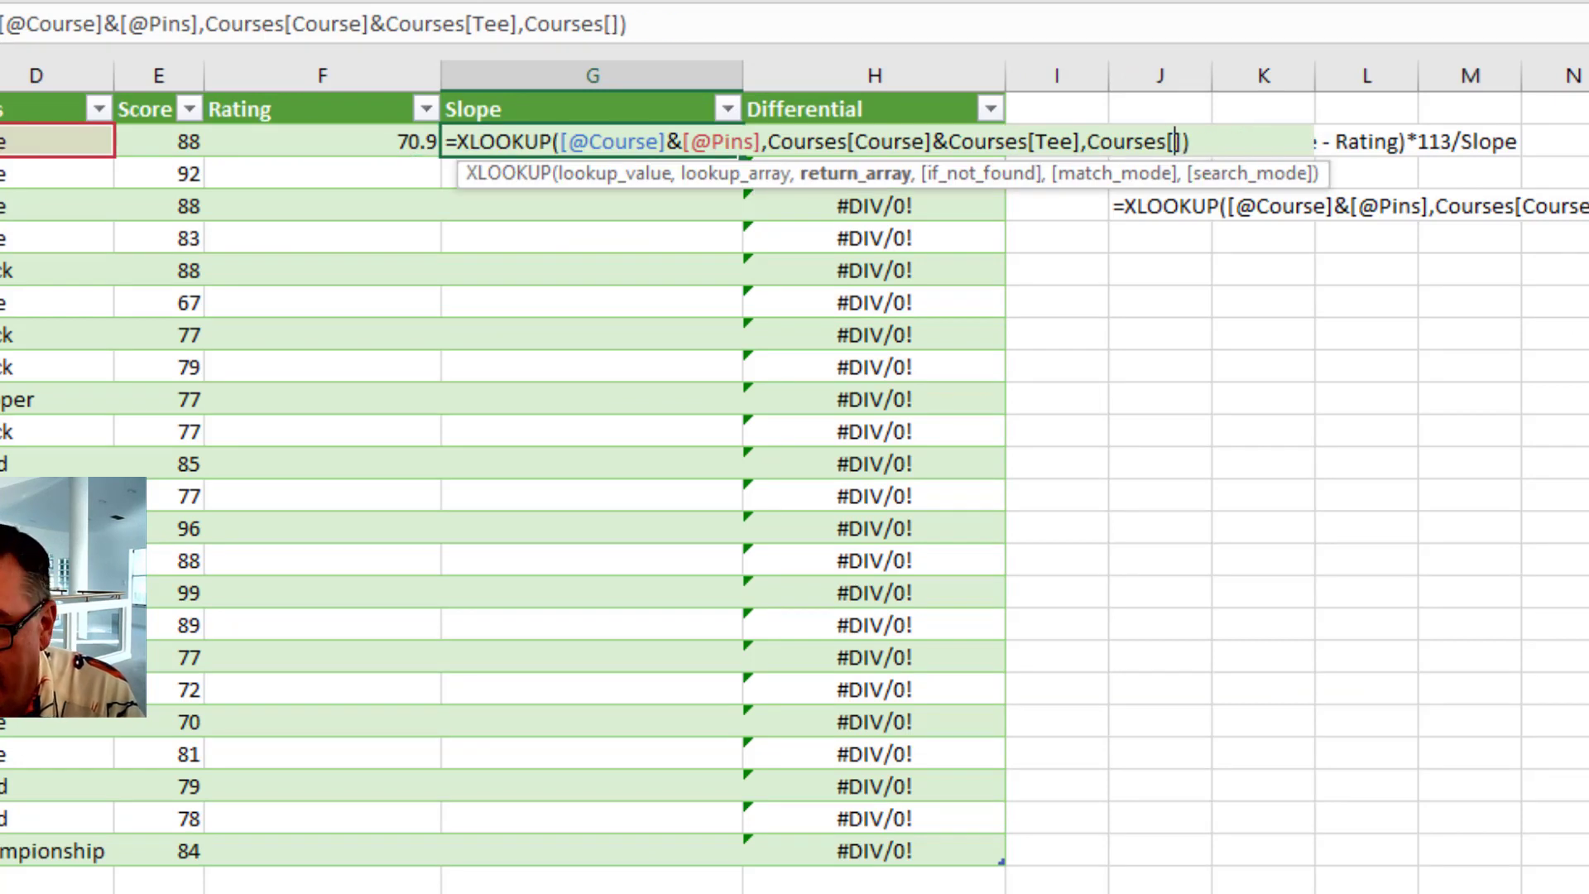
type("Slope")
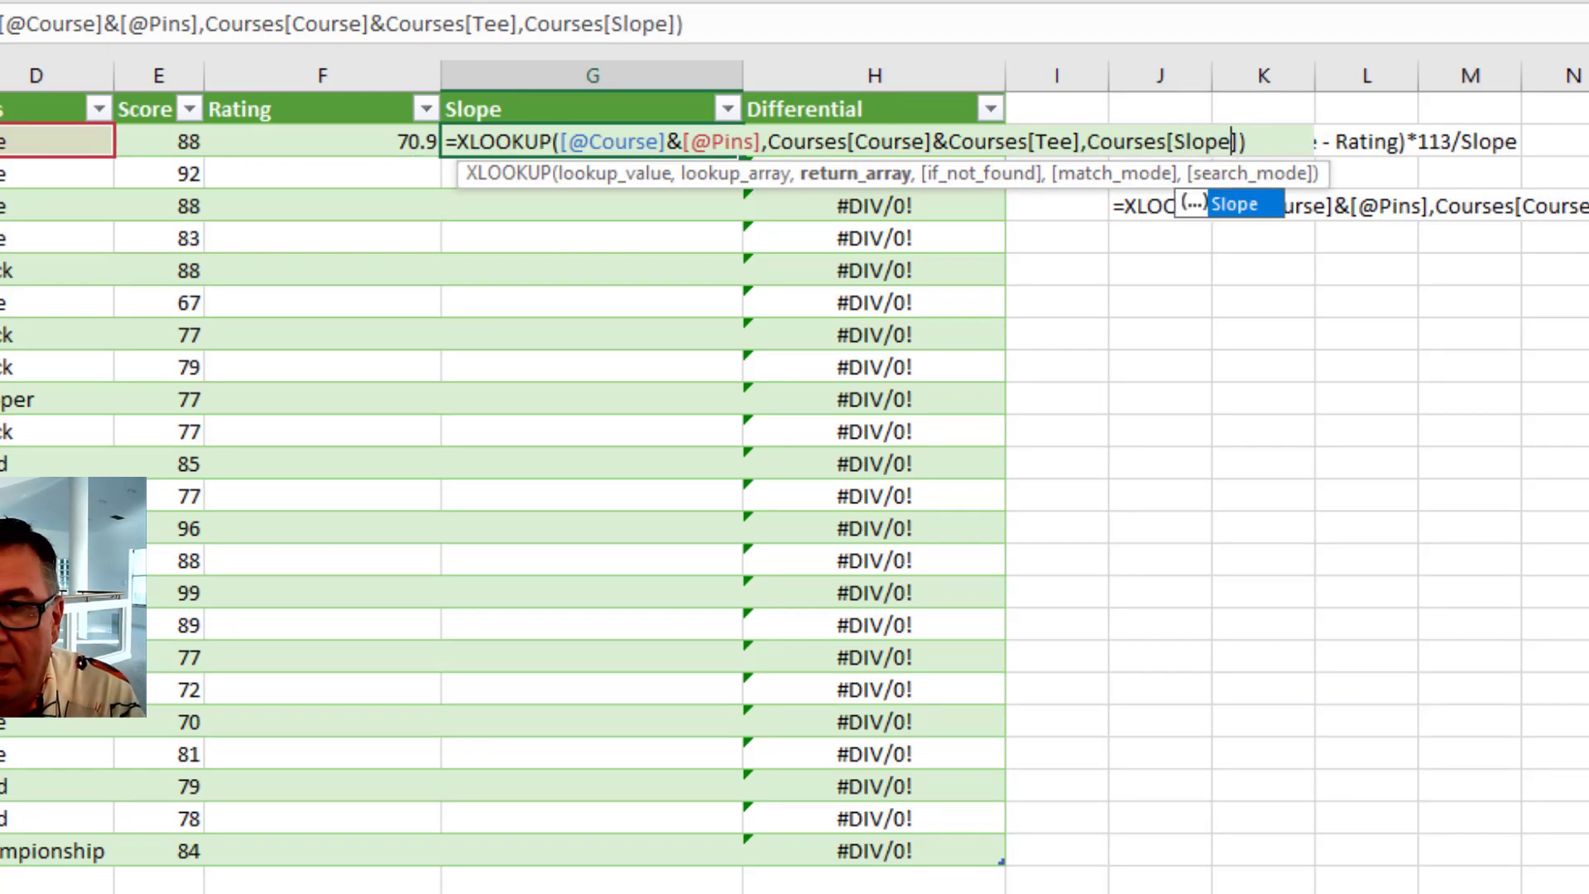
key("Enter")
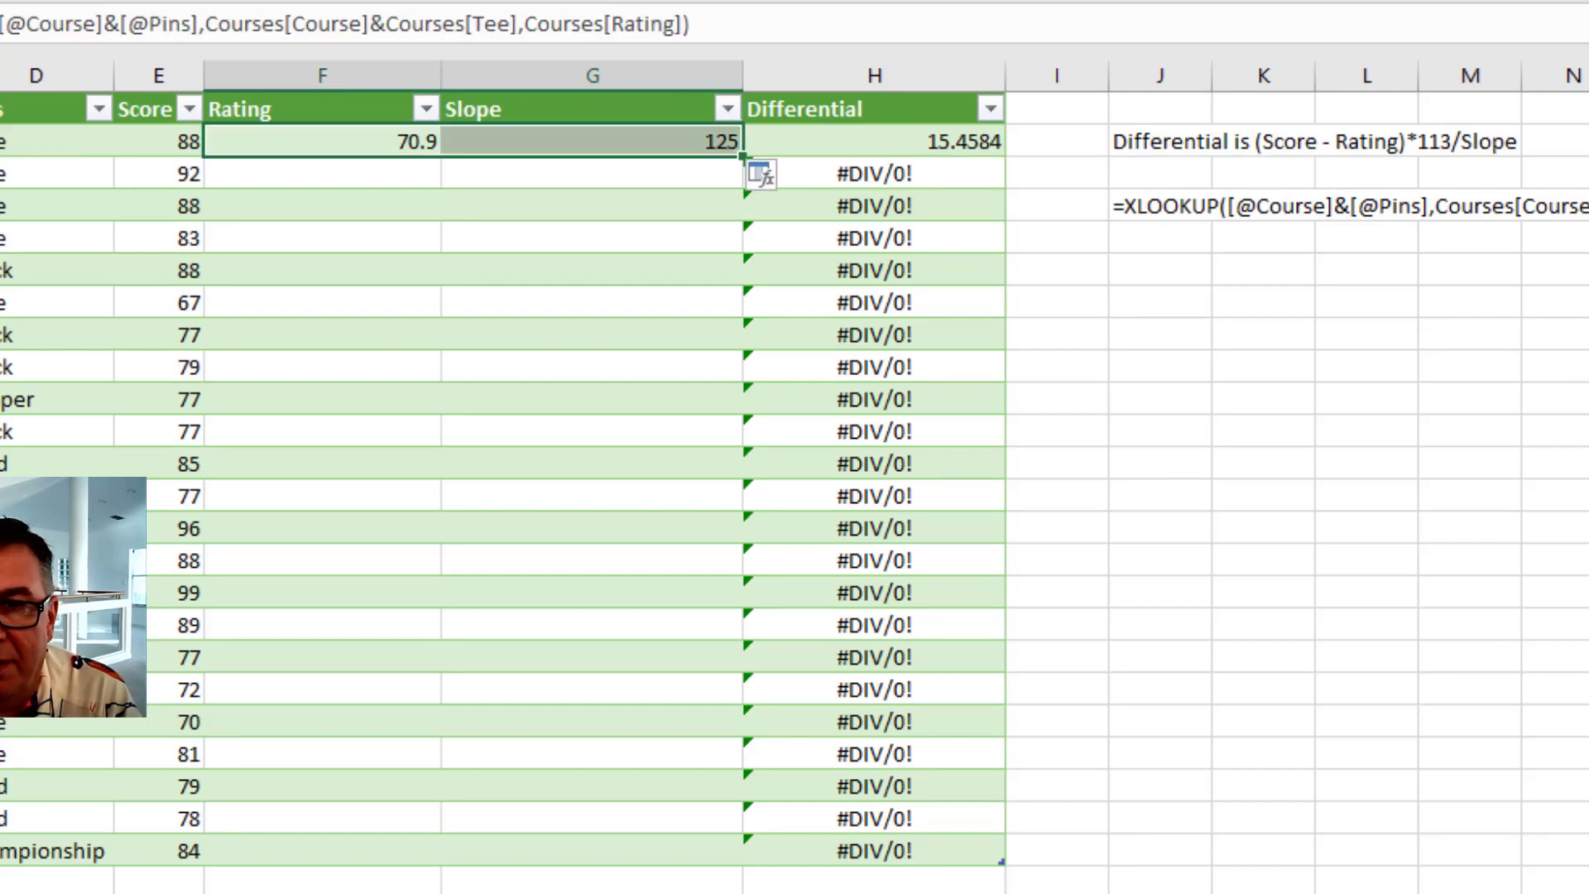
mouse_move(745, 150)
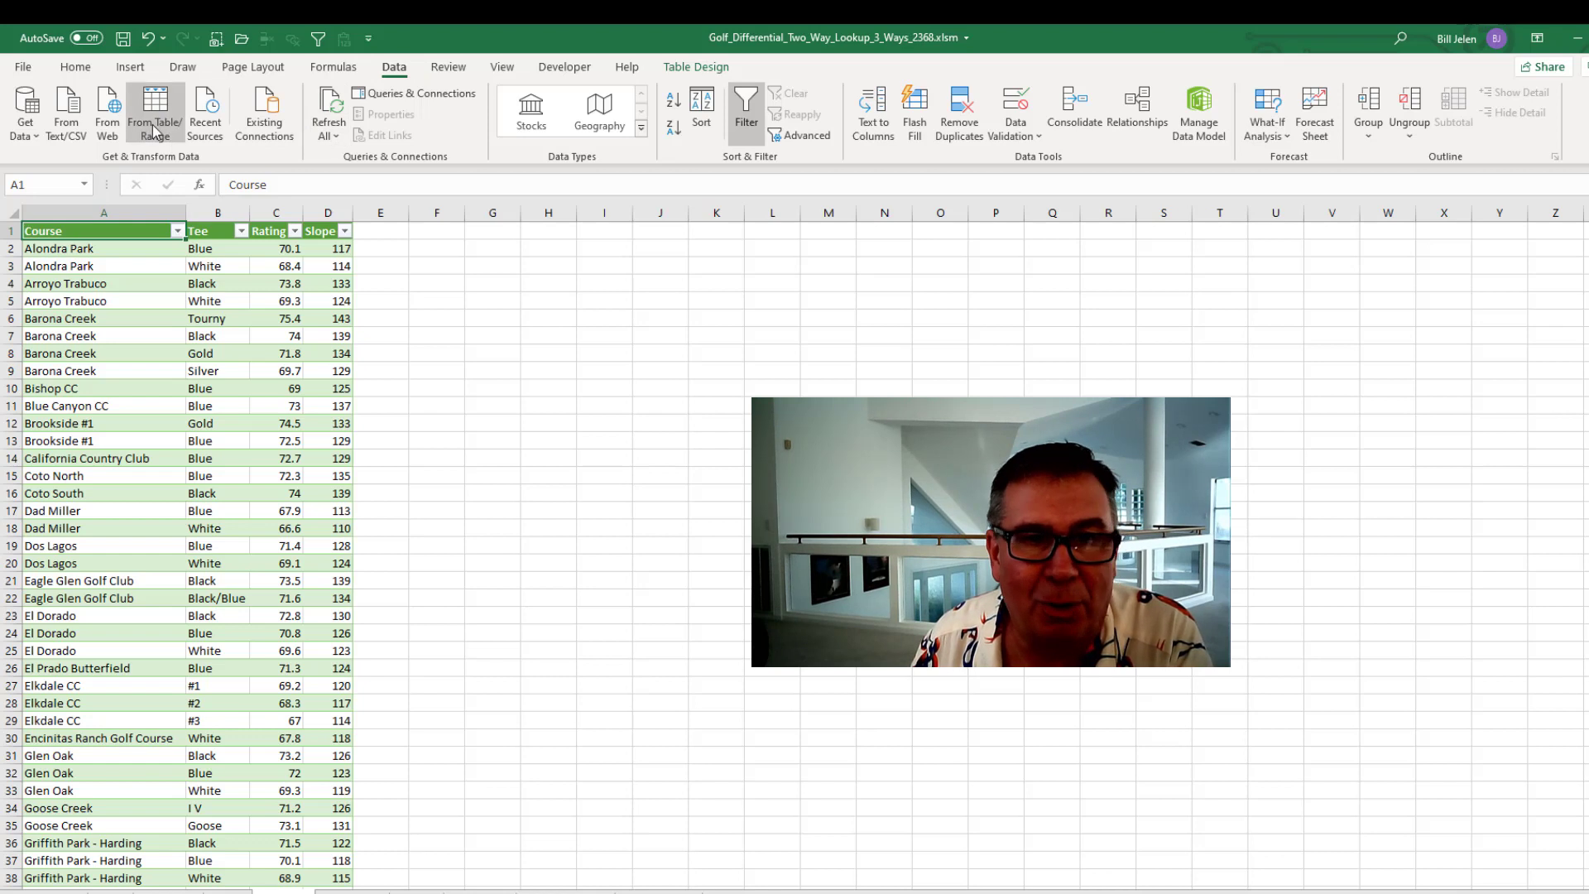
Load the Courses table into Power Query as a connection-only query.
left_click(153, 110)
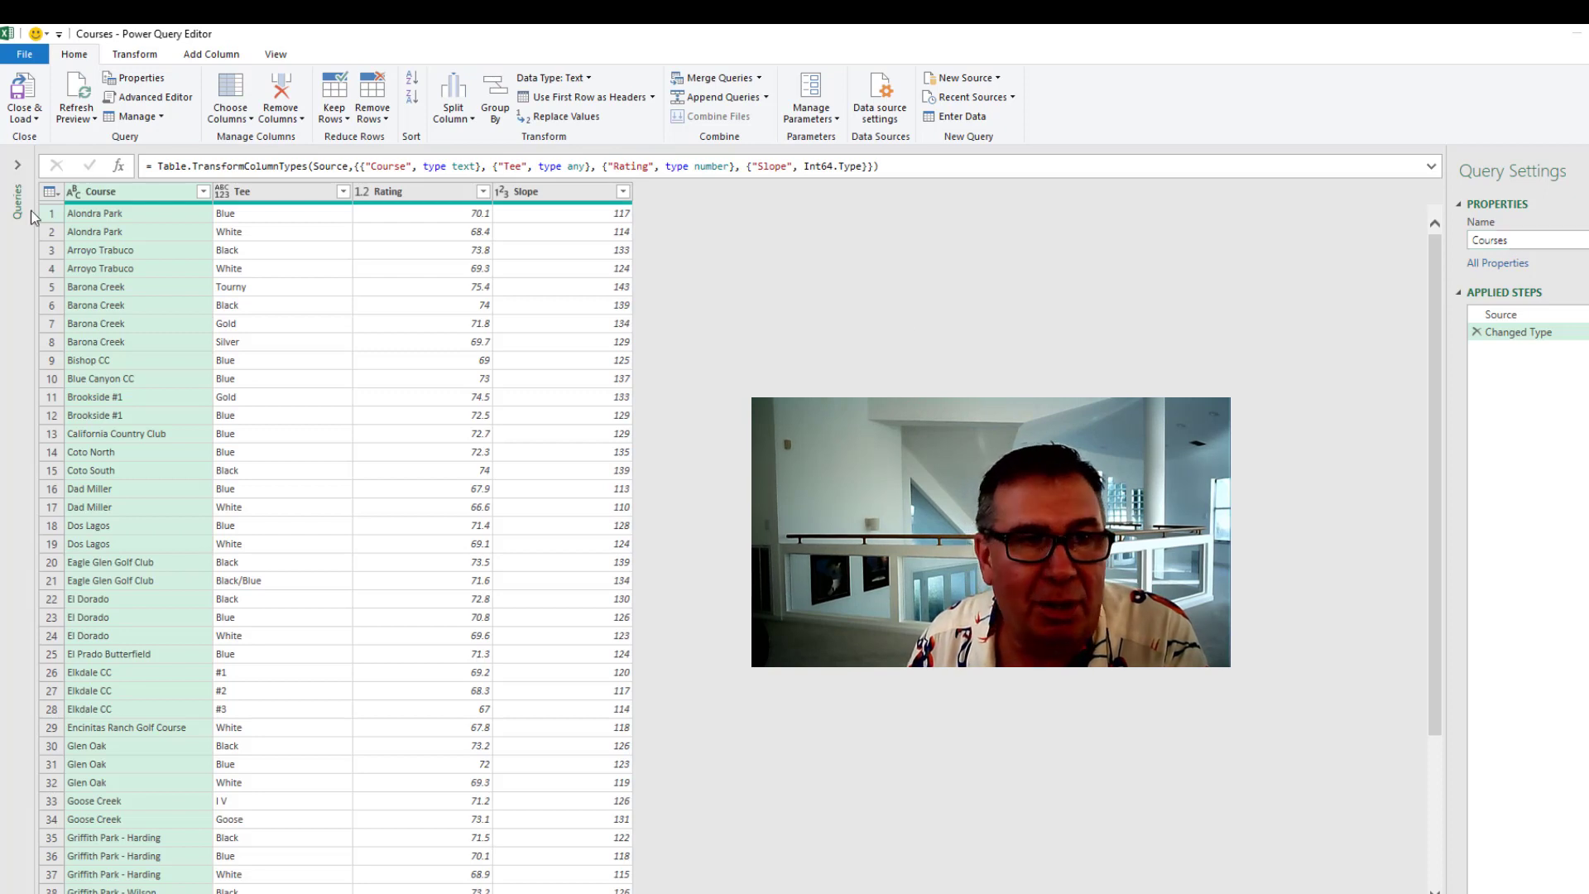
left_click(20, 99)
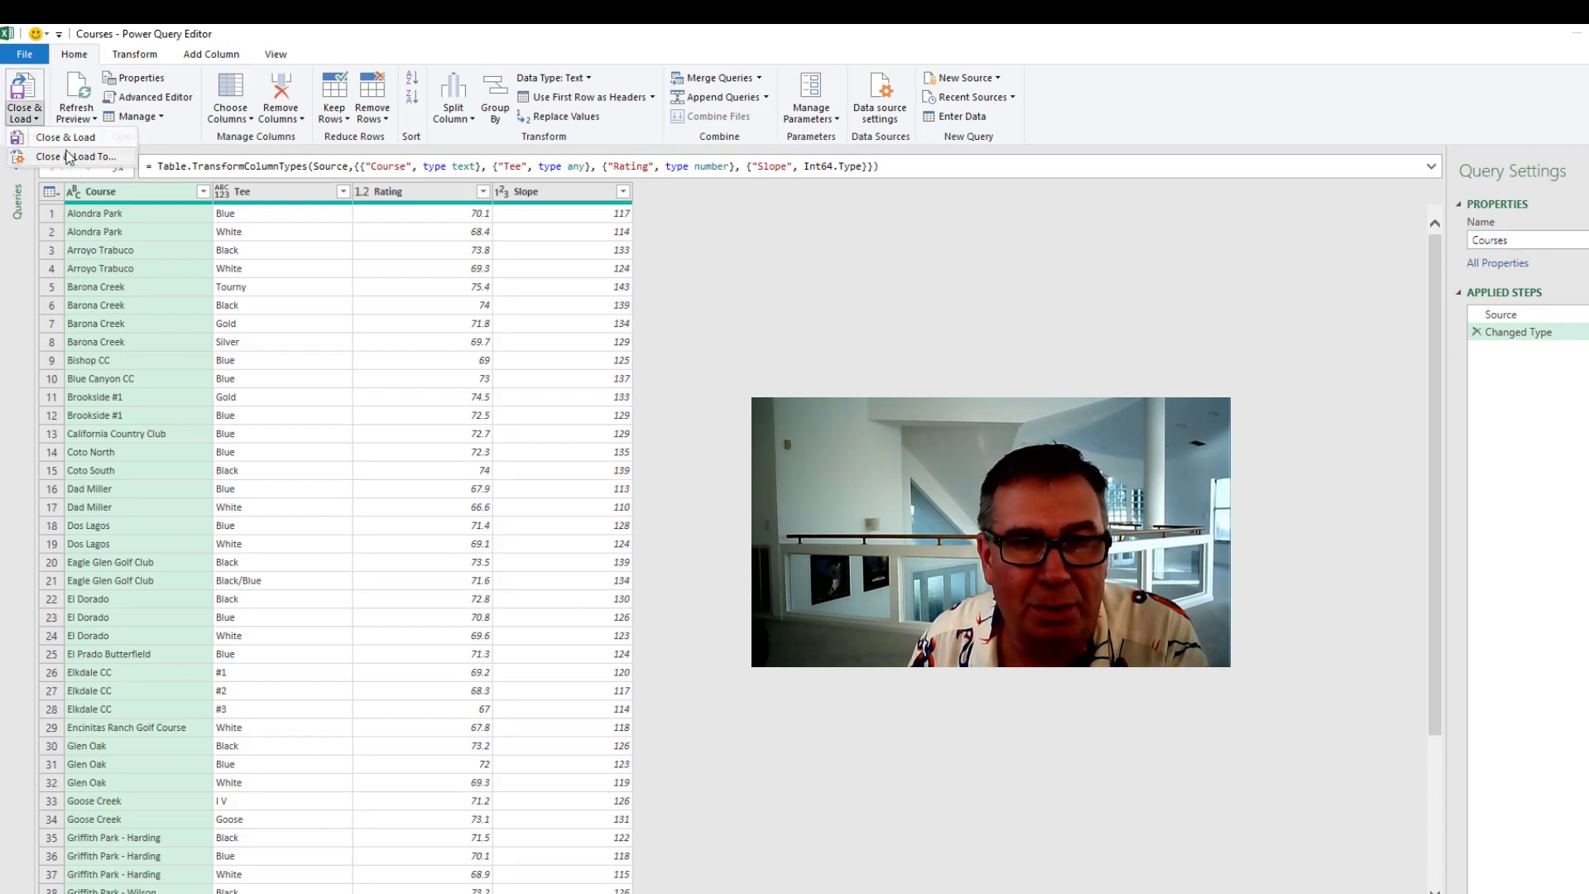
left_click(69, 156)
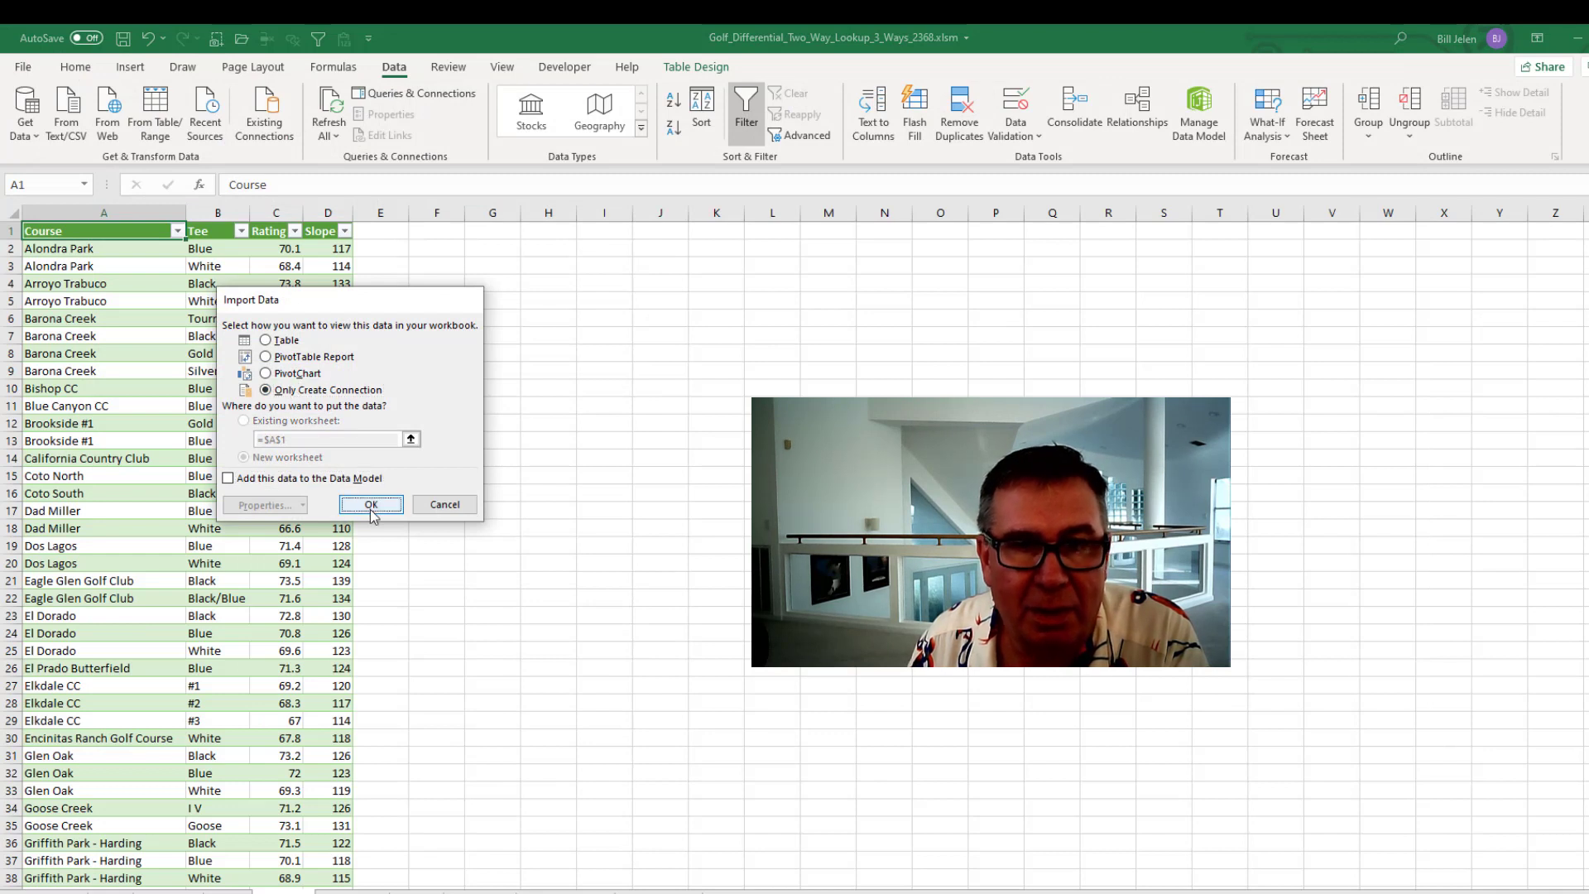
left_click(371, 504)
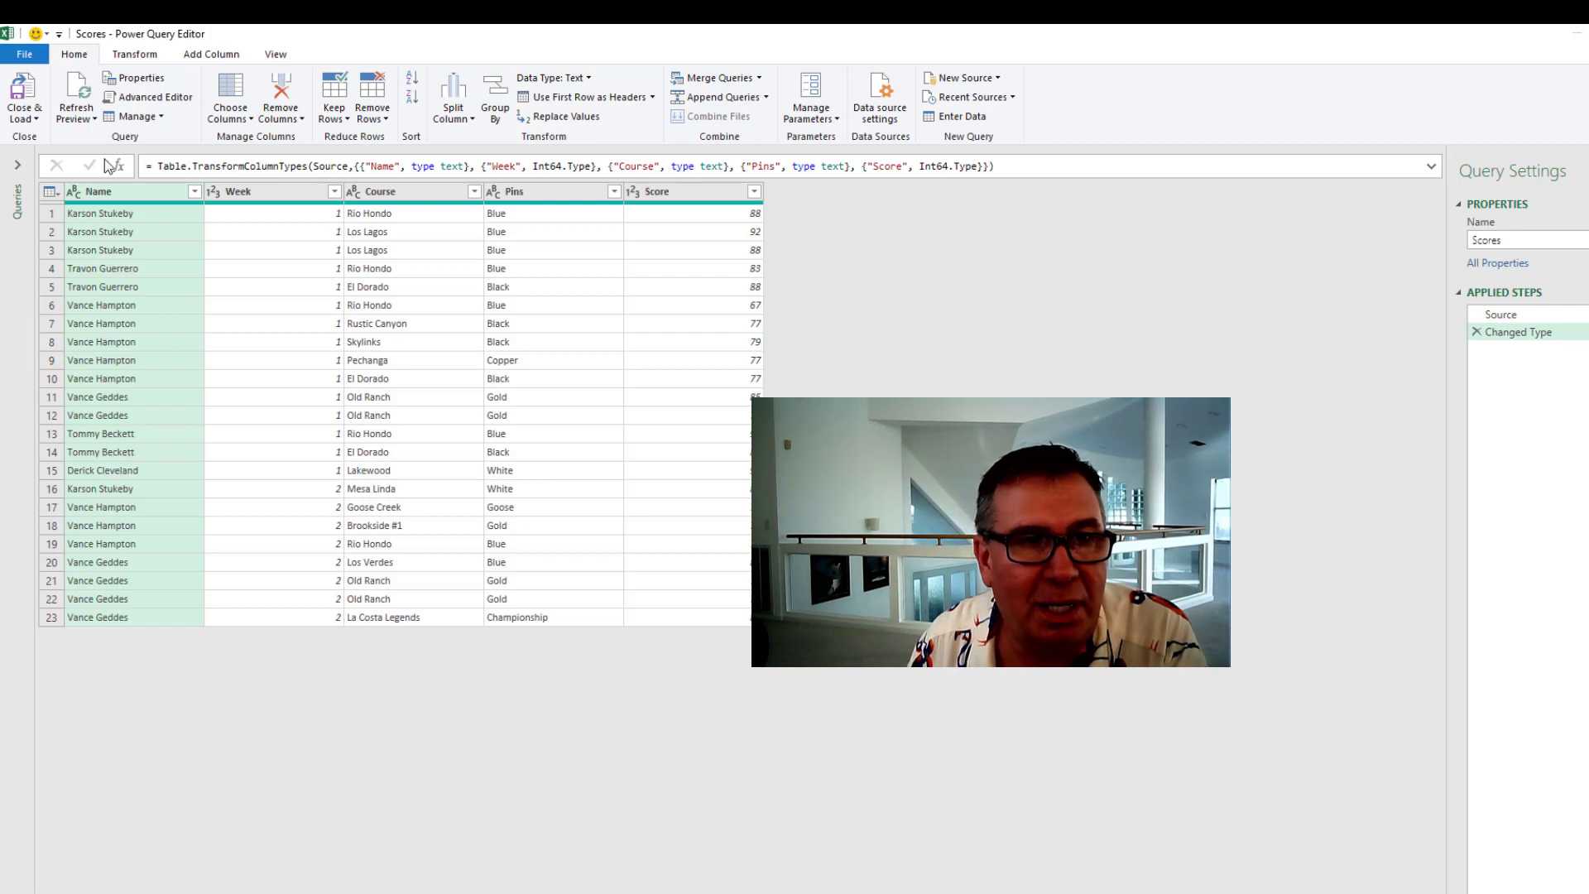
Load the Scores query as connection only as well.
left_click(19, 97)
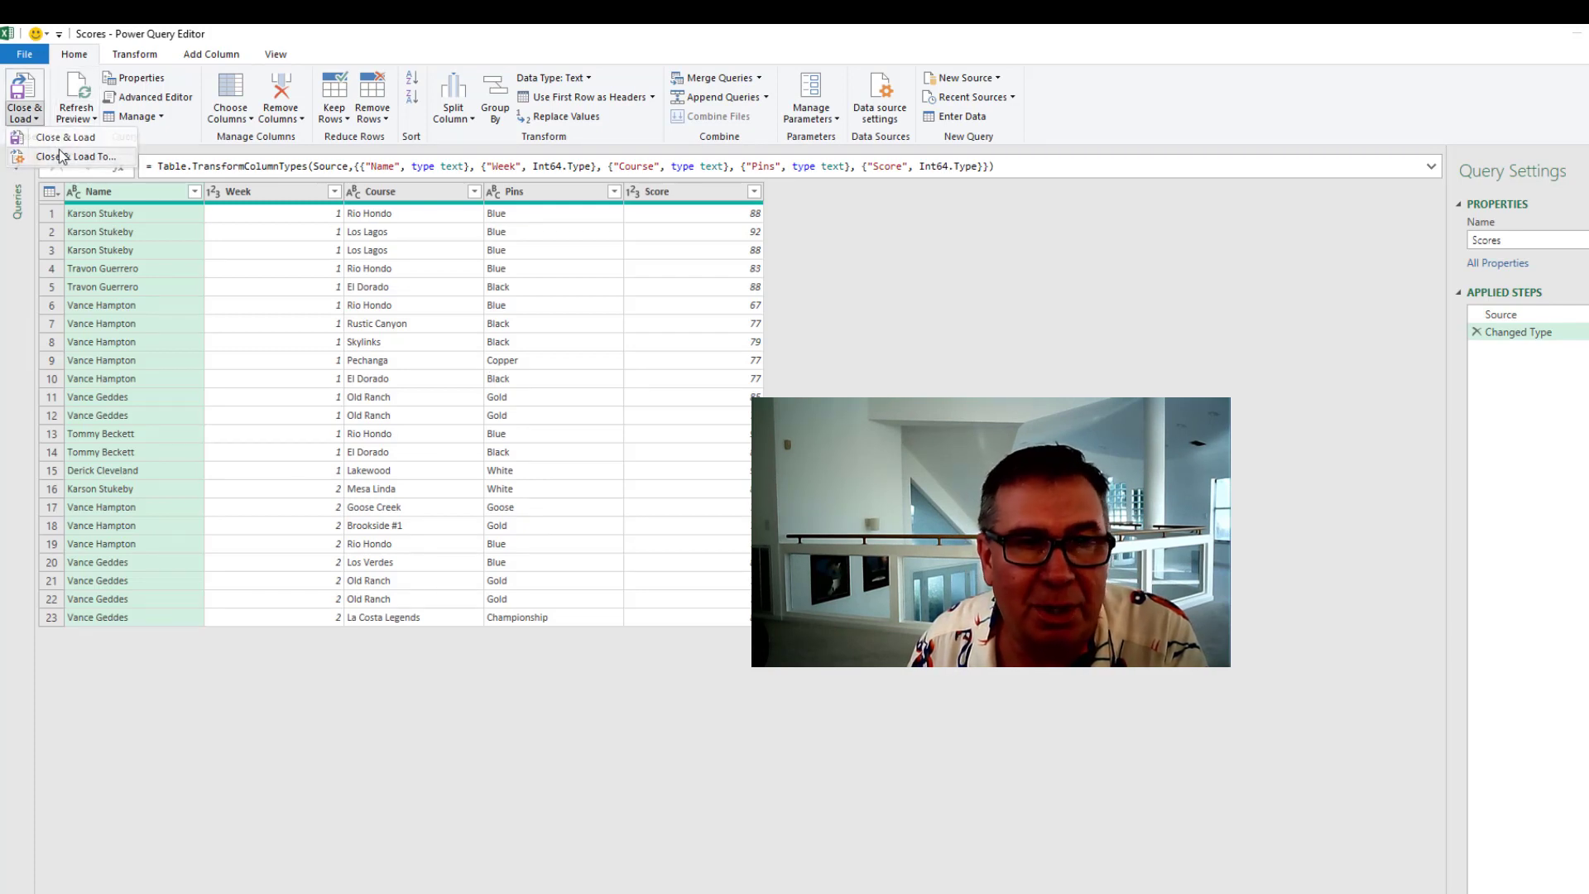
left_click(67, 157)
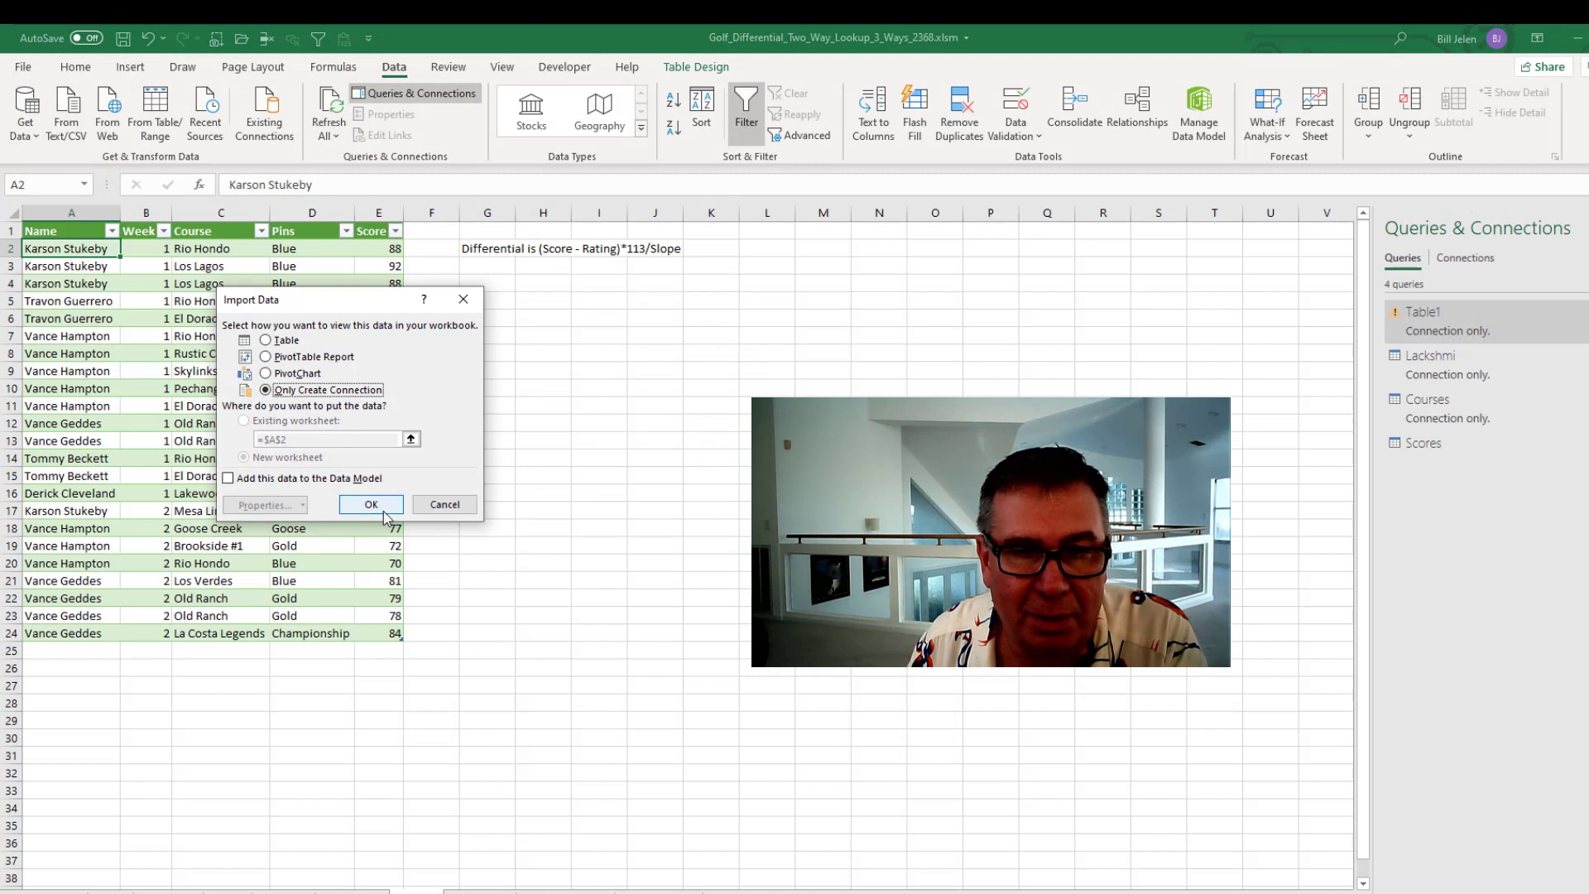
left_click(371, 504)
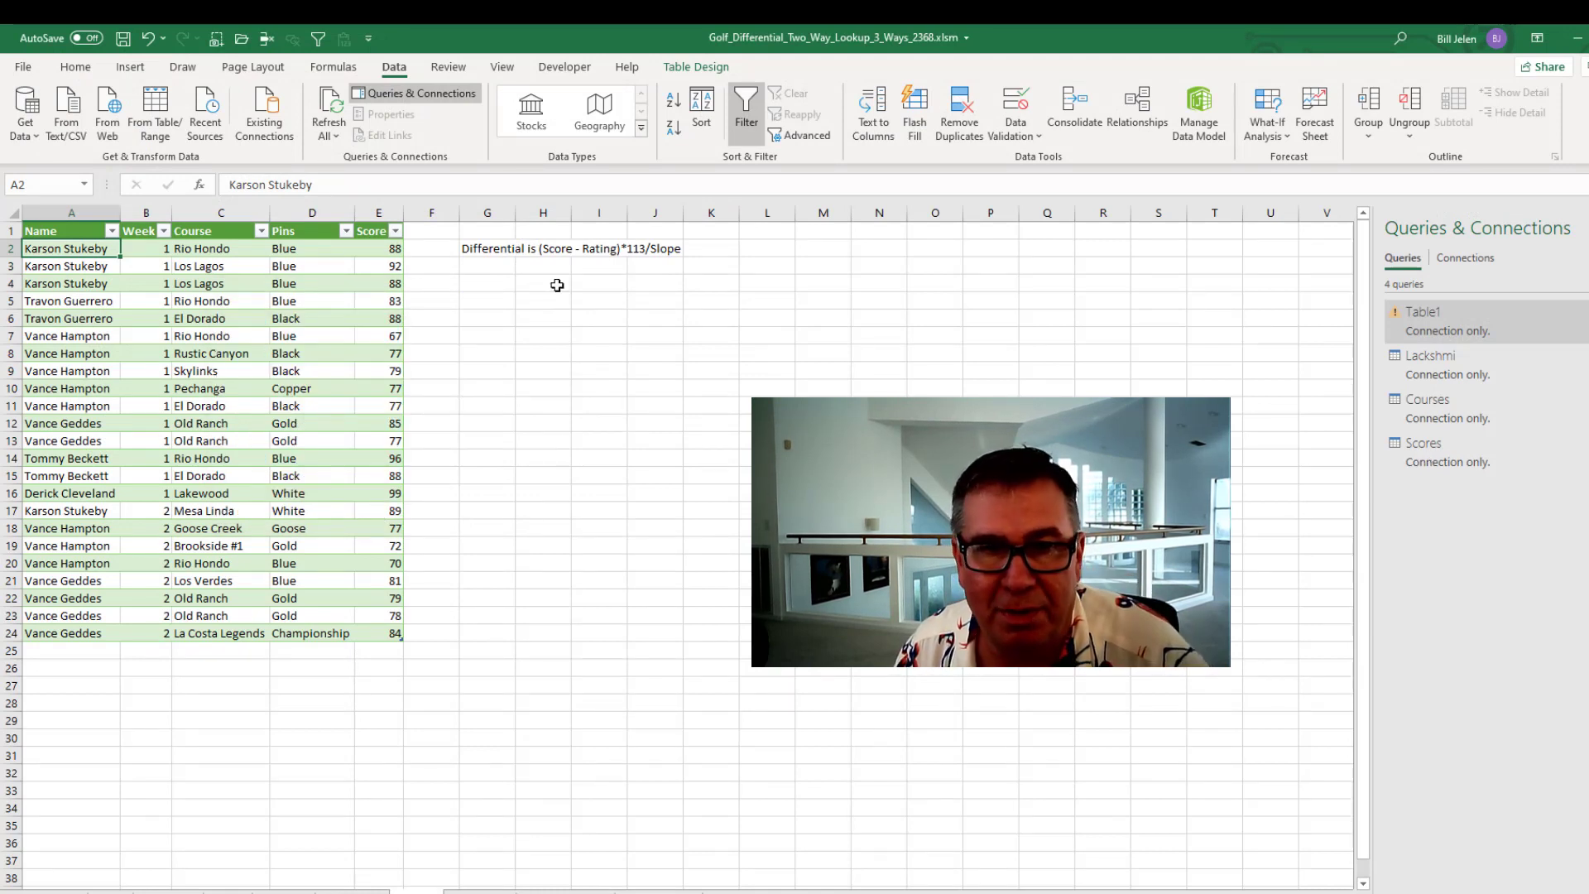
Start a Power Query merge with Scores as the first table.
left_click(543, 283)
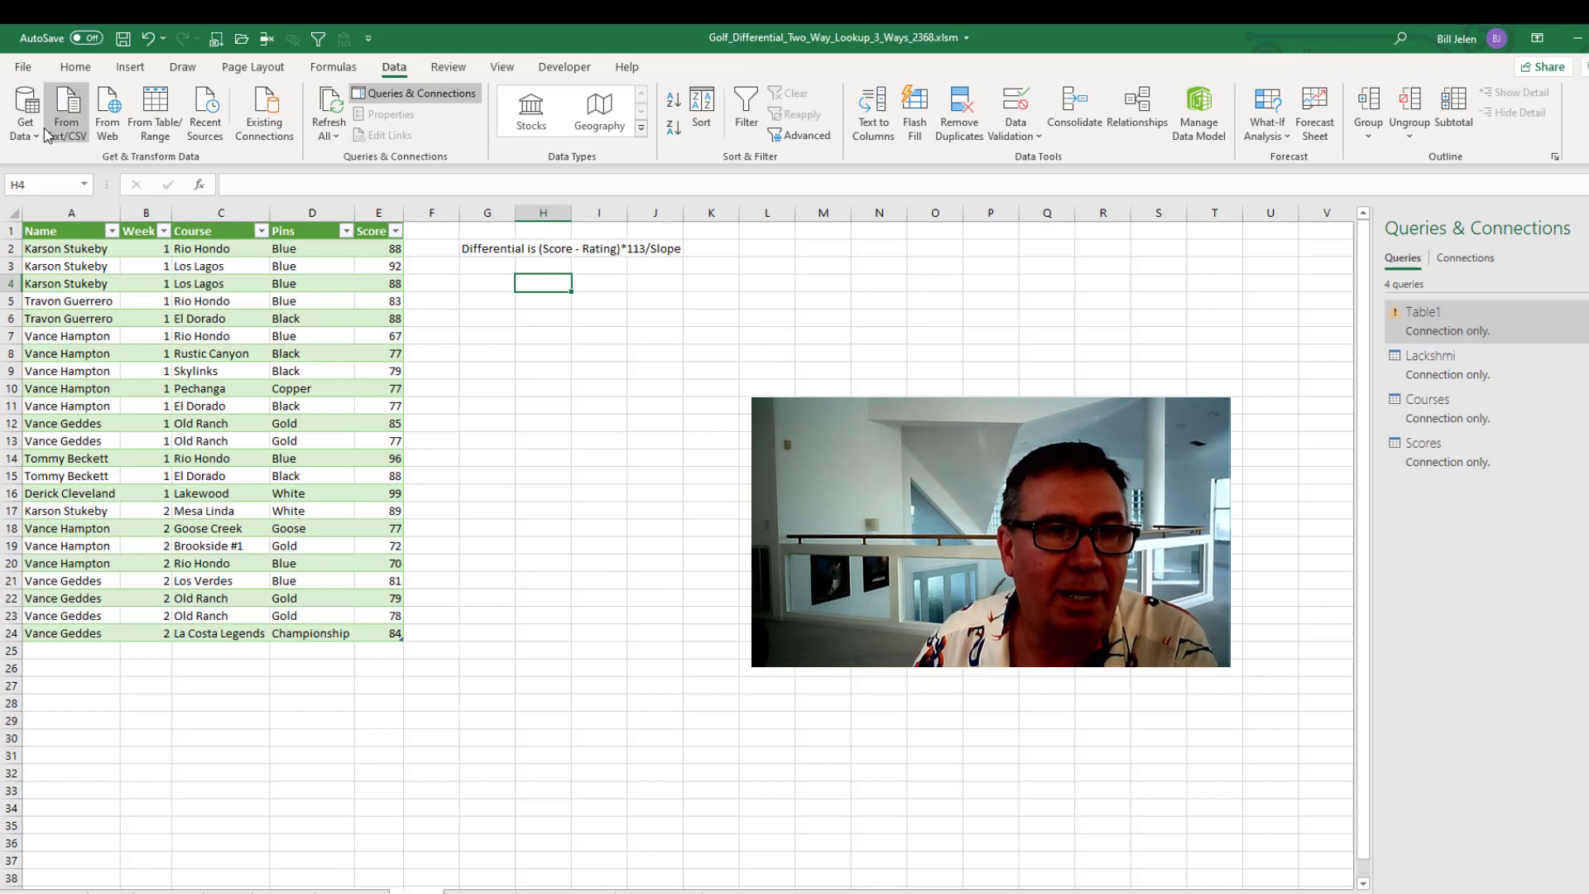
left_click(23, 108)
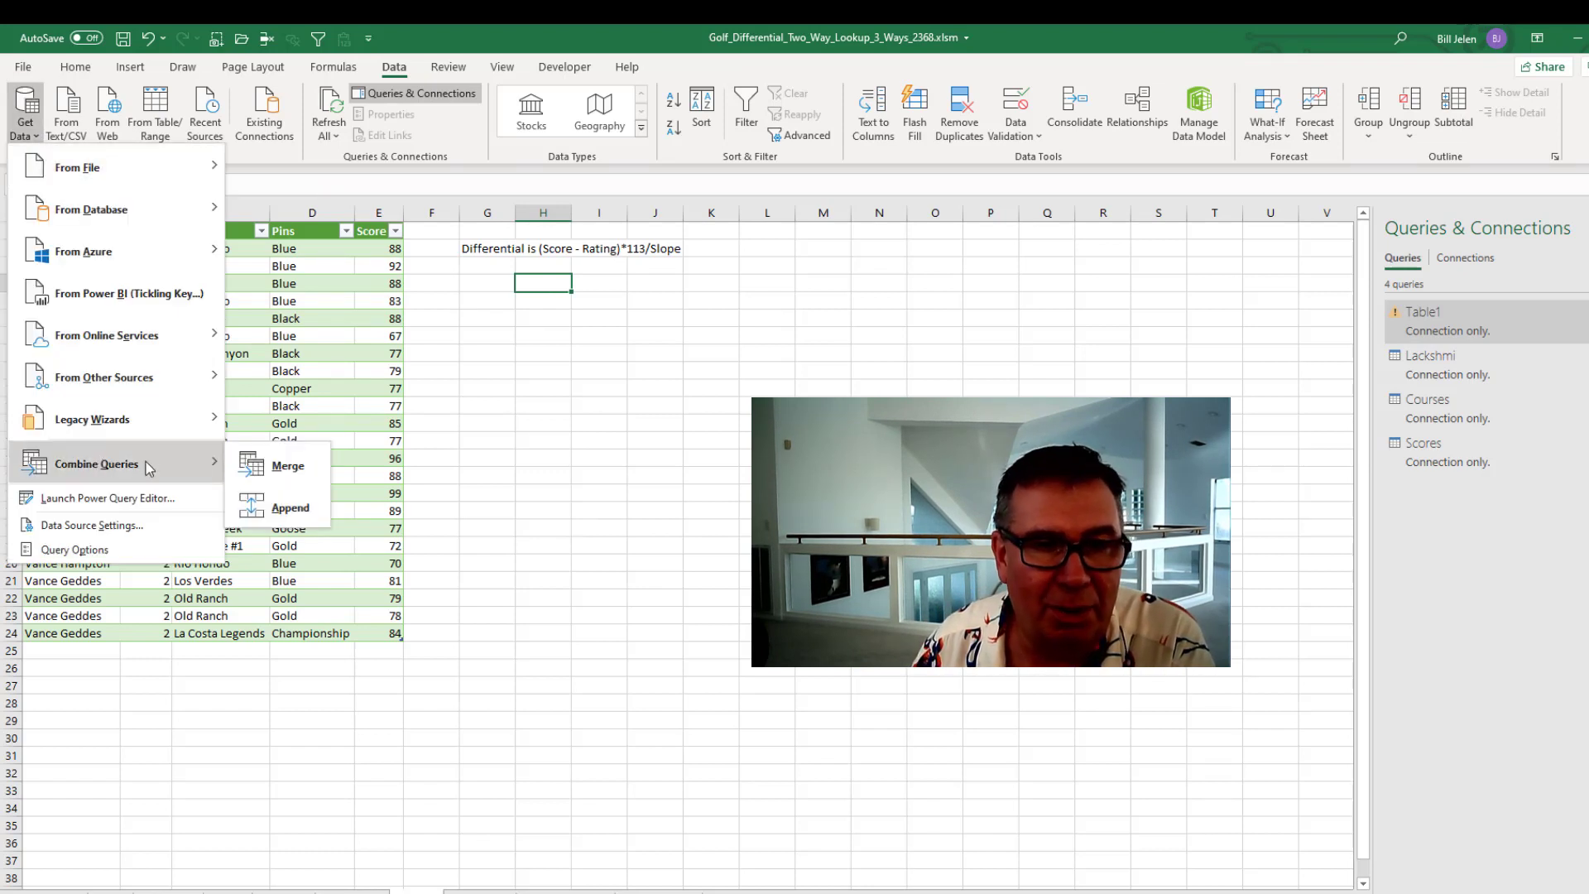
left_click(287, 466)
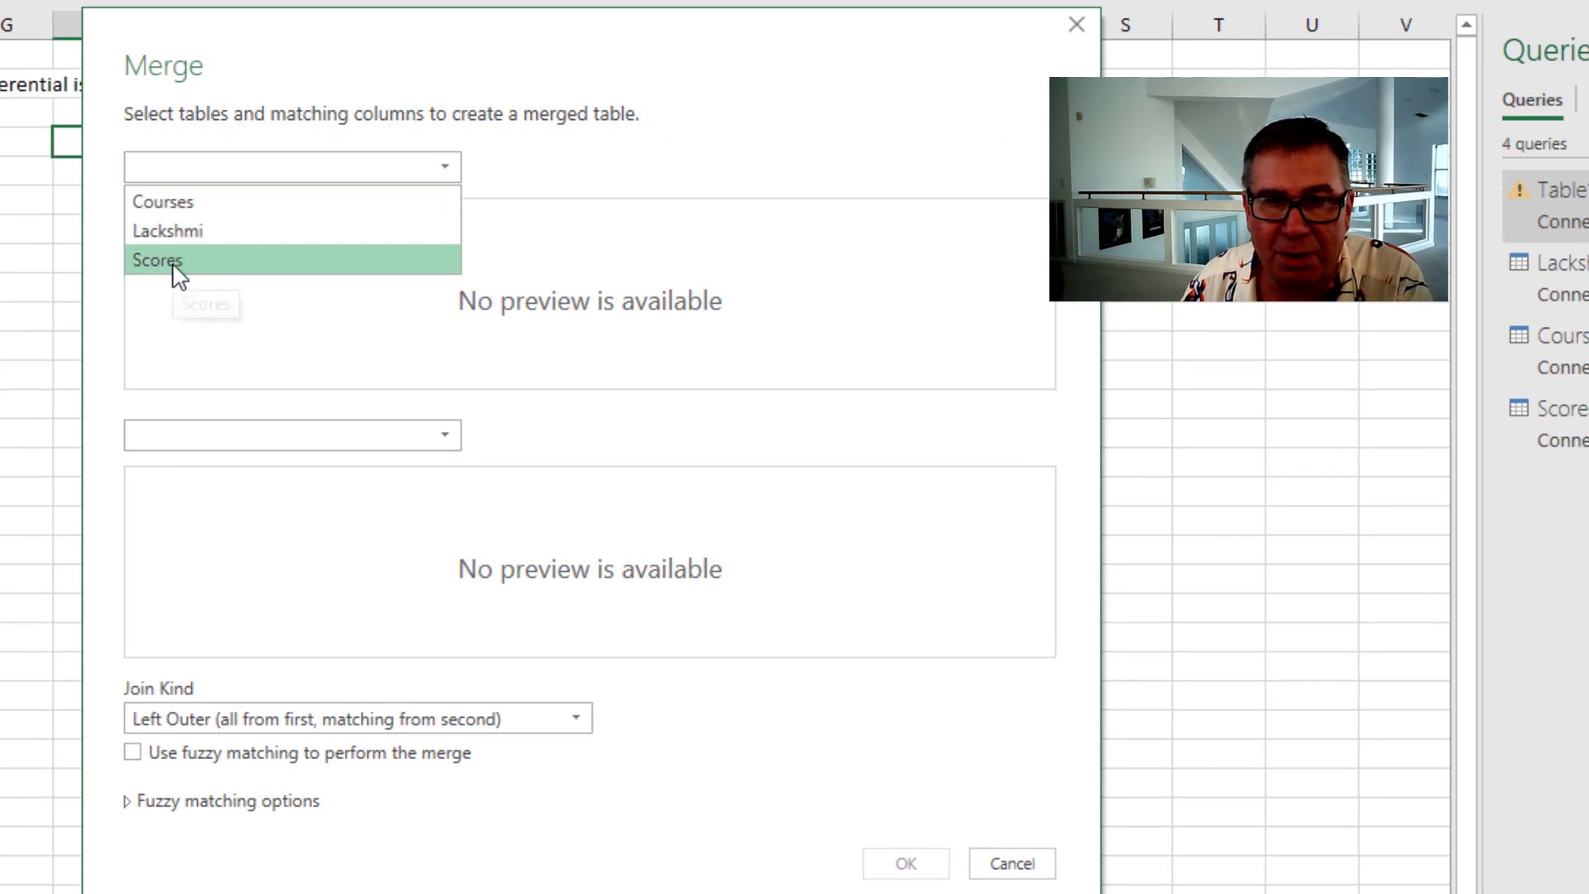
left_click(157, 261)
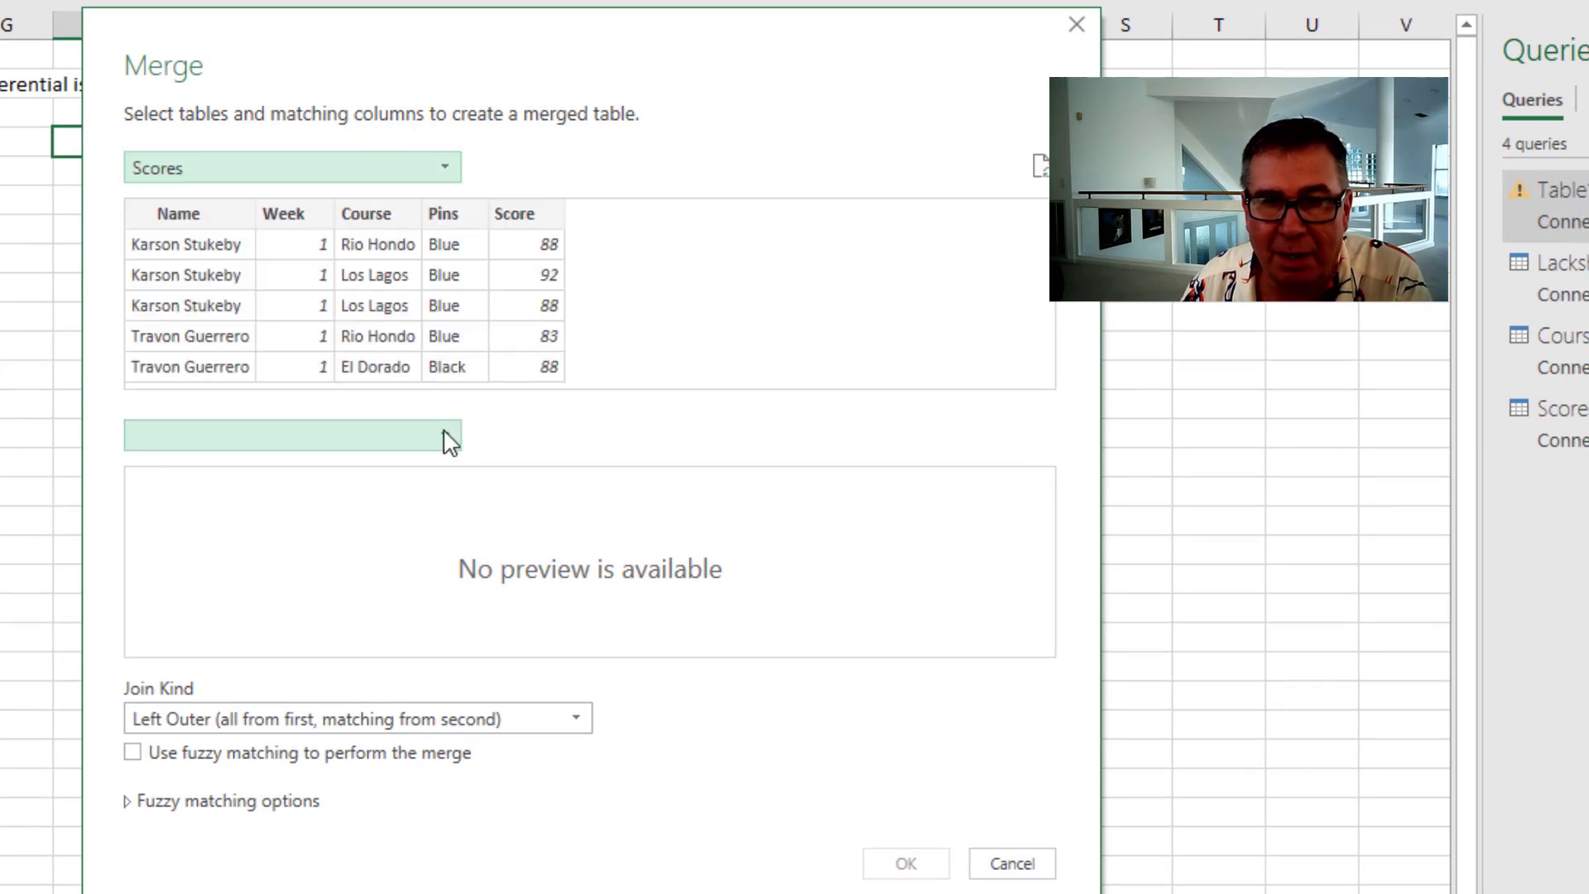
Add Courses, match Course+Pins to Course+Tee, and confirm the left outer merge.
left_click(291, 436)
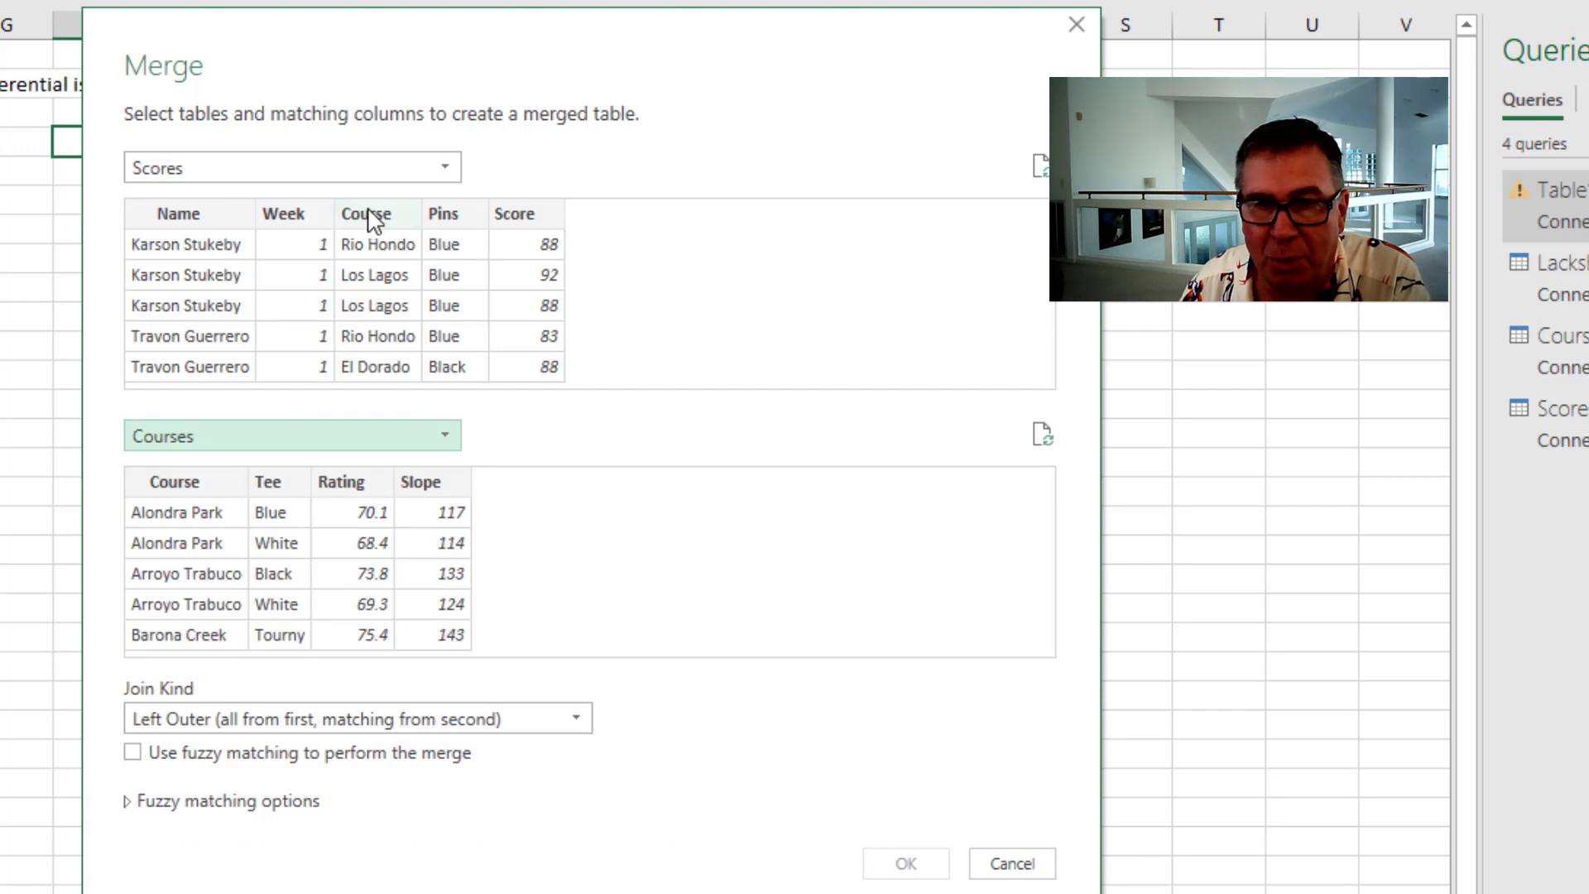
left_click(372, 214)
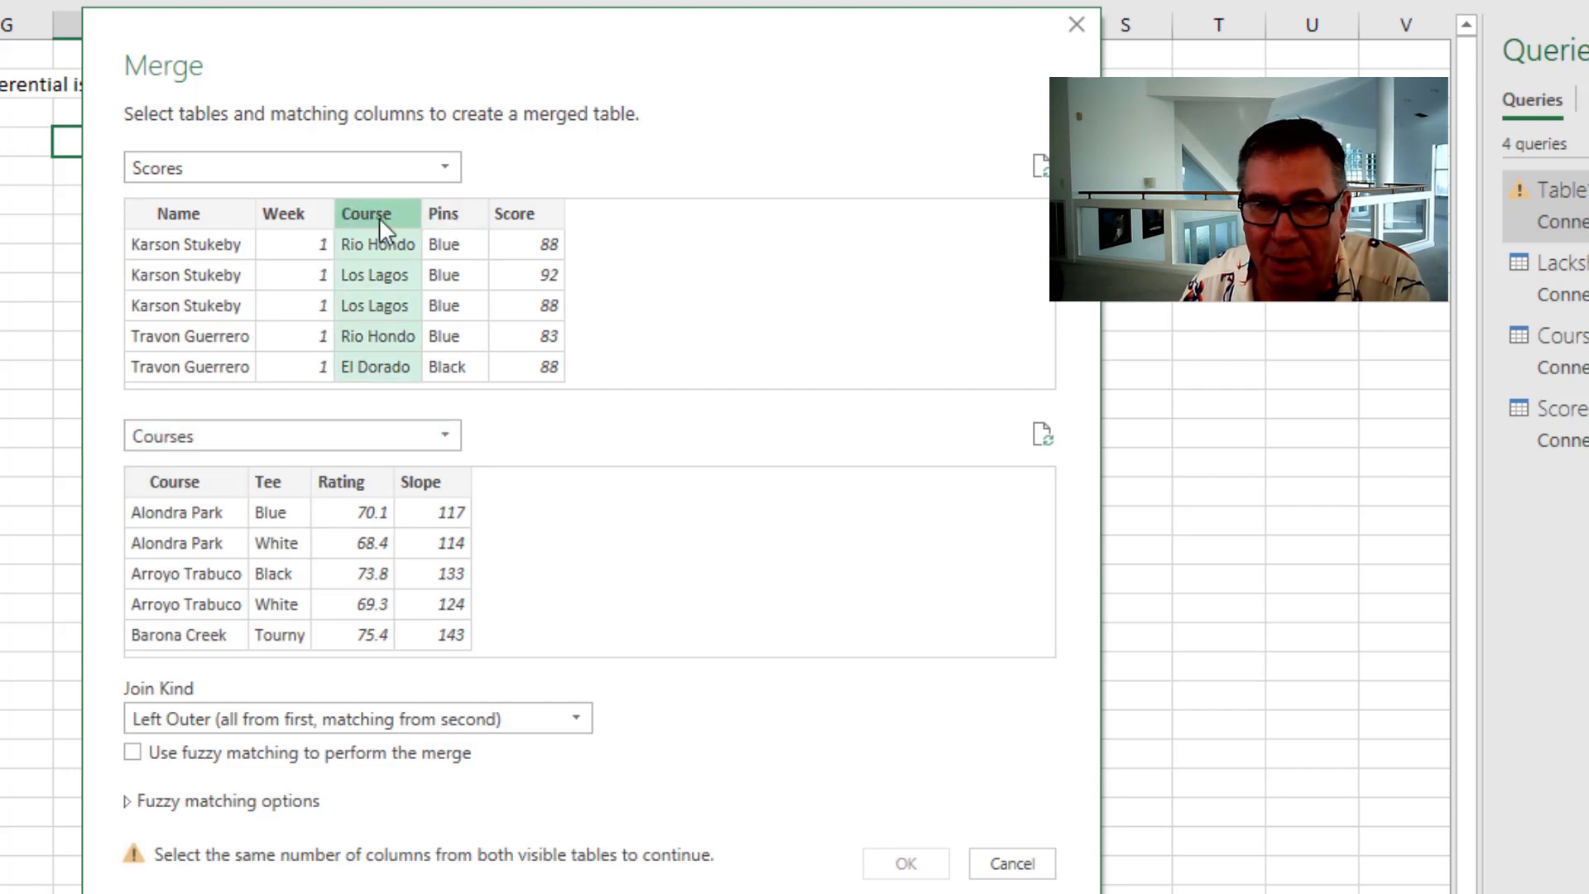
left_click(455, 214)
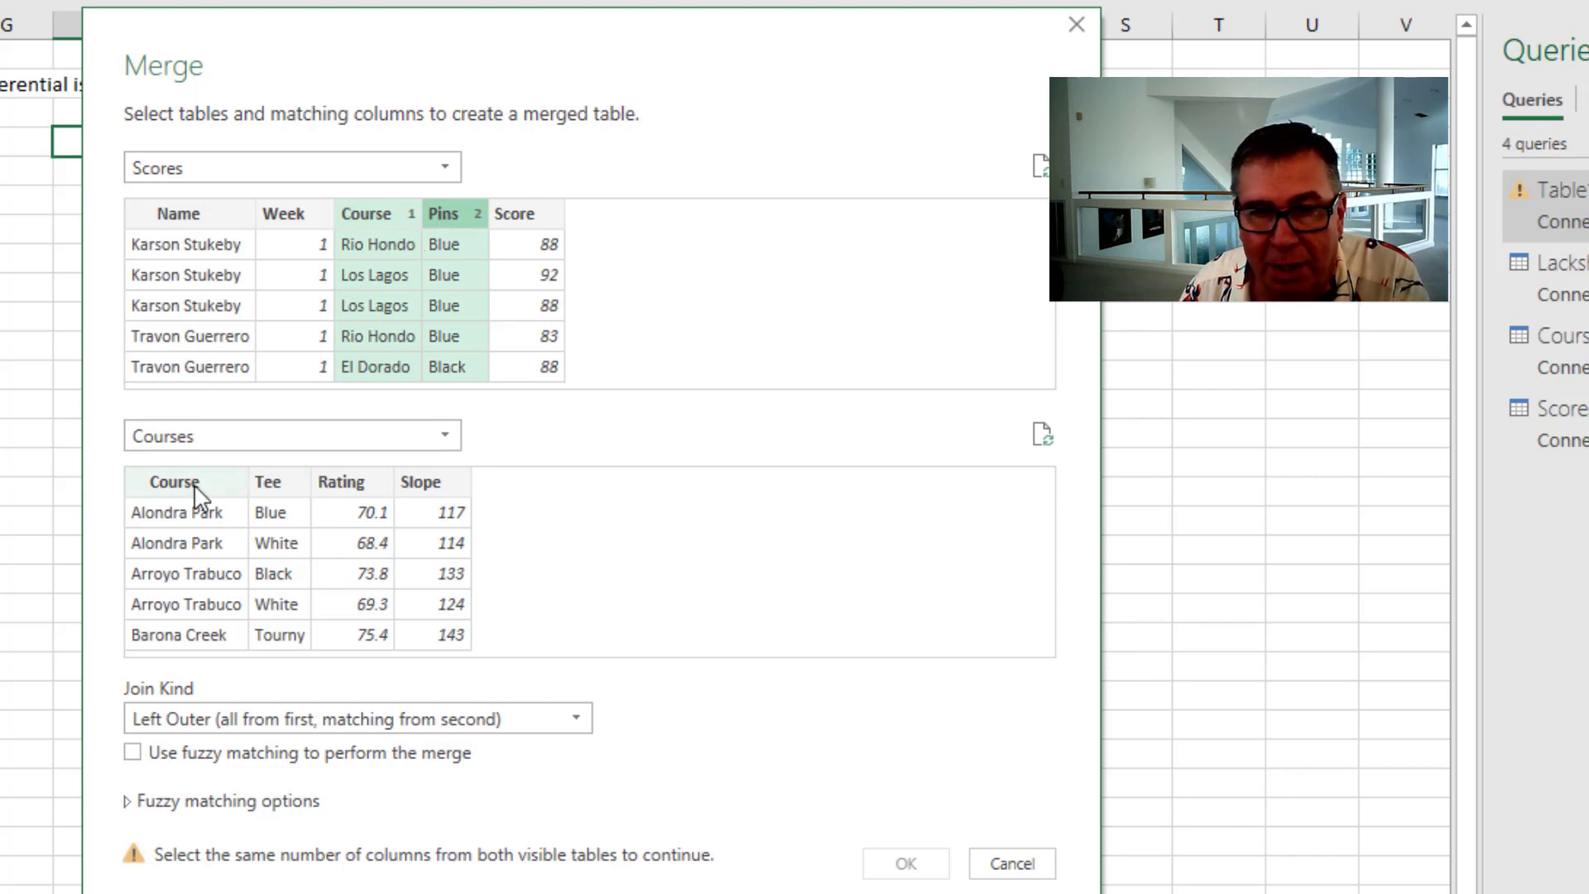
left_click(269, 482)
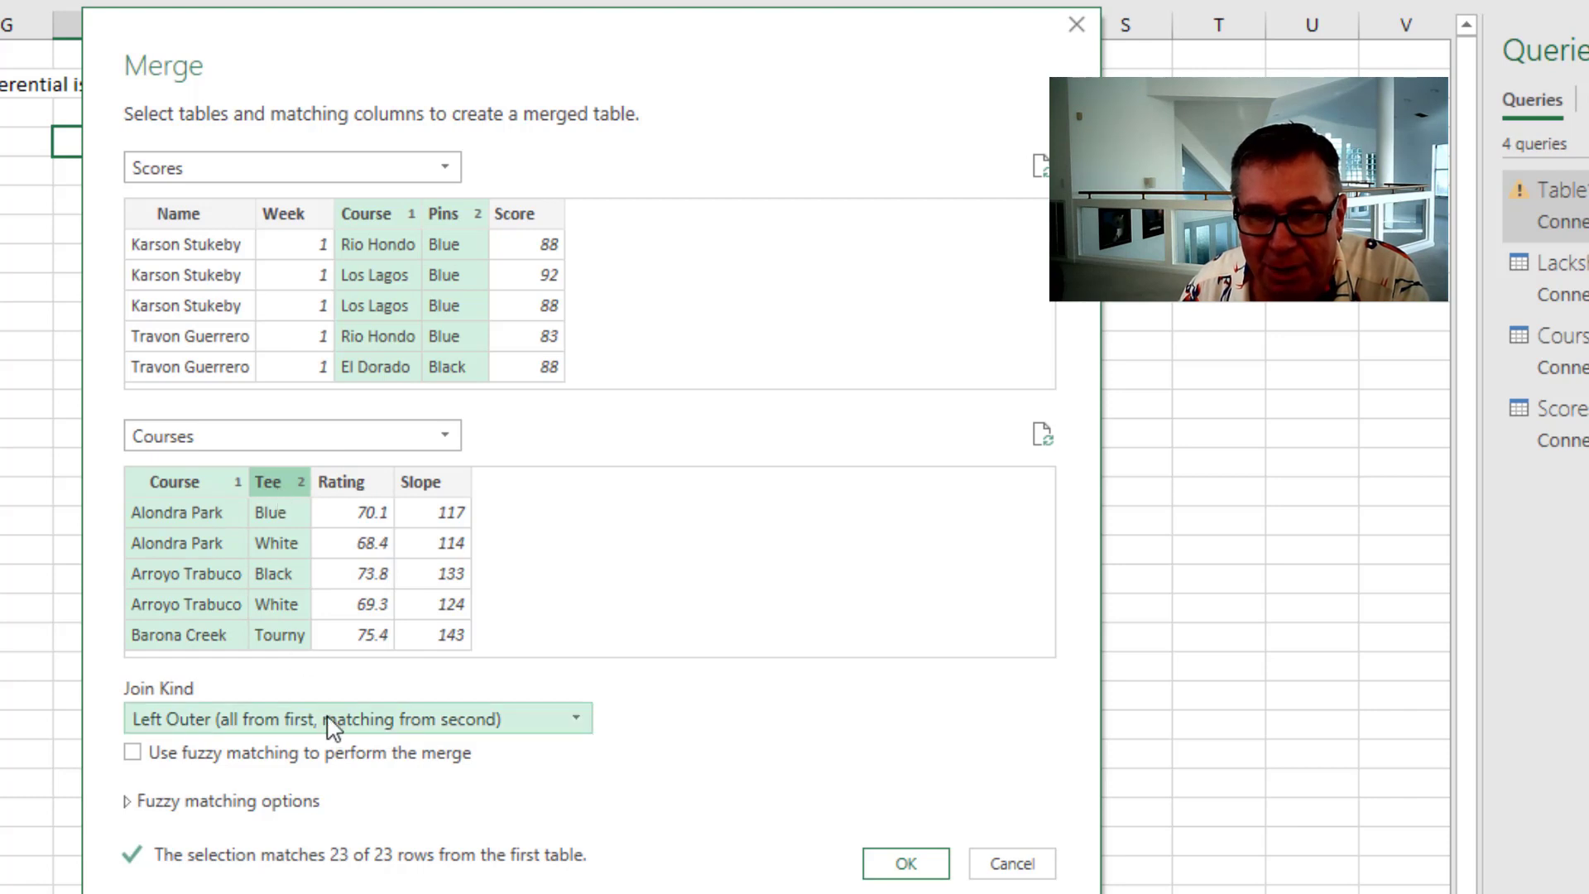
left_click(911, 864)
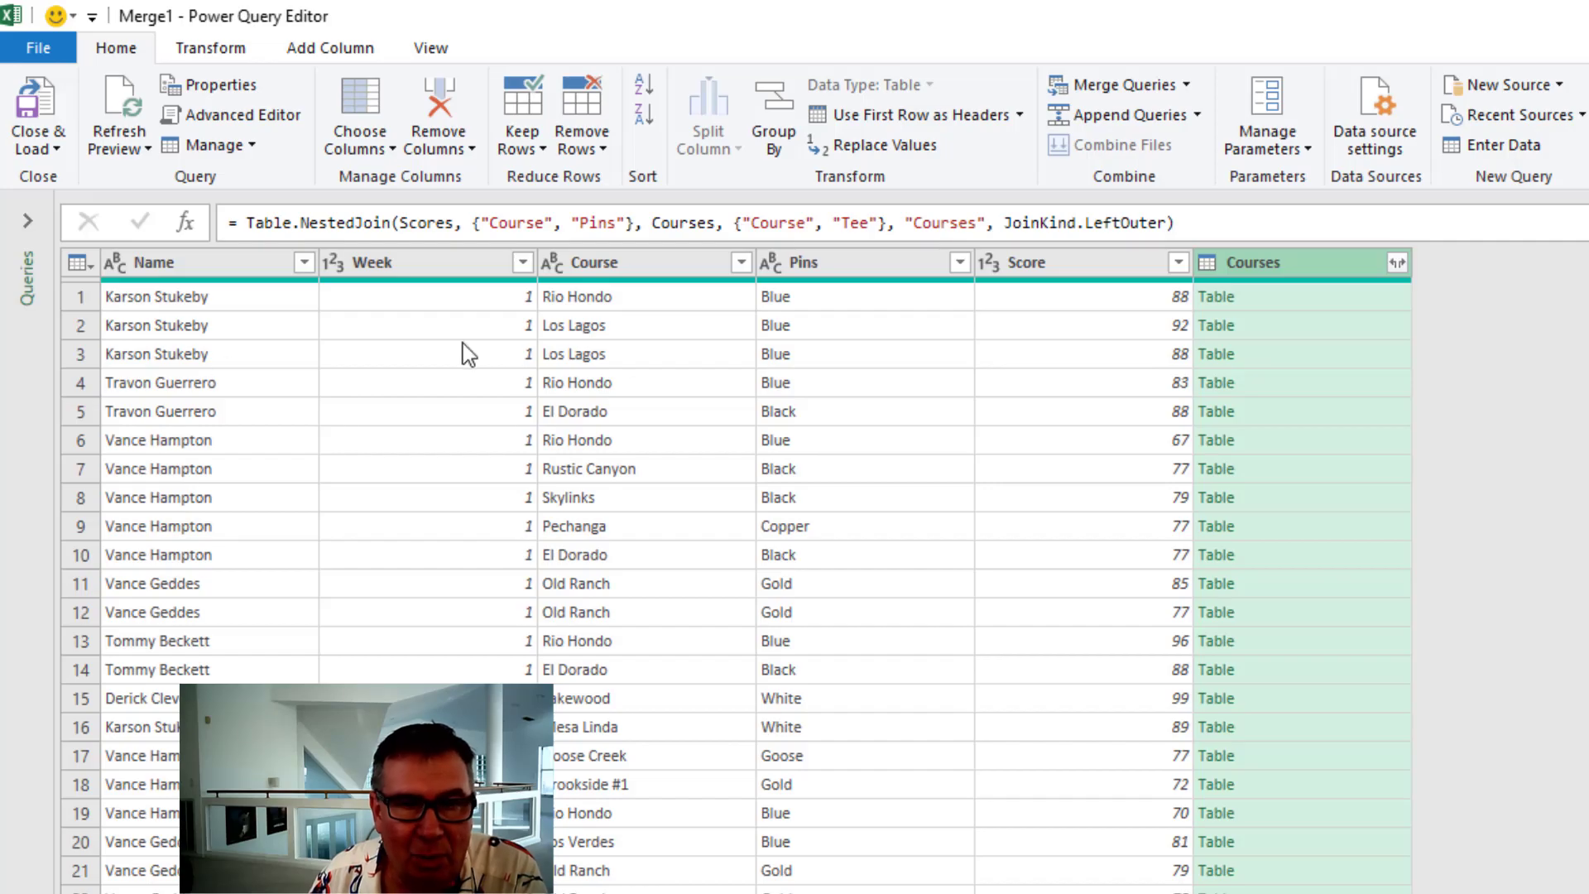
mouse_move(806, 340)
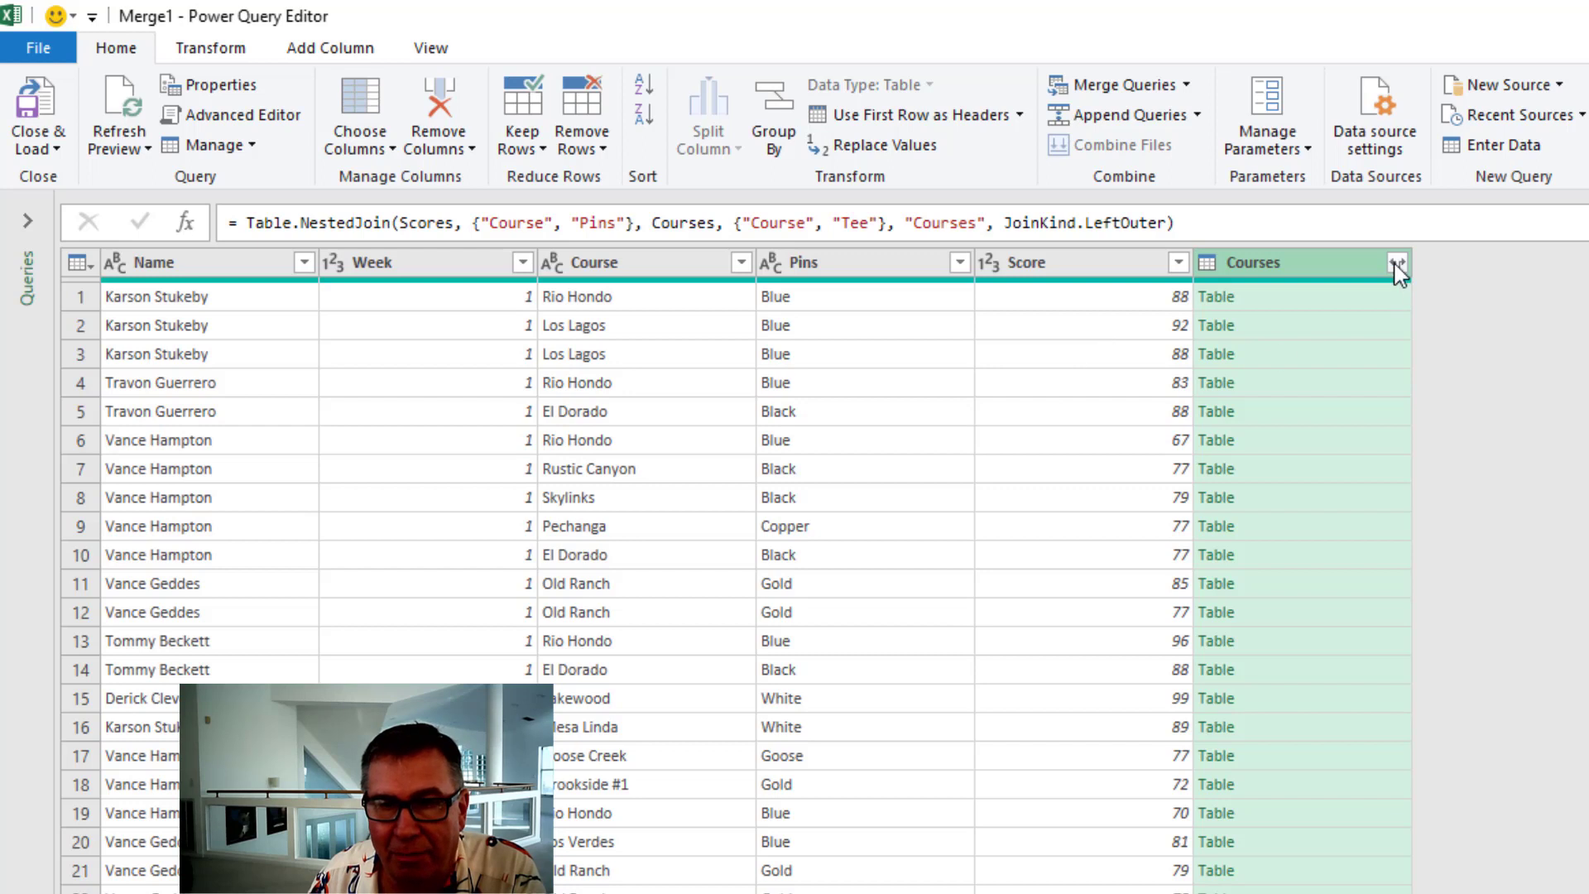
Expand the Courses column into Rating and Slope without the original column-name prefix.
left_click(1396, 264)
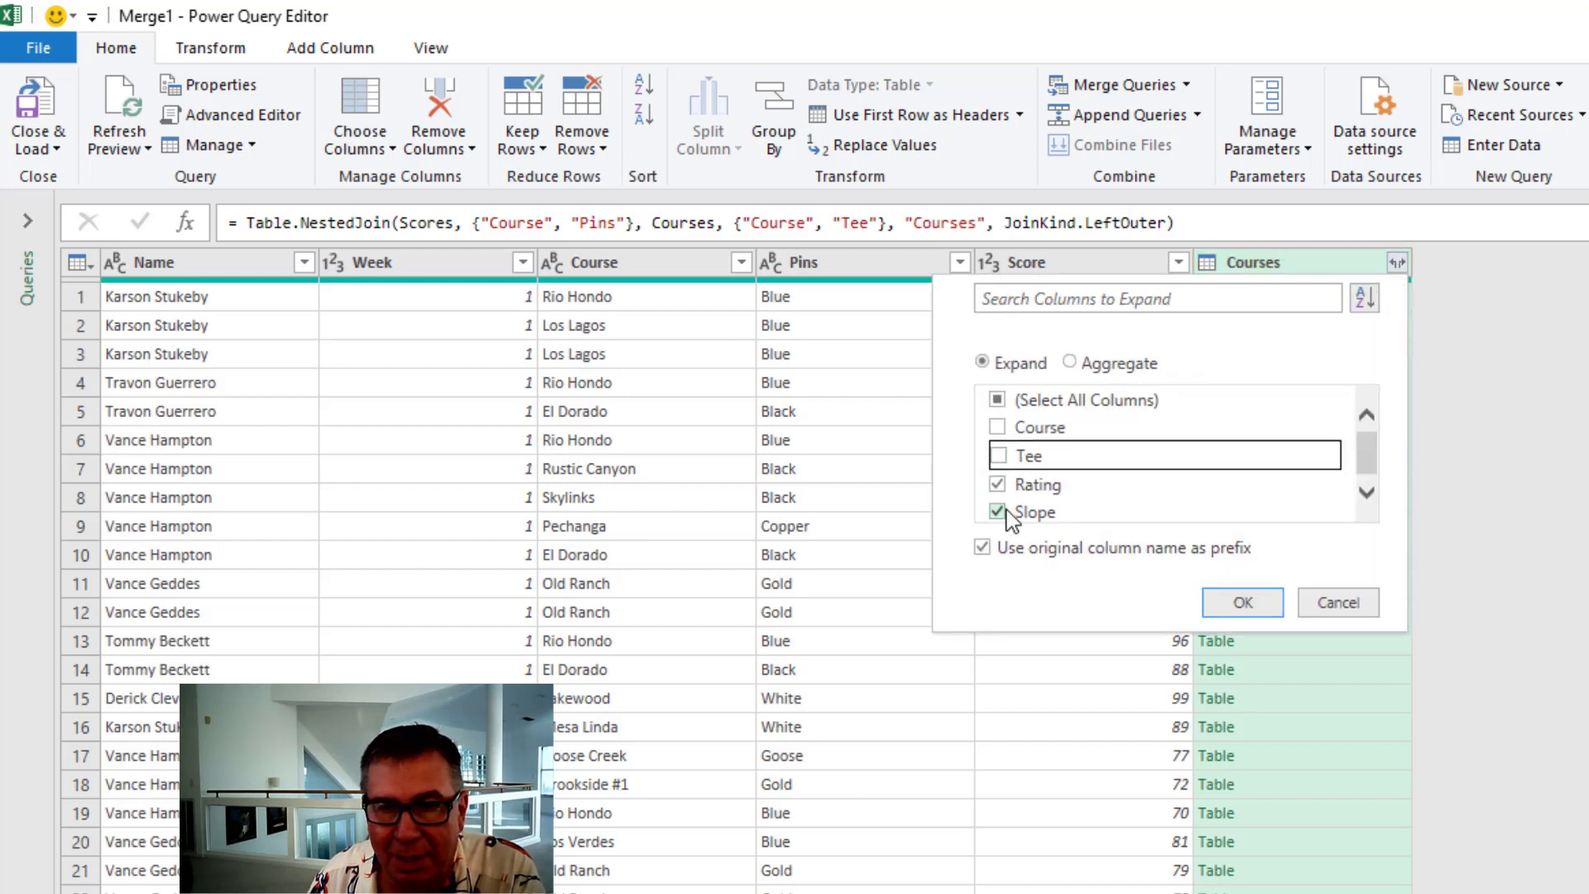
left_click(982, 548)
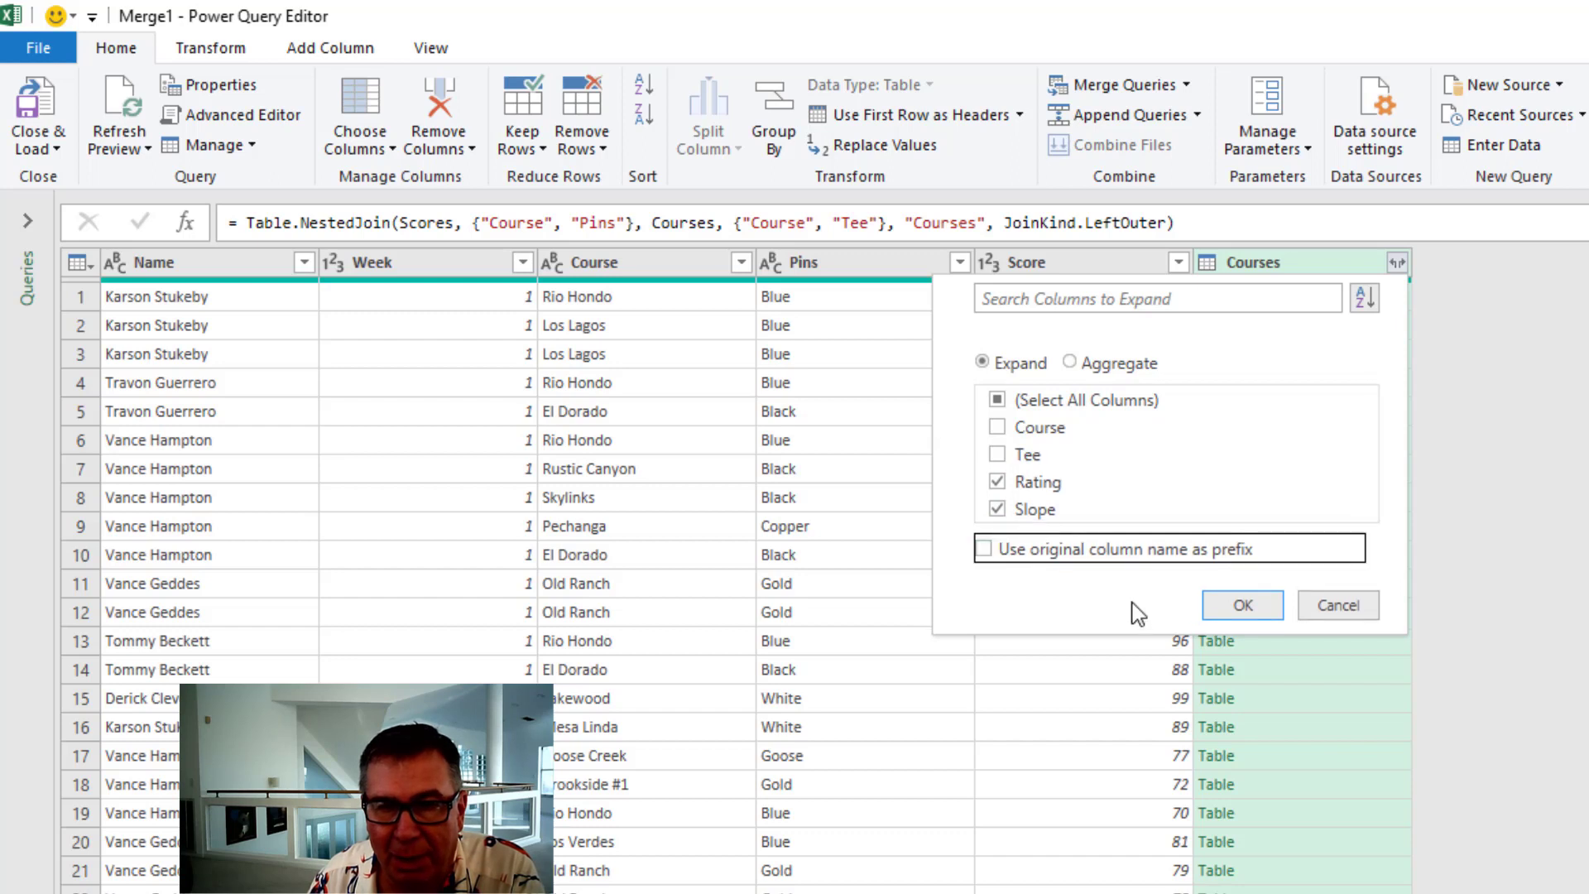
left_click(1243, 604)
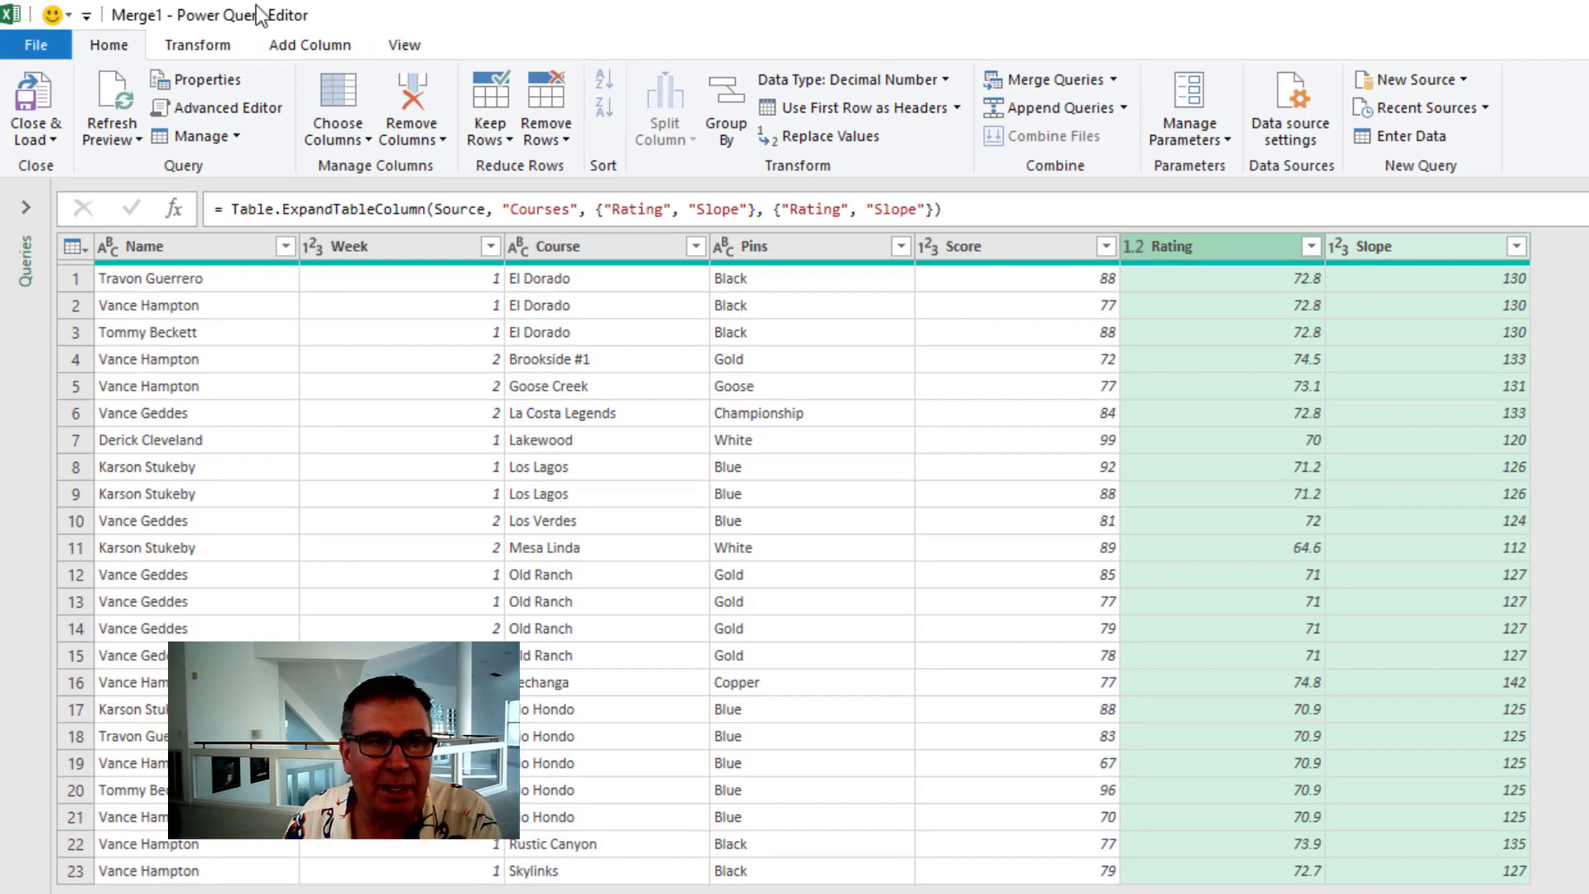
Add a custom column named Differential computing ([Score]-[Rating])*113/[Slope].
left_click(308, 45)
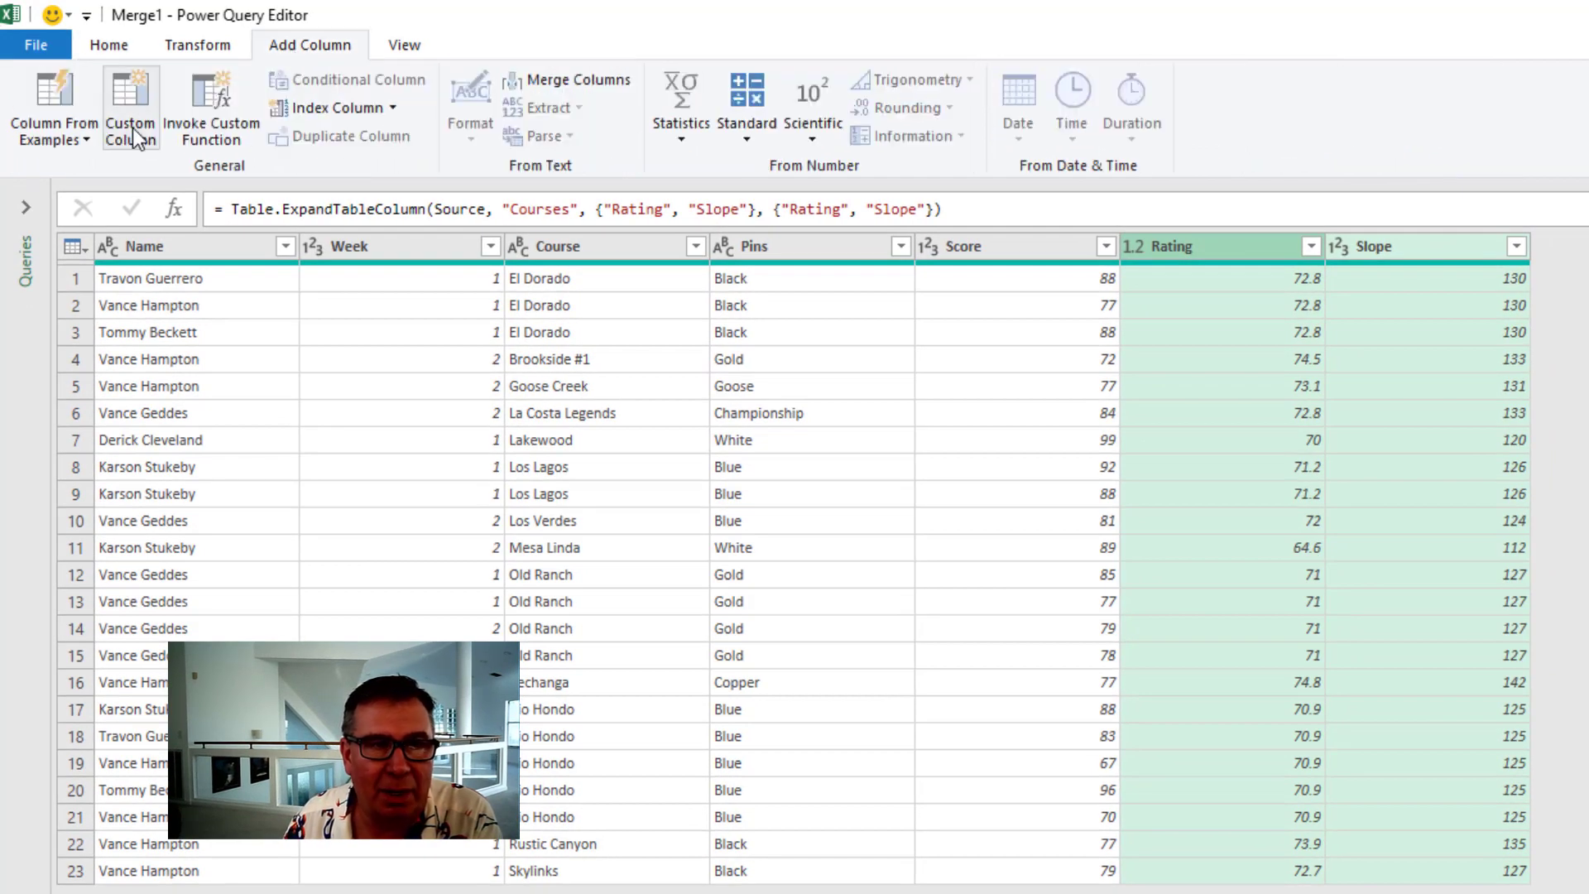
left_click(129, 107)
type("D")
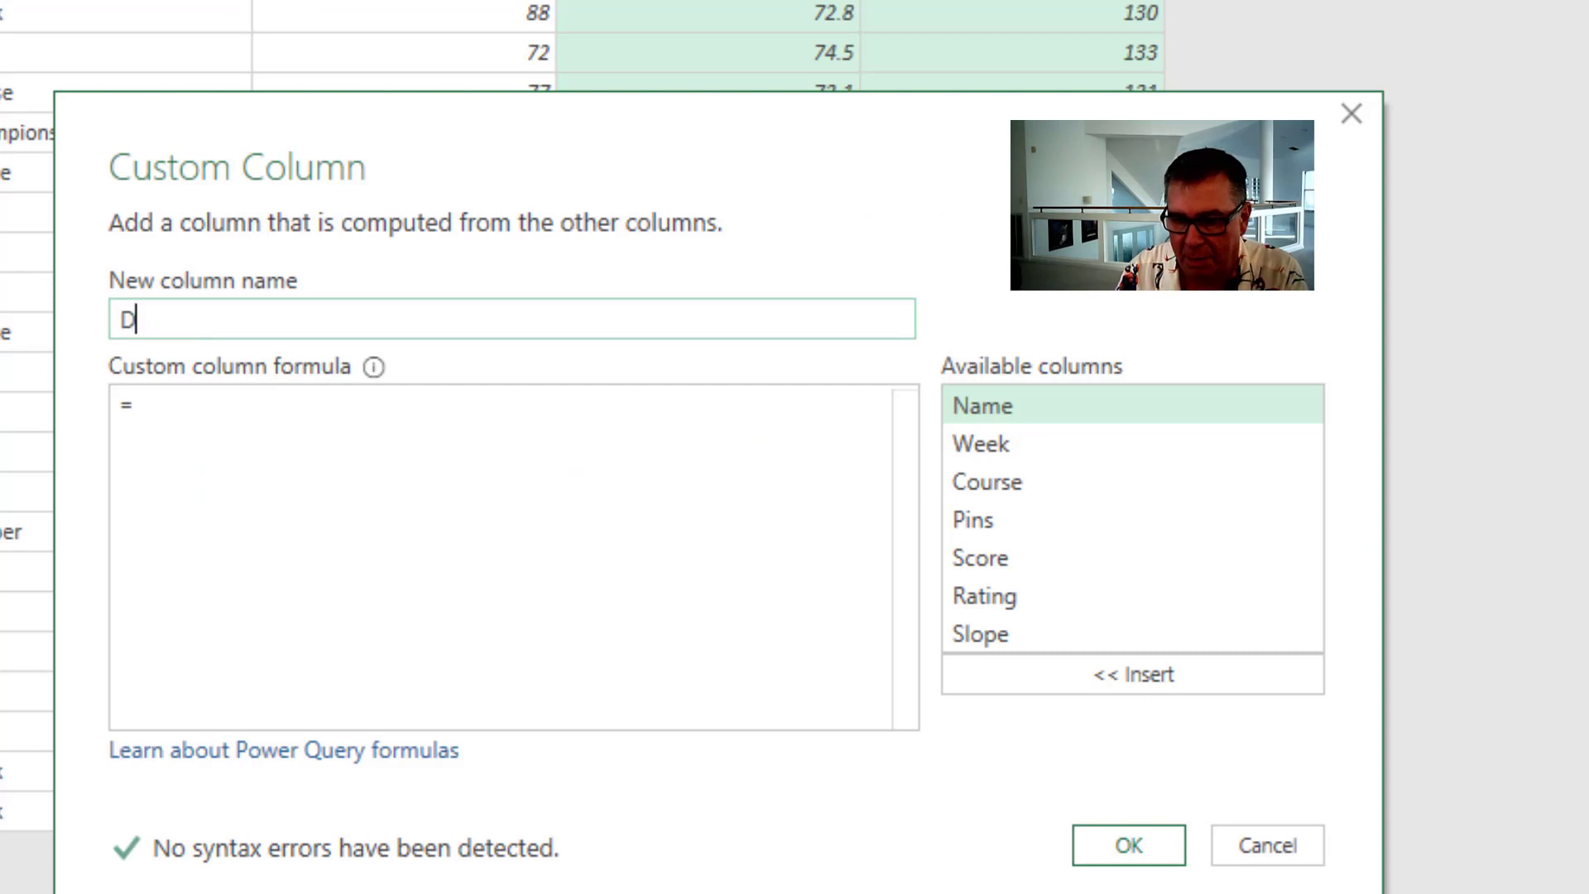
type("ifferential")
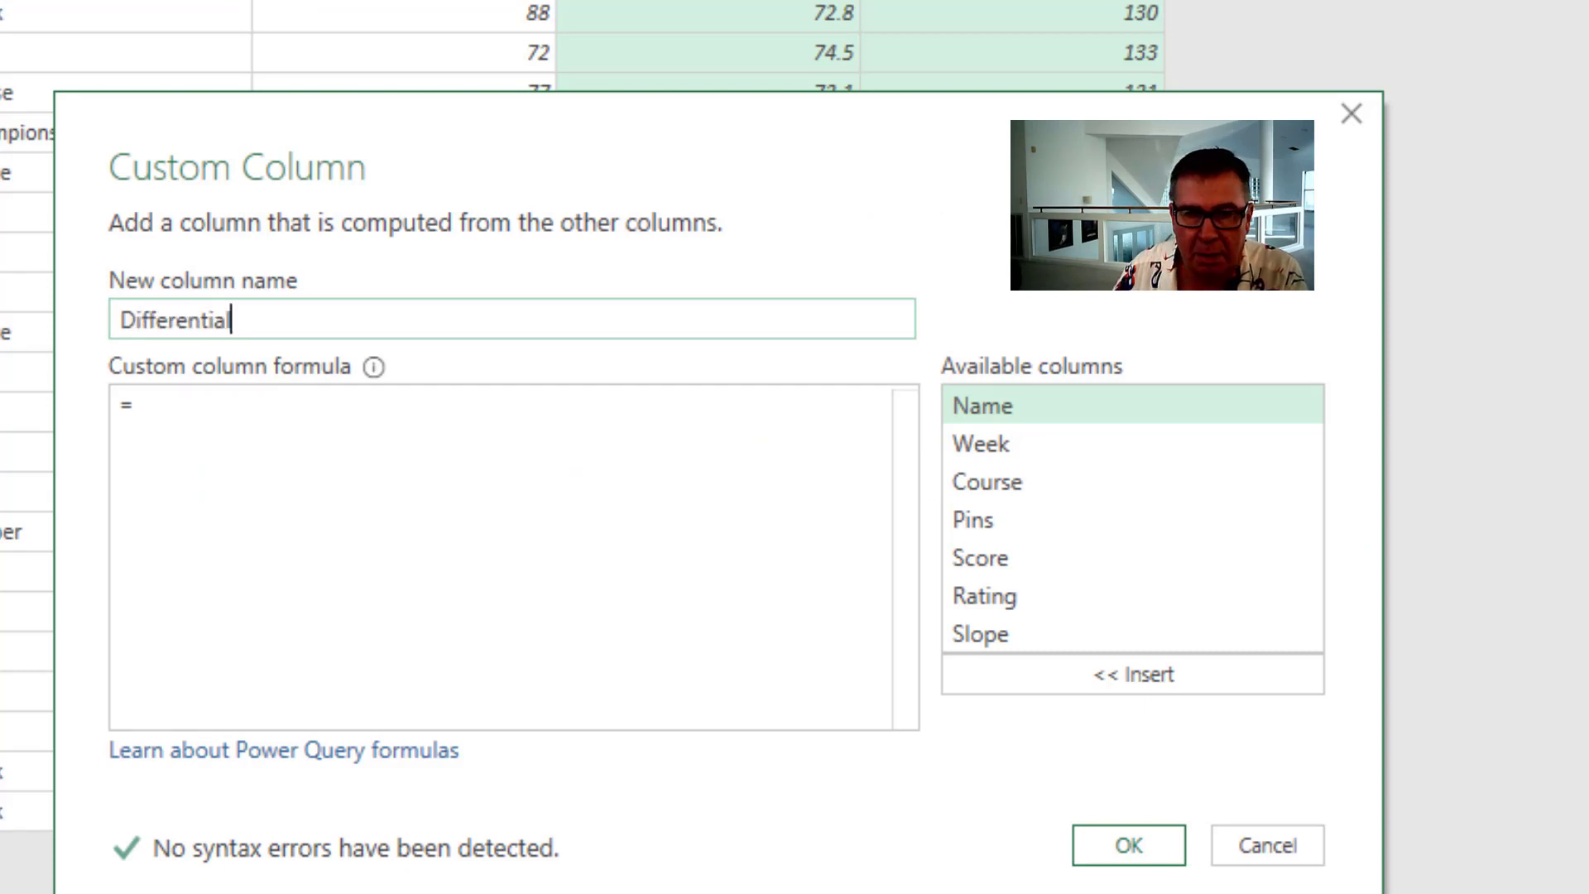
type("(")
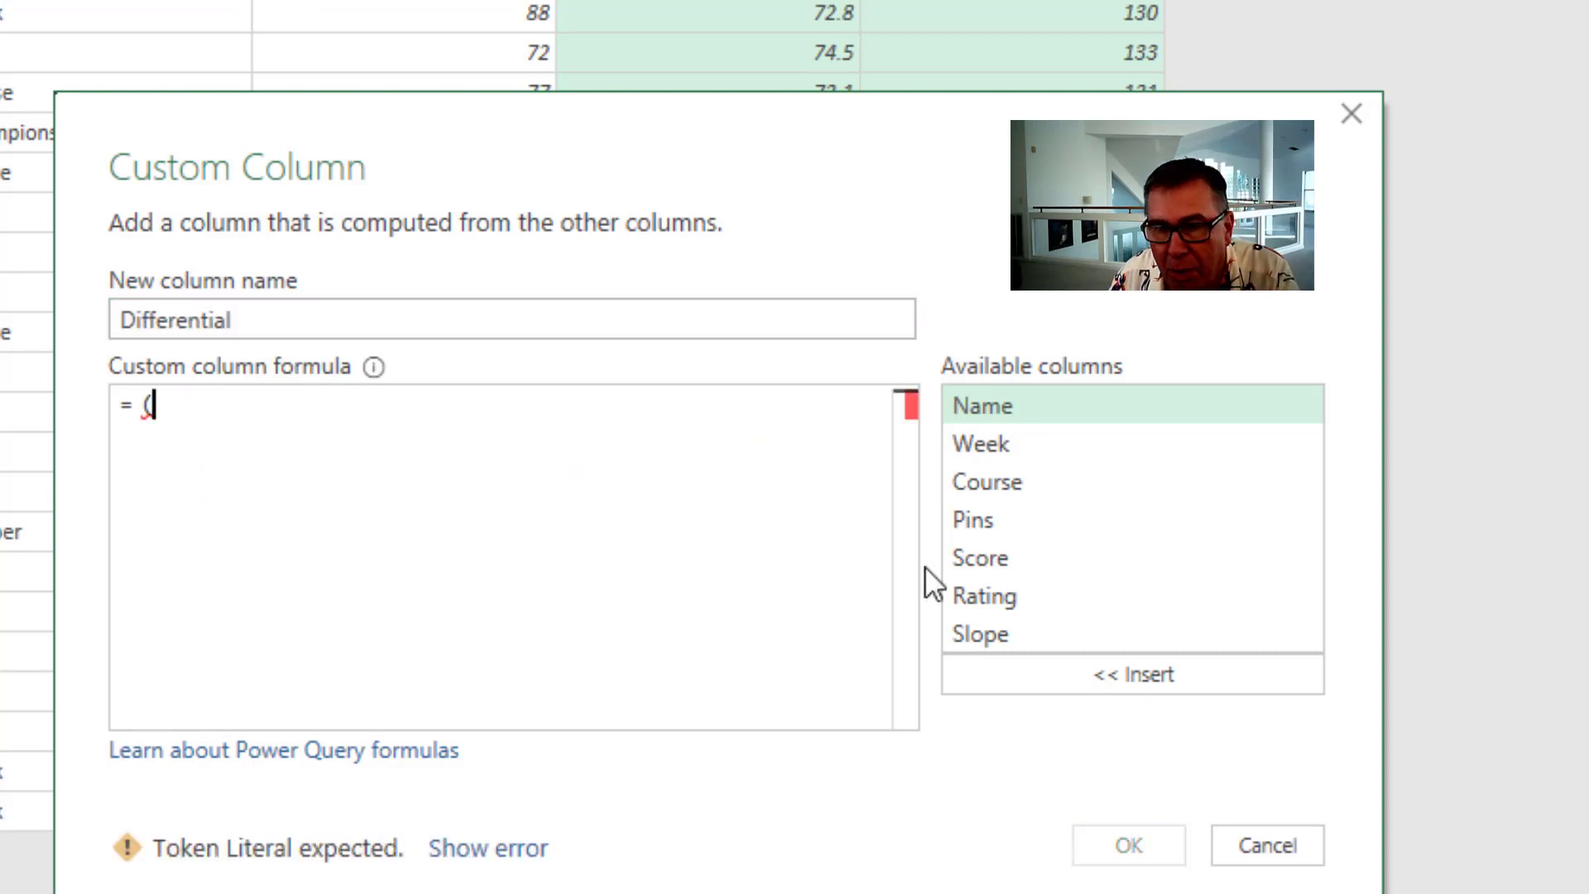
double_click(980, 558)
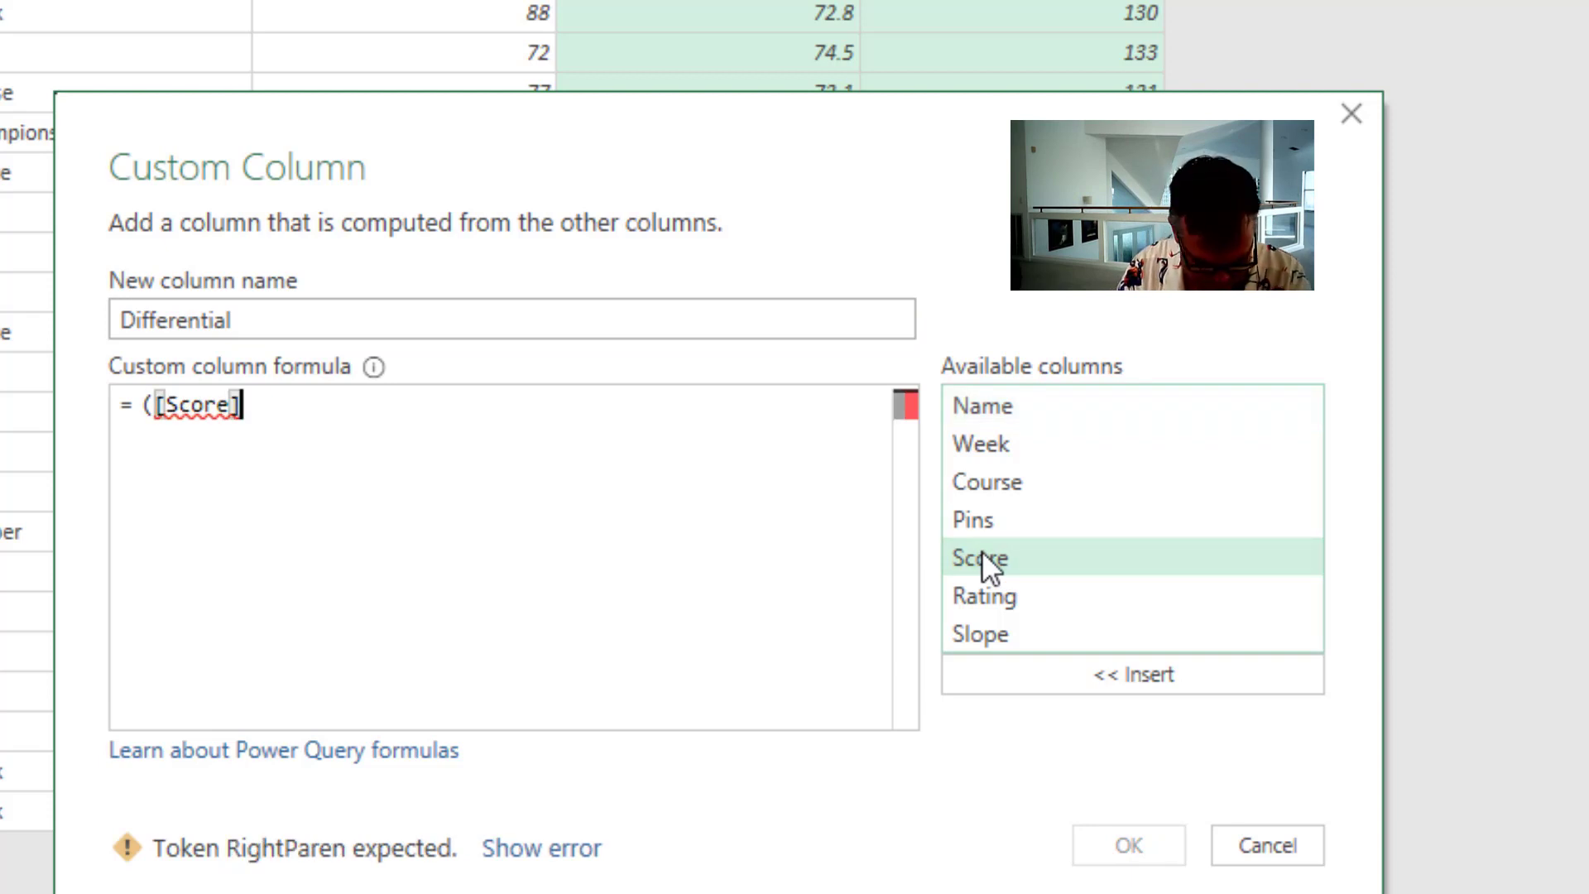
type("-")
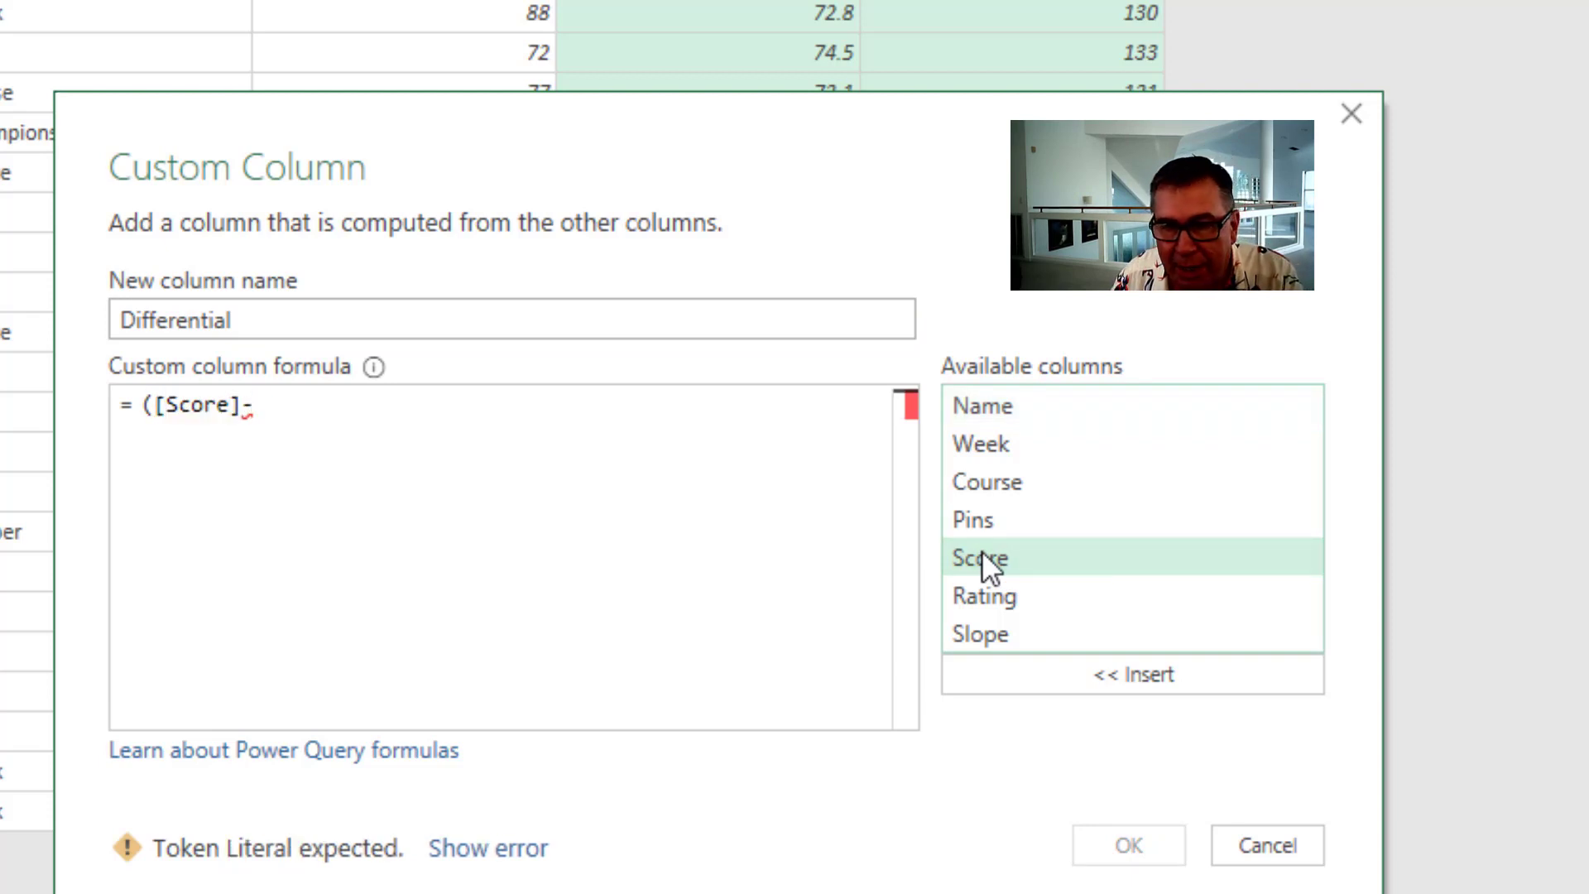
double_click(984, 597)
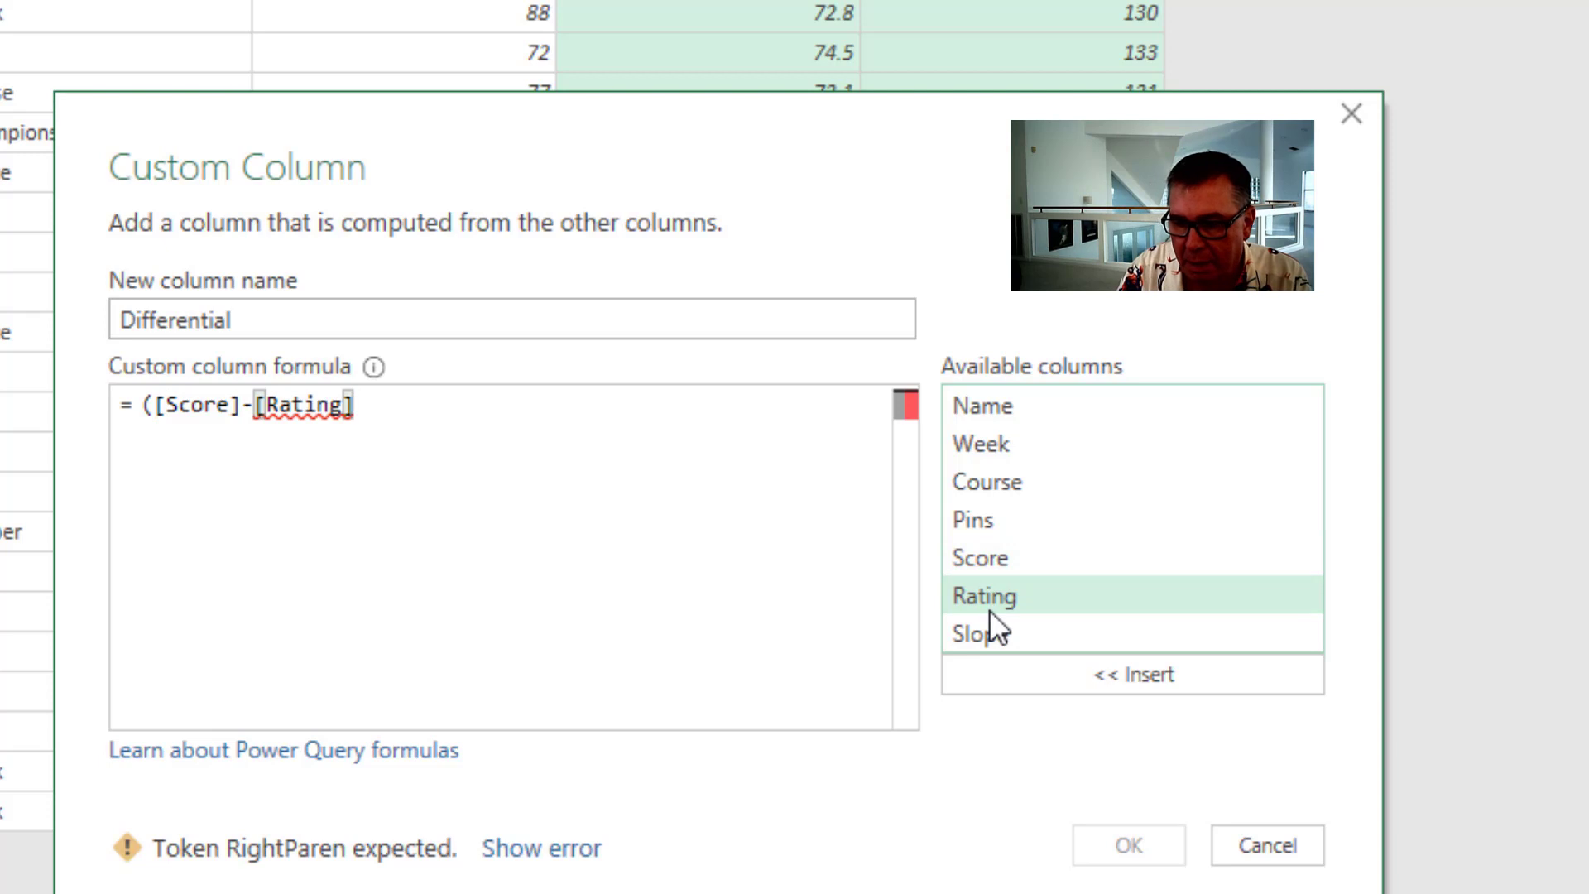
type(")*113/")
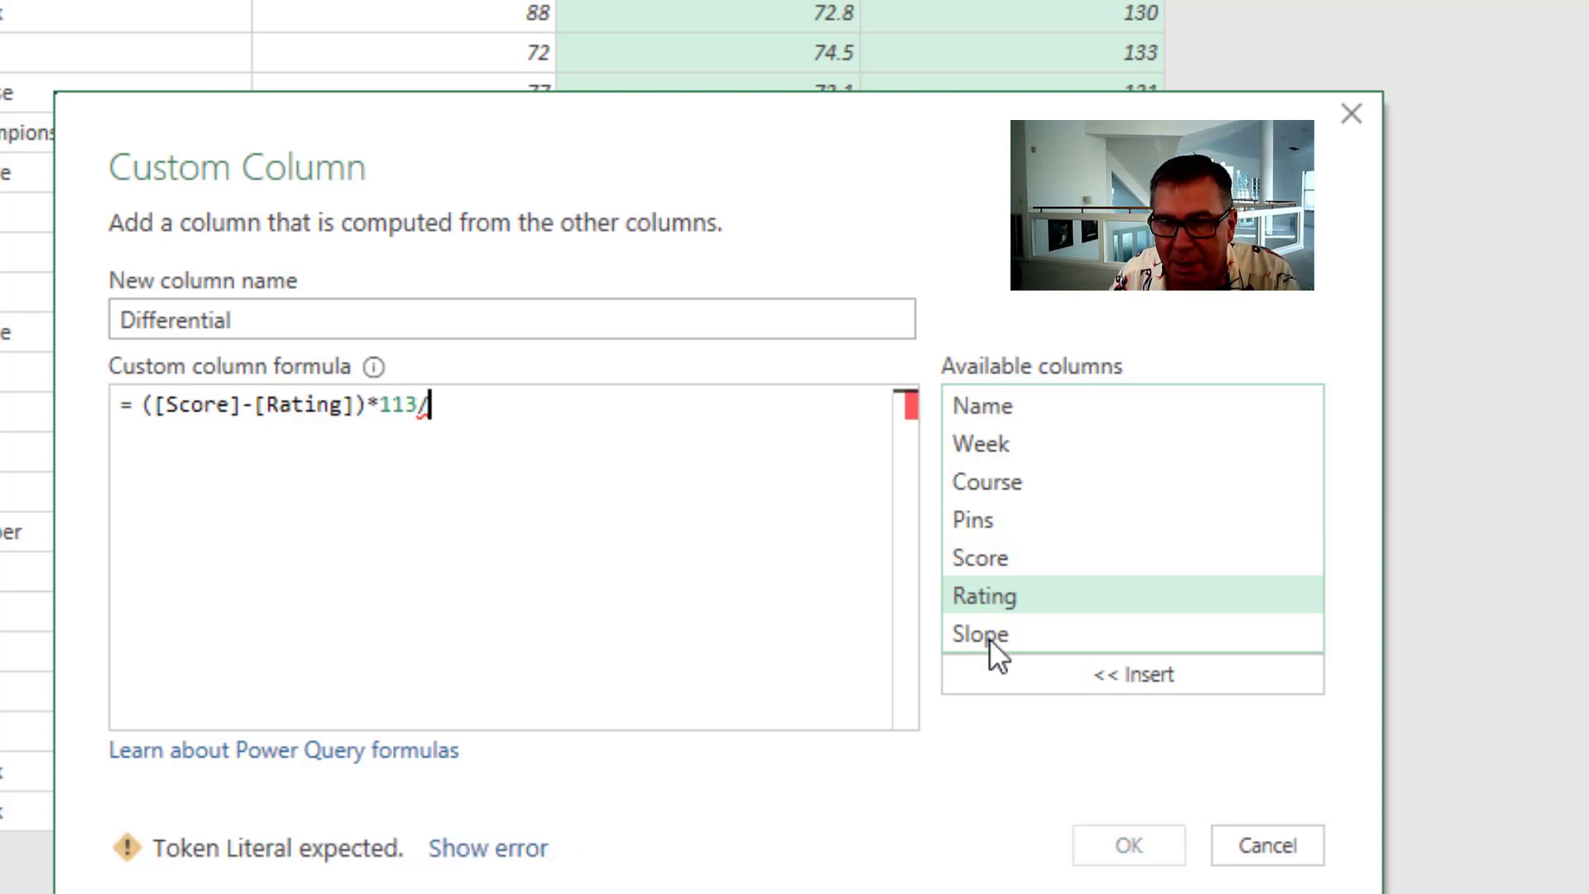
double_click(974, 633)
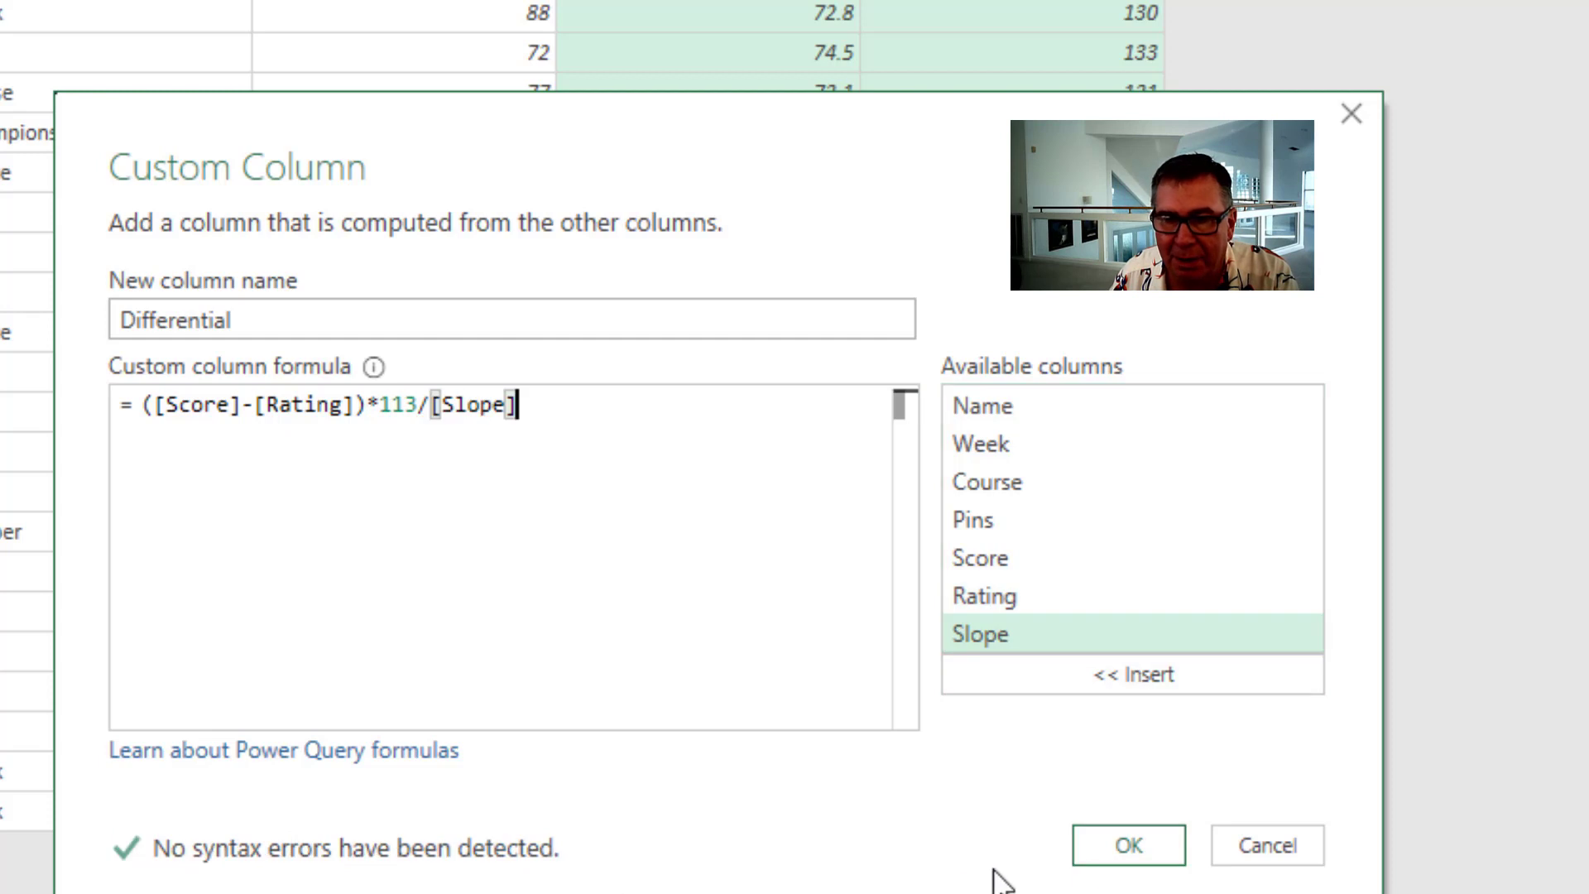
left_click(1132, 845)
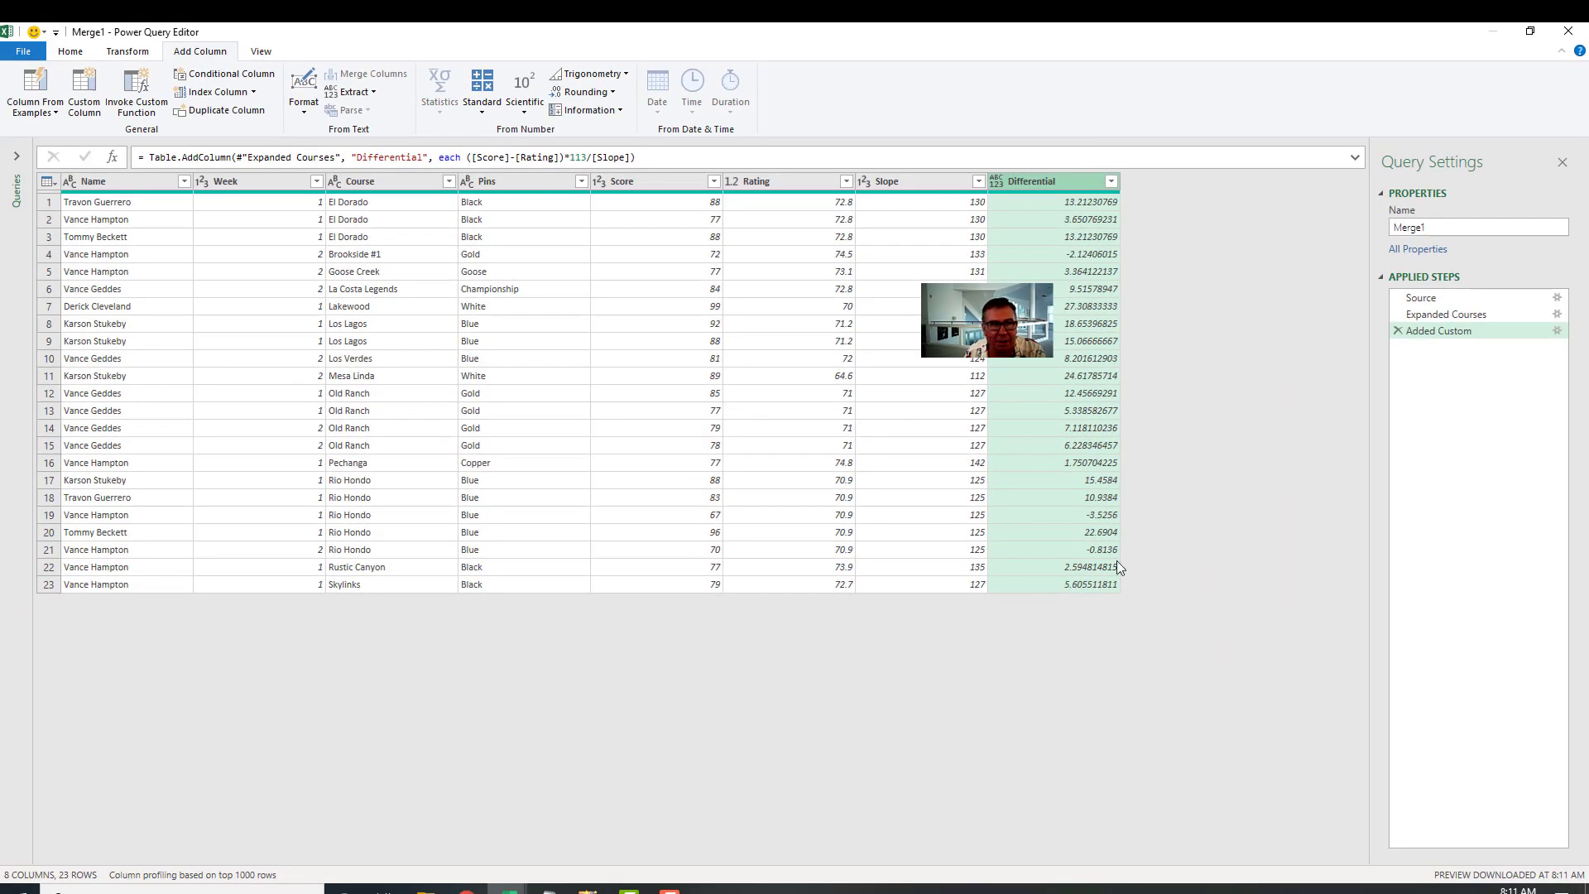
Load Merge1's 23 rows to Sheet6, check the ForPQ sheet, then return to Sheet6.
left_click(71, 51)
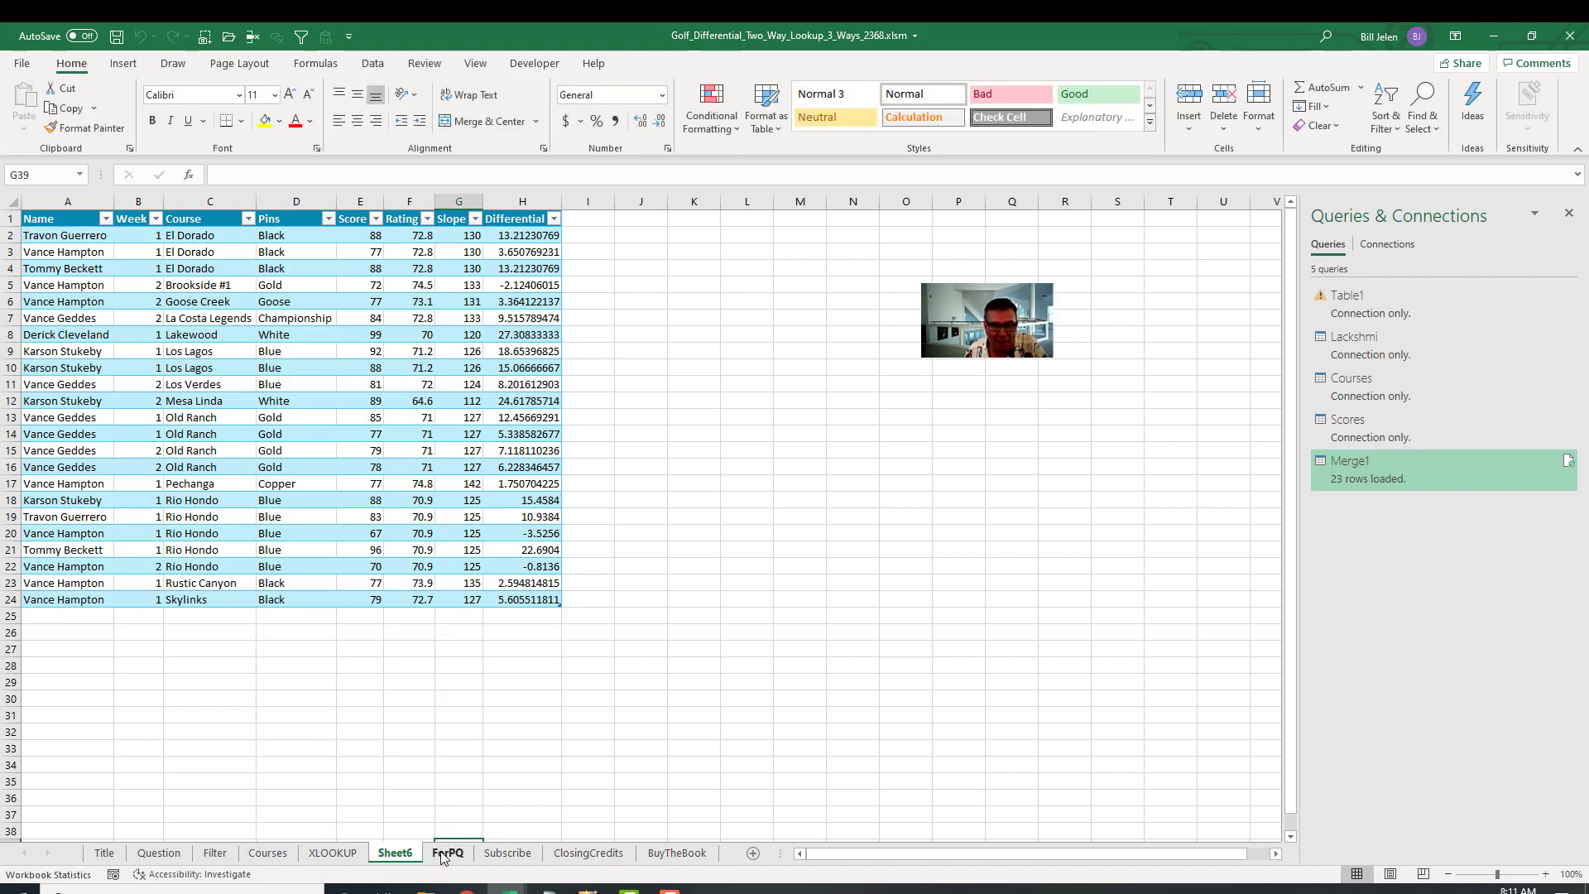
left_click(447, 853)
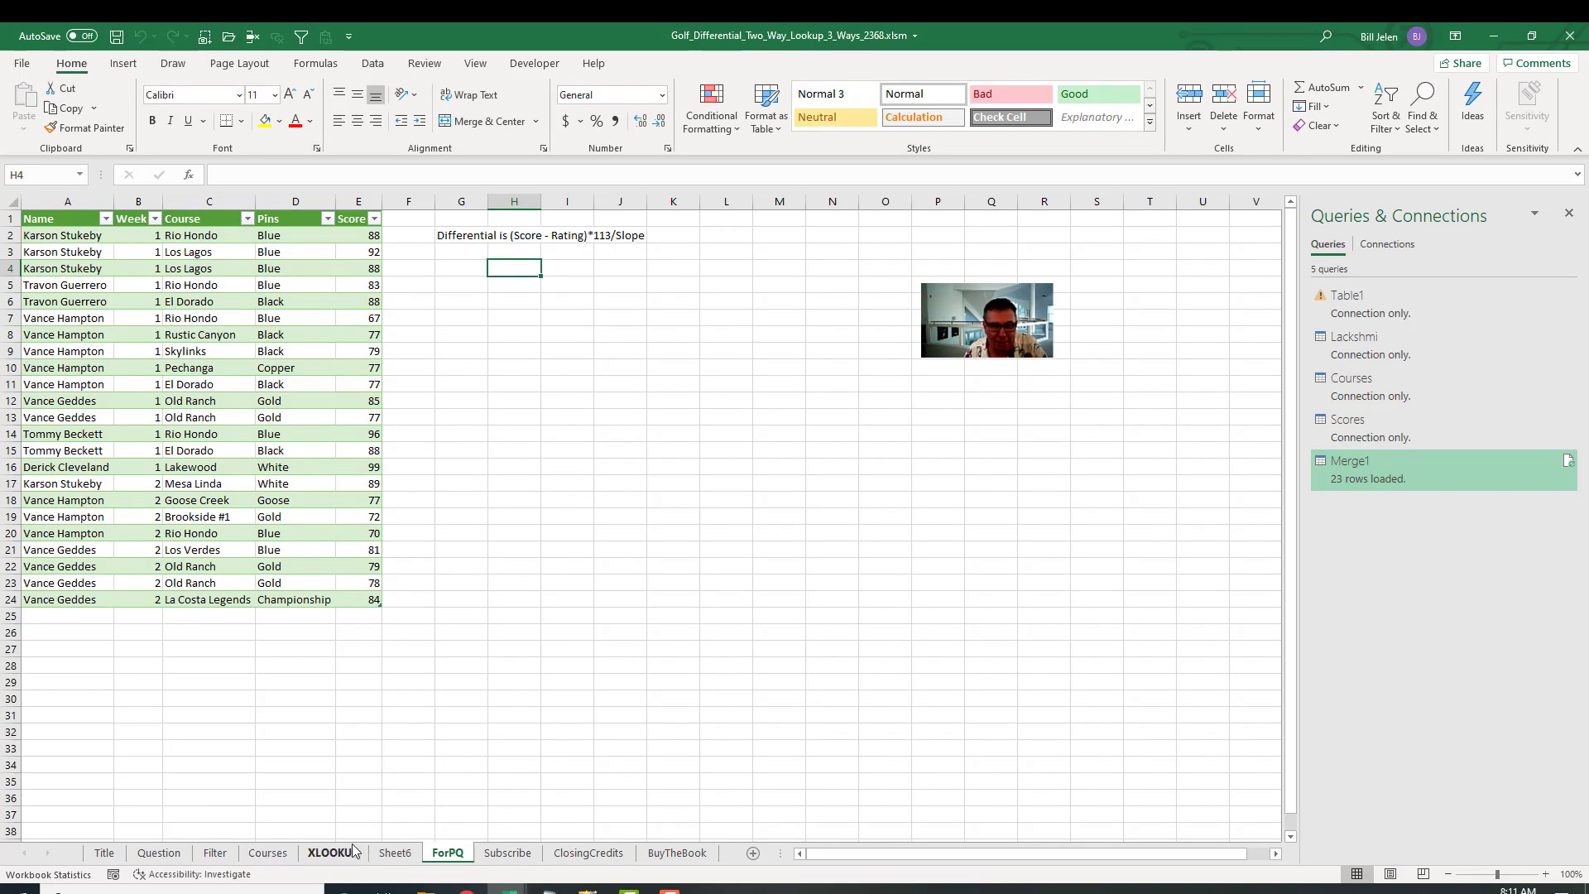
left_click(394, 853)
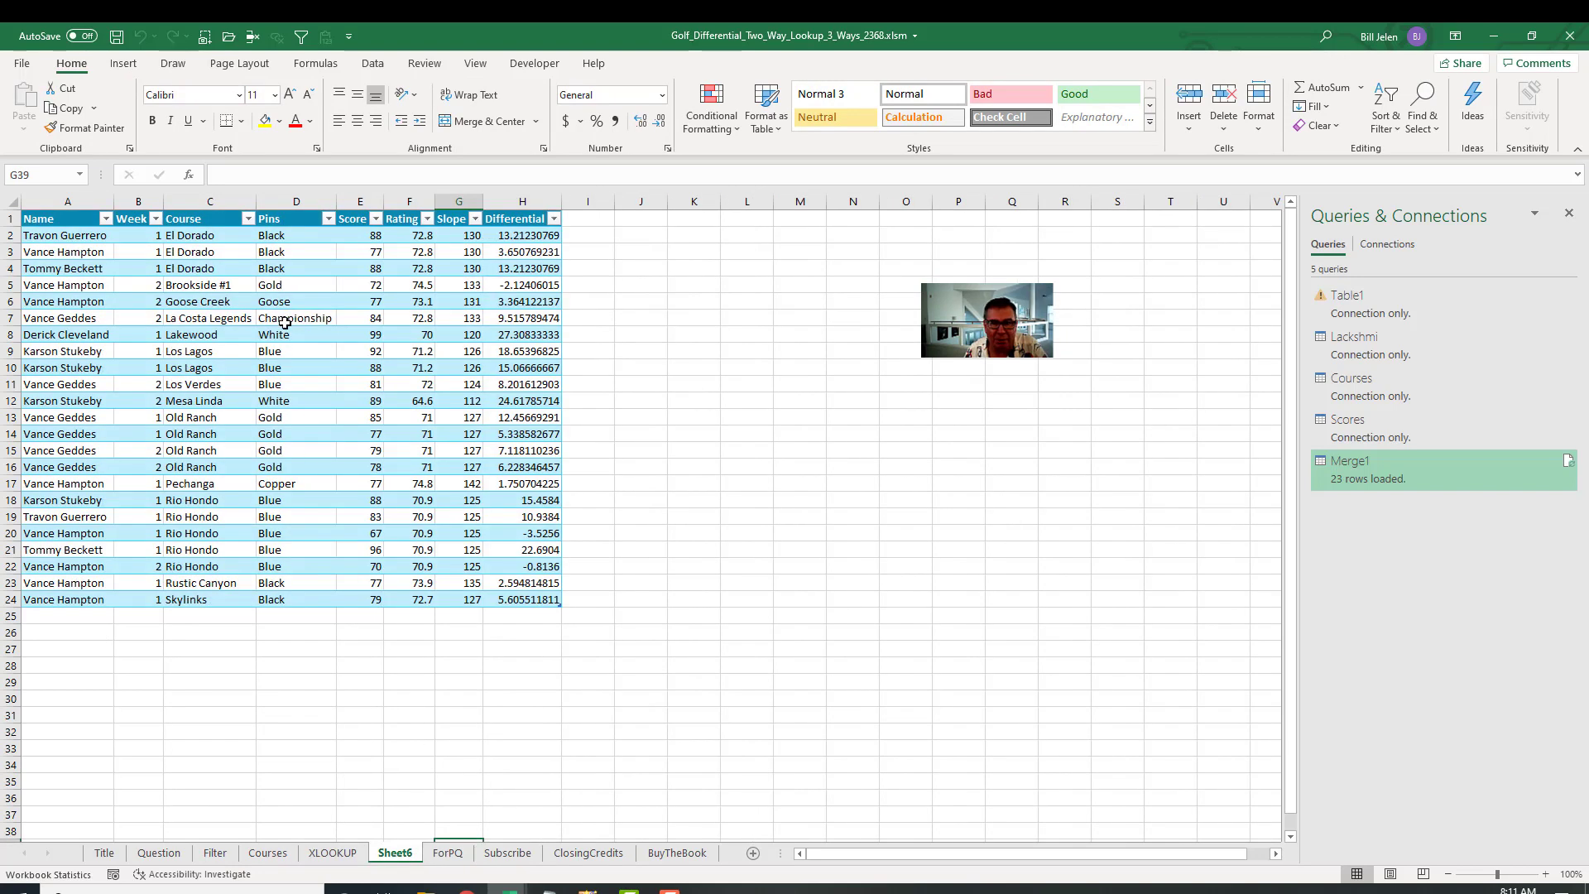